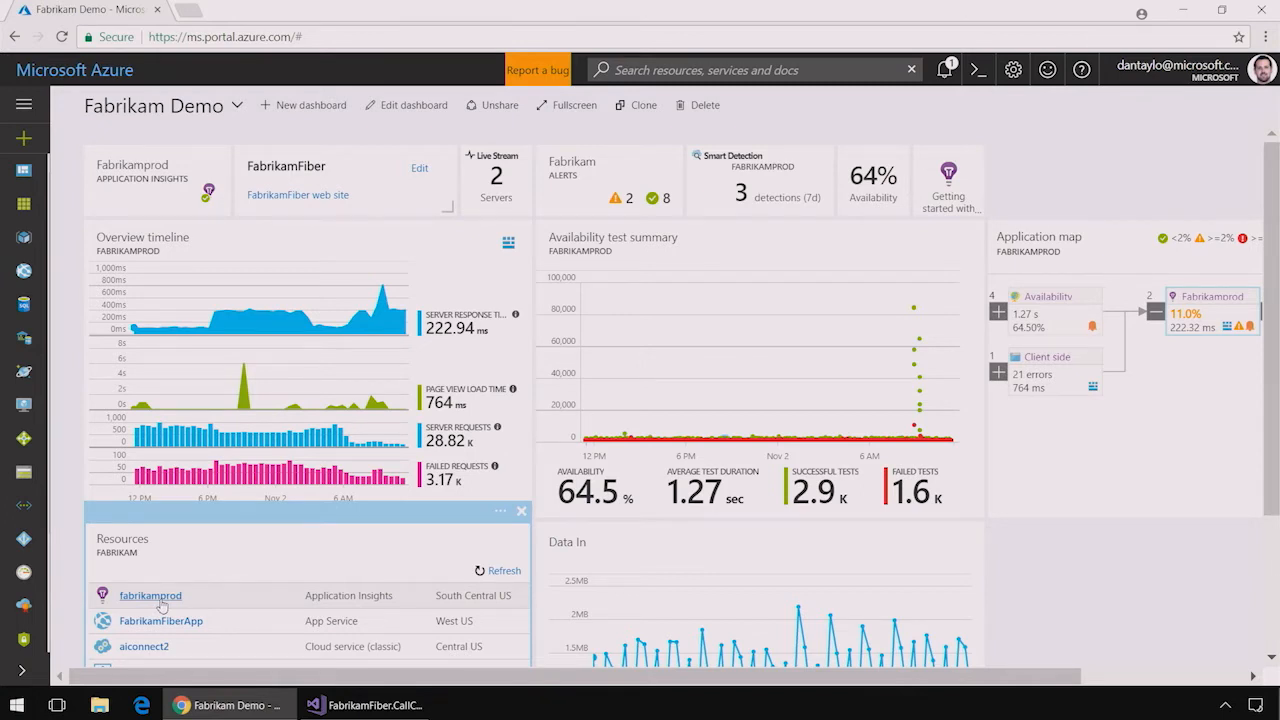
- Open the fabrikamprod resource and drill into its Failed Requests chart
left_click(149, 595)
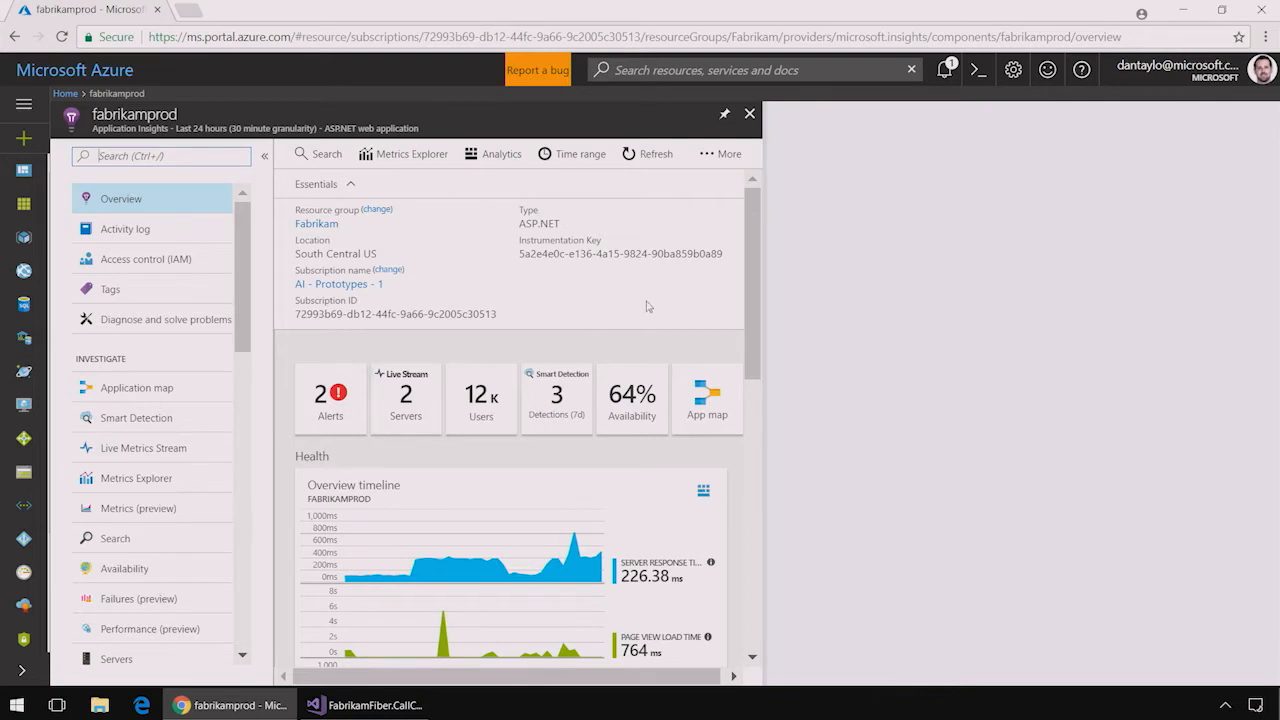
scroll("down", 3)
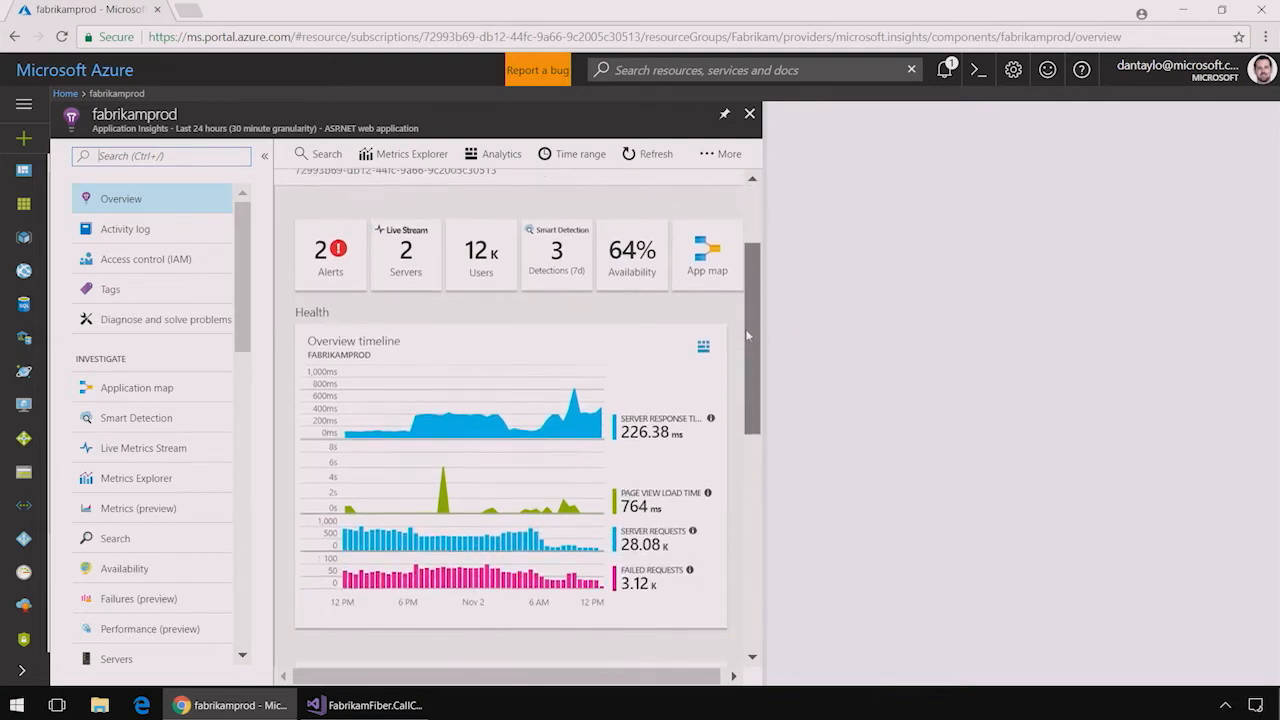
scroll("down", 3)
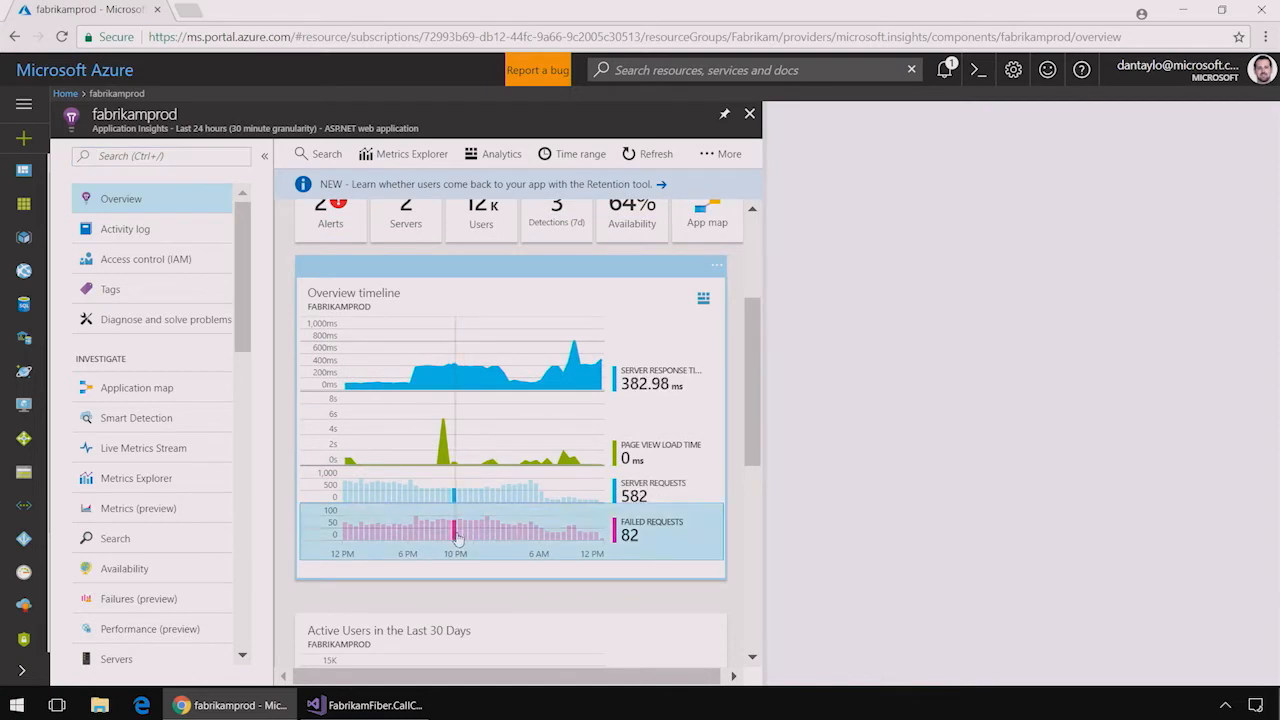
left_click(139, 598)
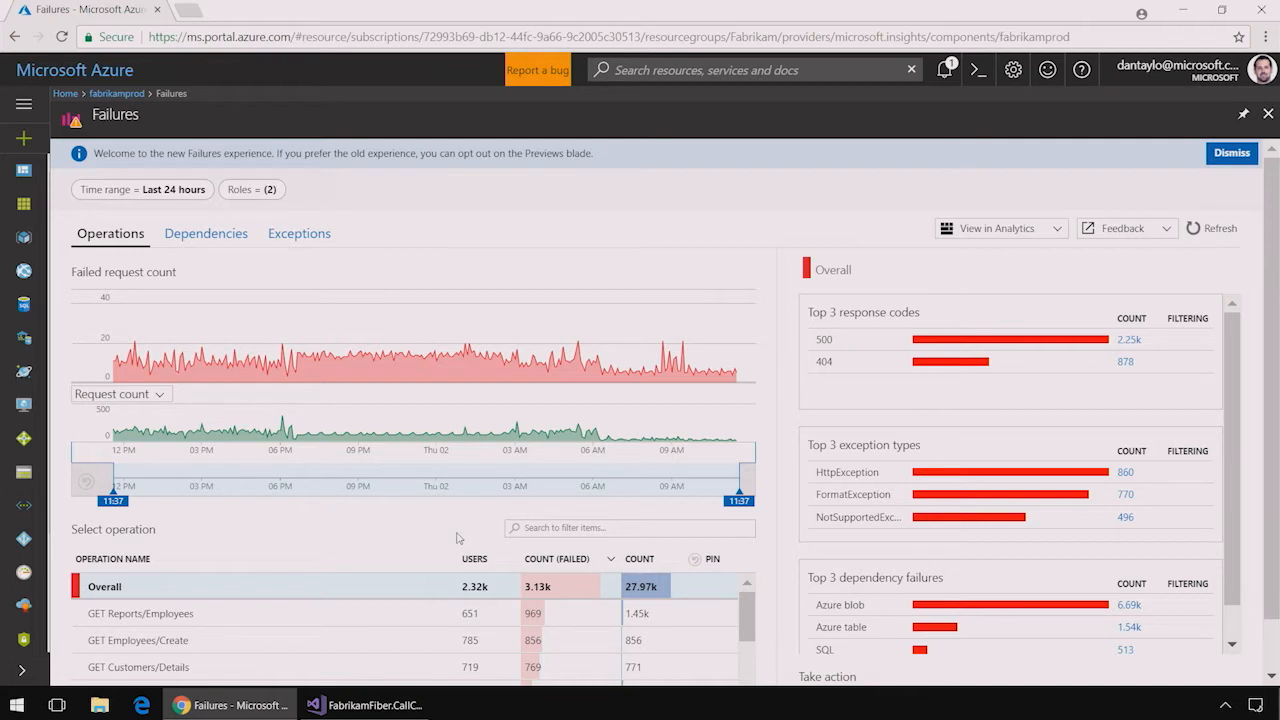
left_click(1231, 153)
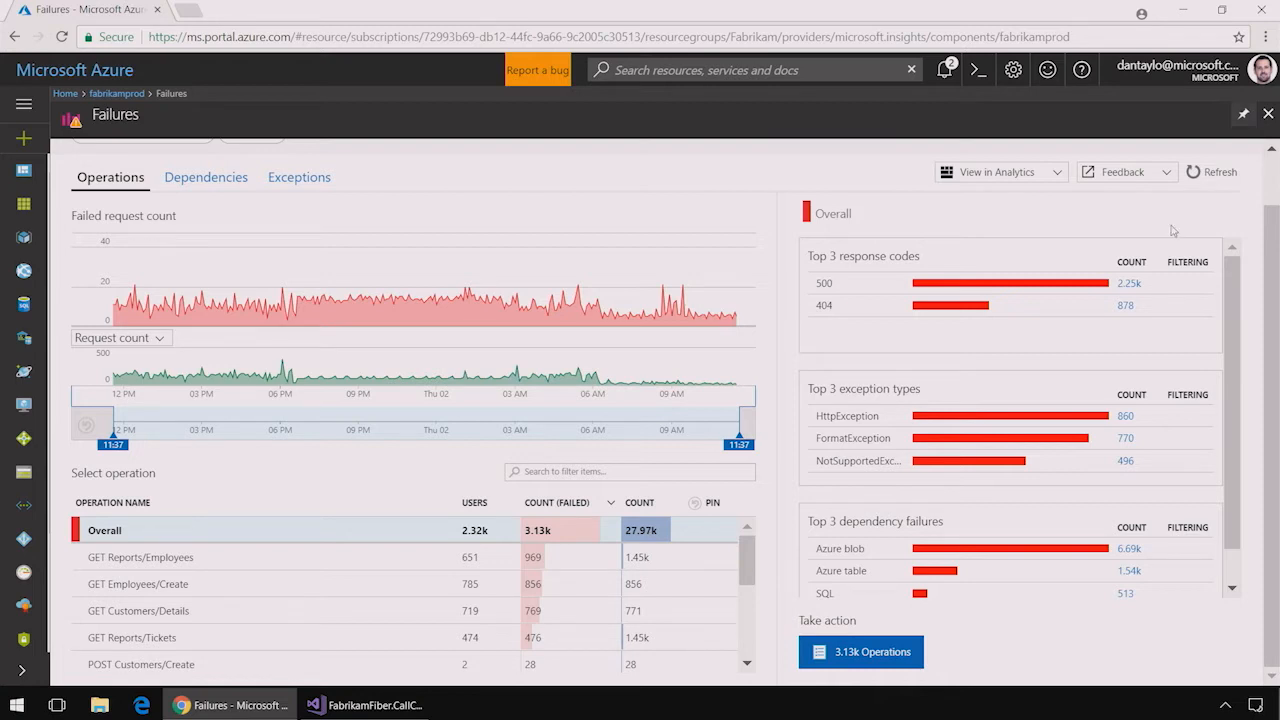
mouse_move(1177, 416)
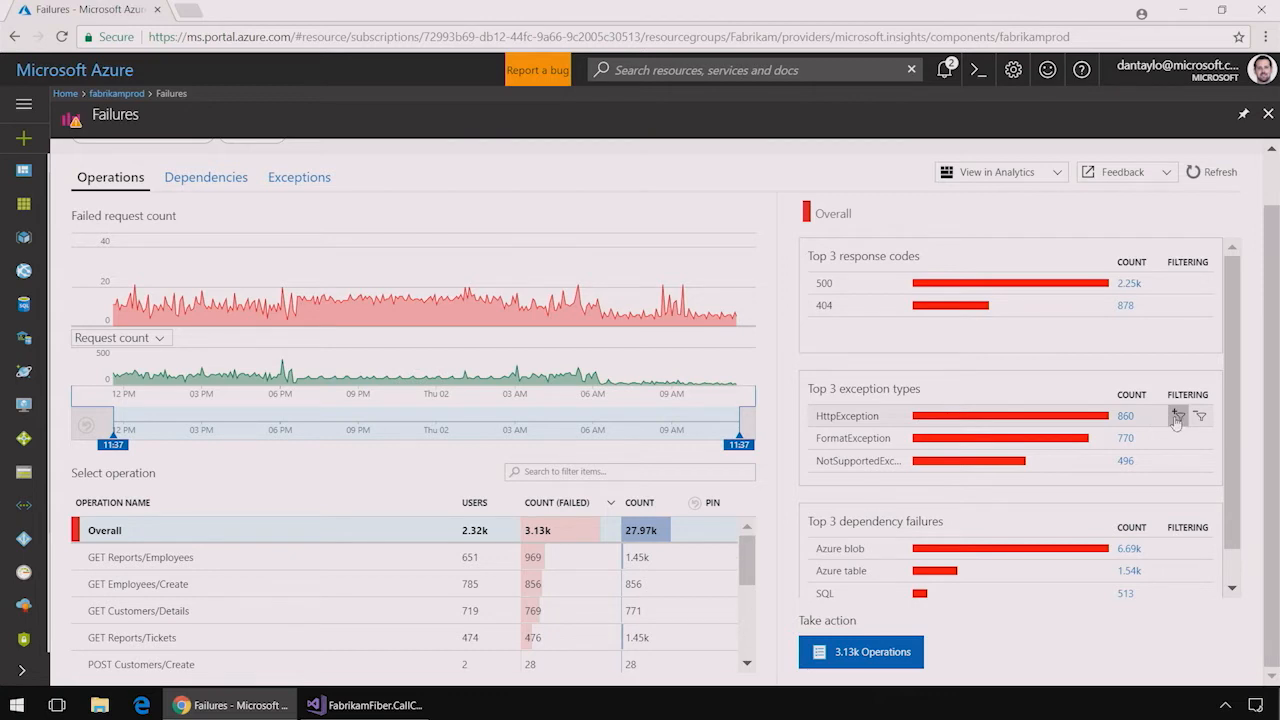
left_click(1178, 416)
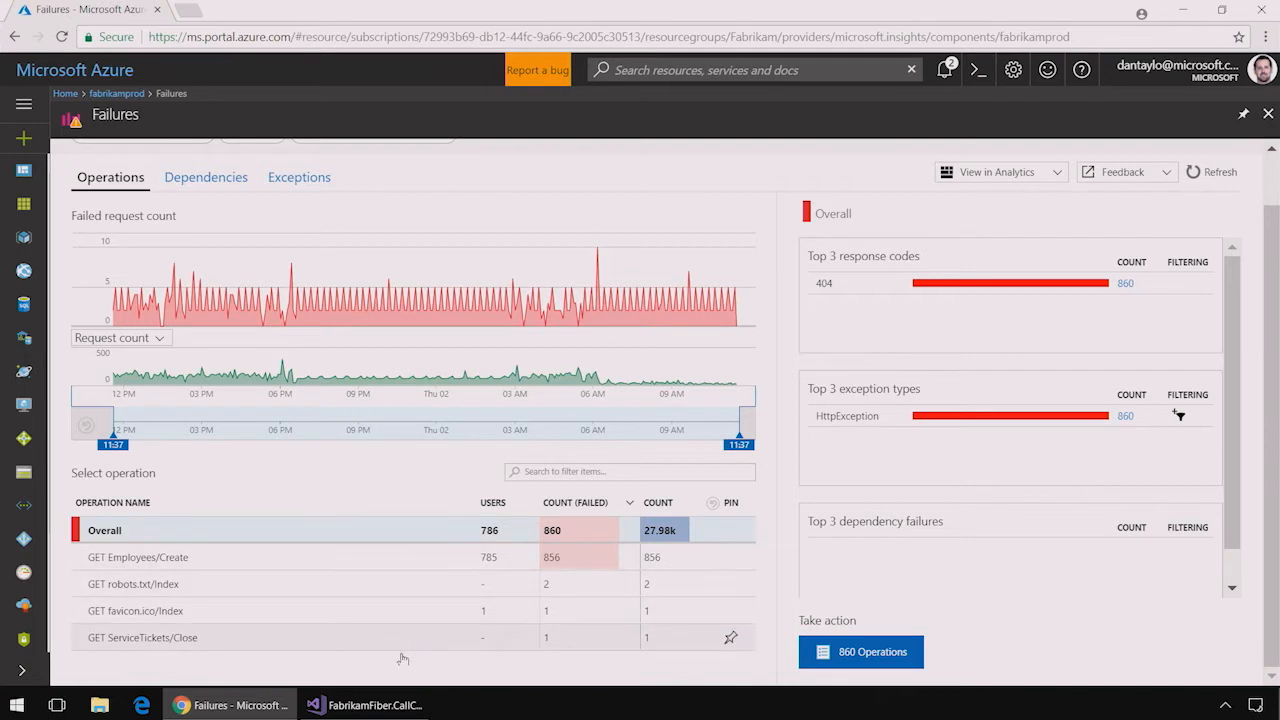
mouse_move(425, 510)
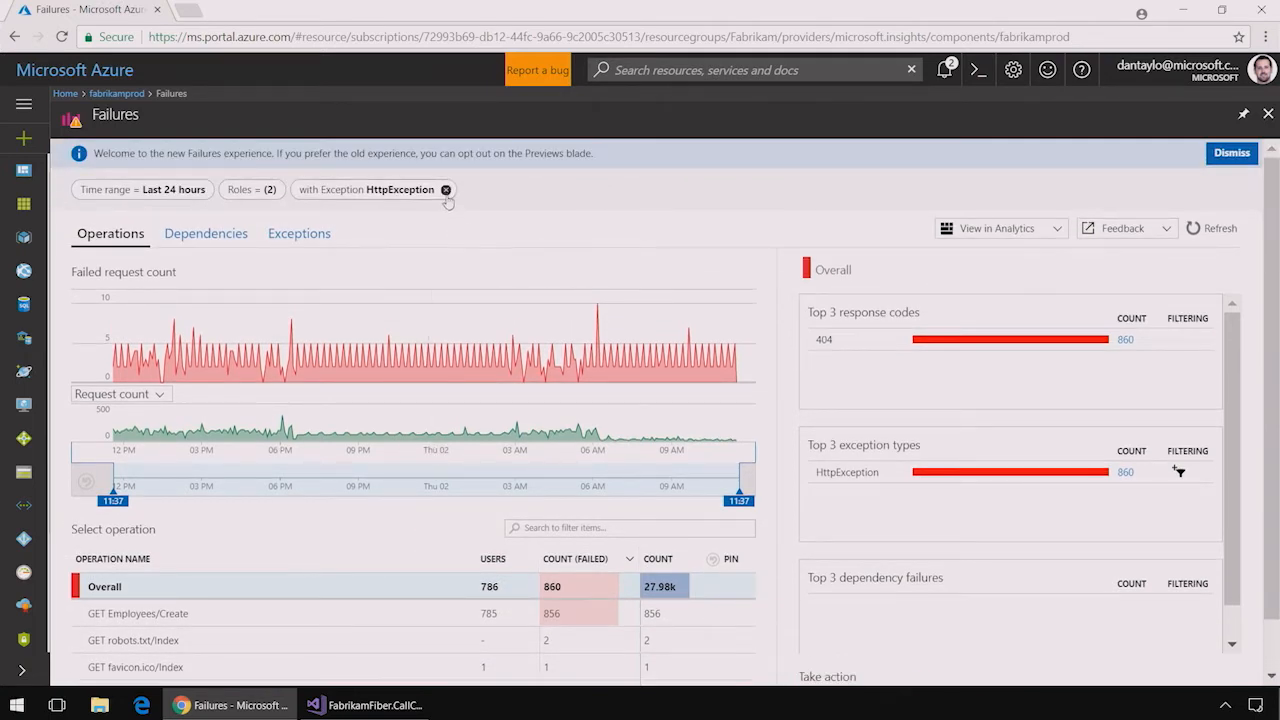
left_click(446, 189)
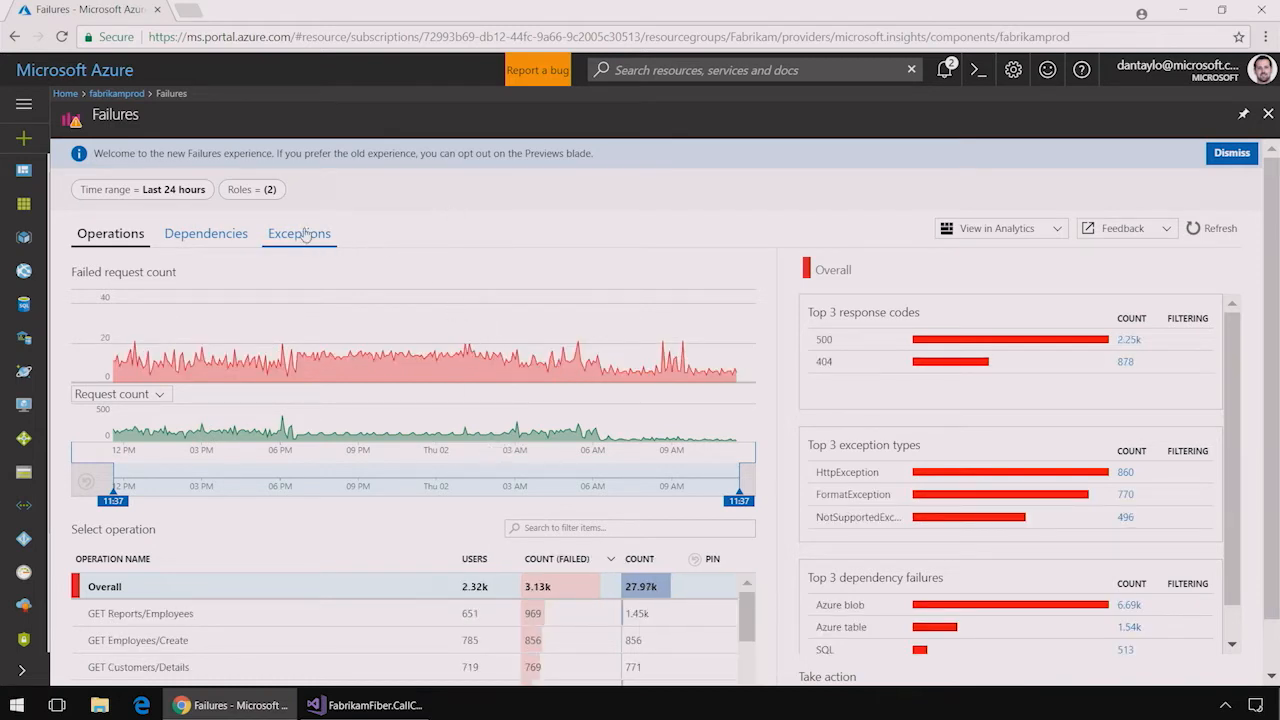
left_click(298, 233)
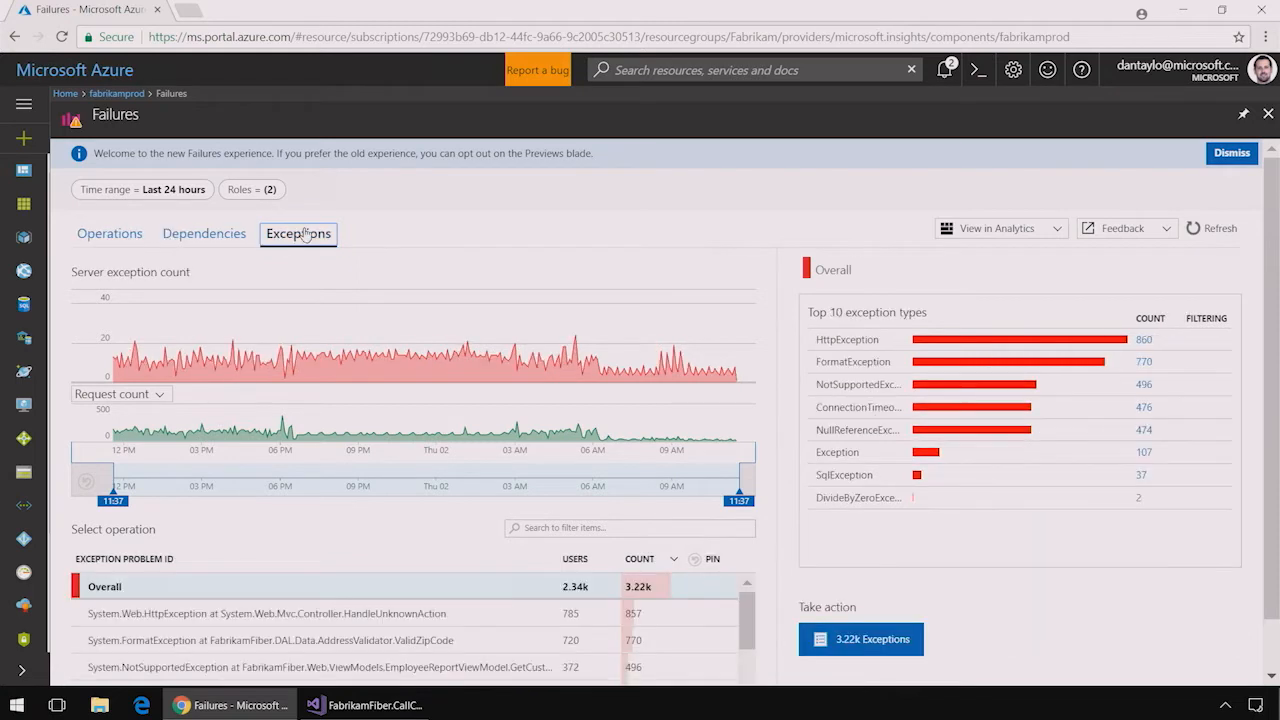
scroll("down", 3)
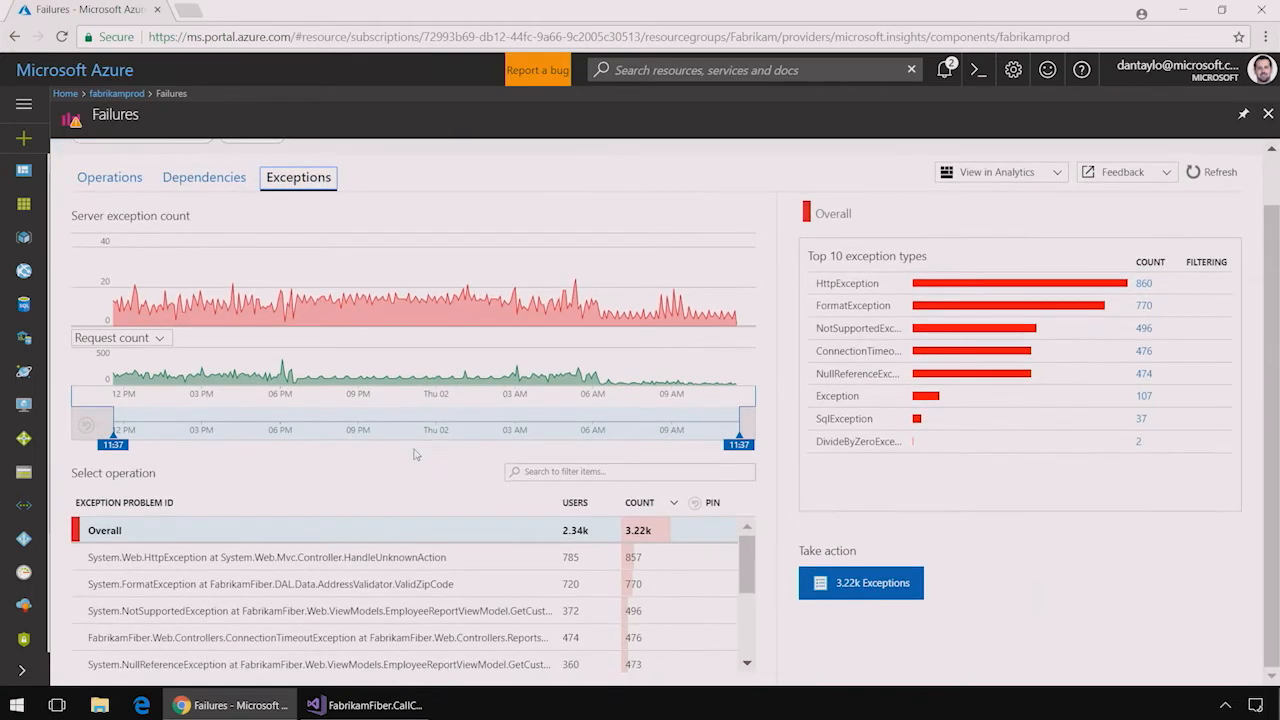
scroll("down", 3)
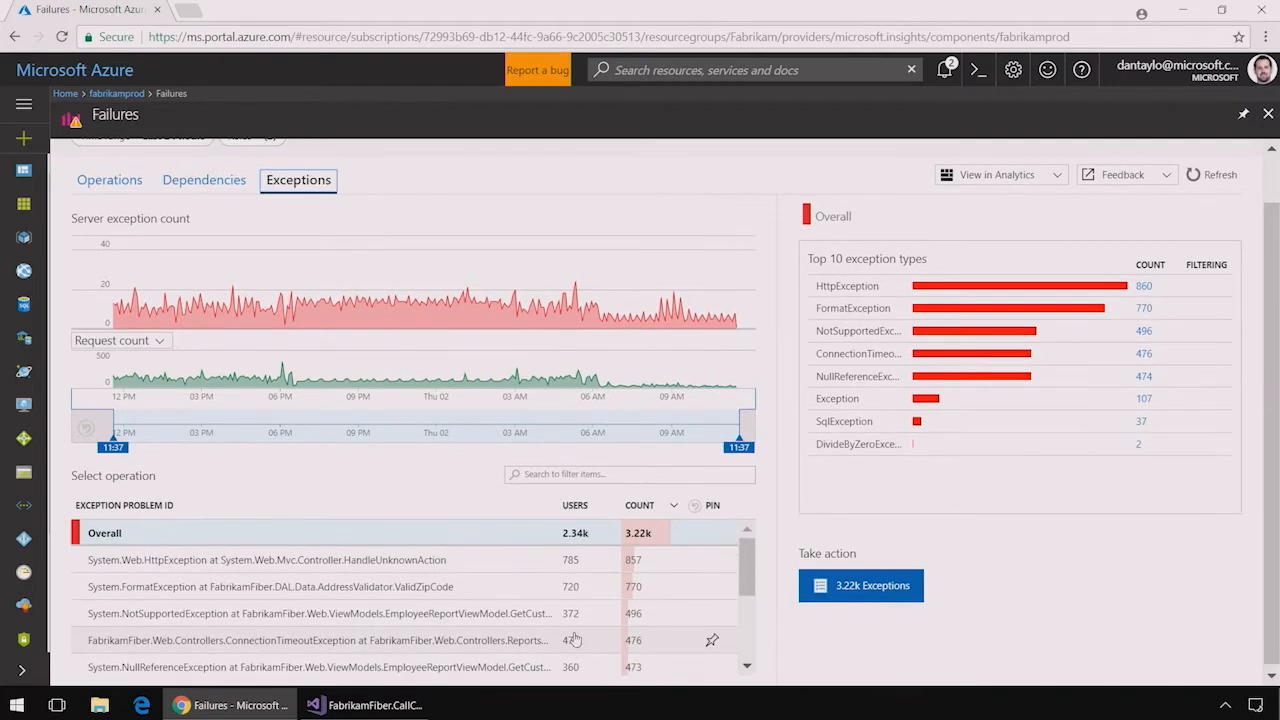
left_click(110, 180)
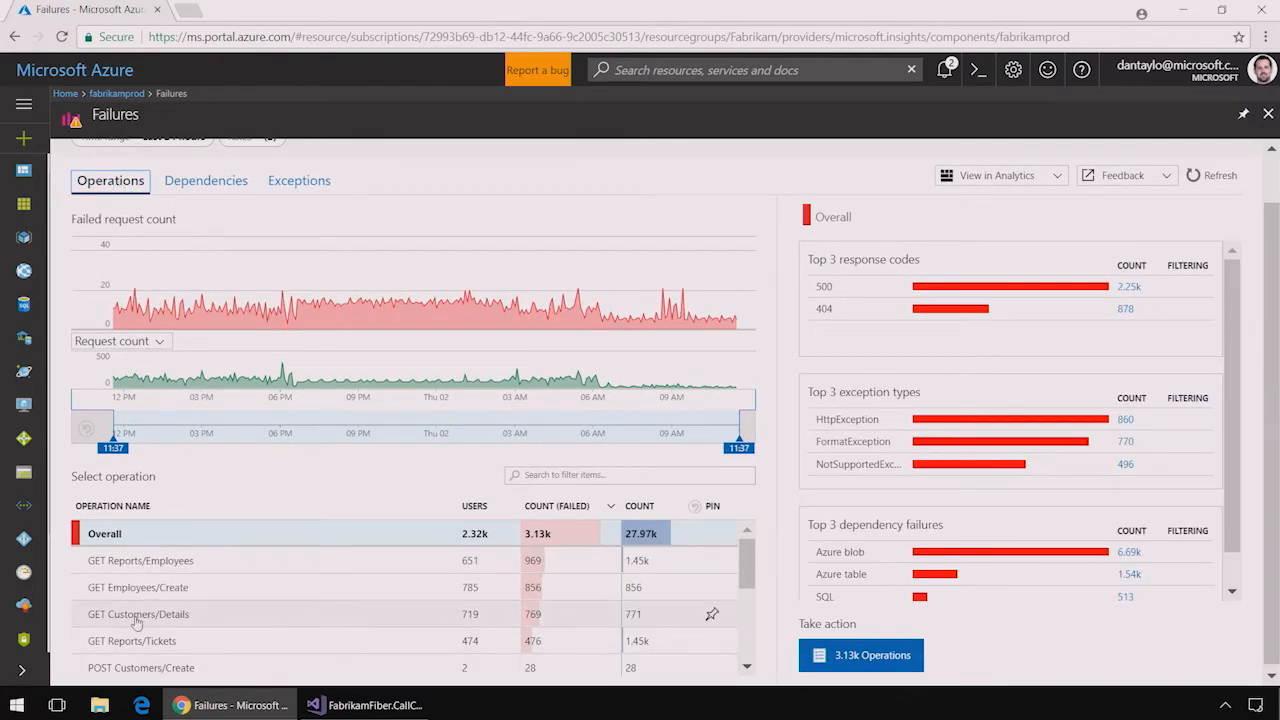
mouse_move(168, 621)
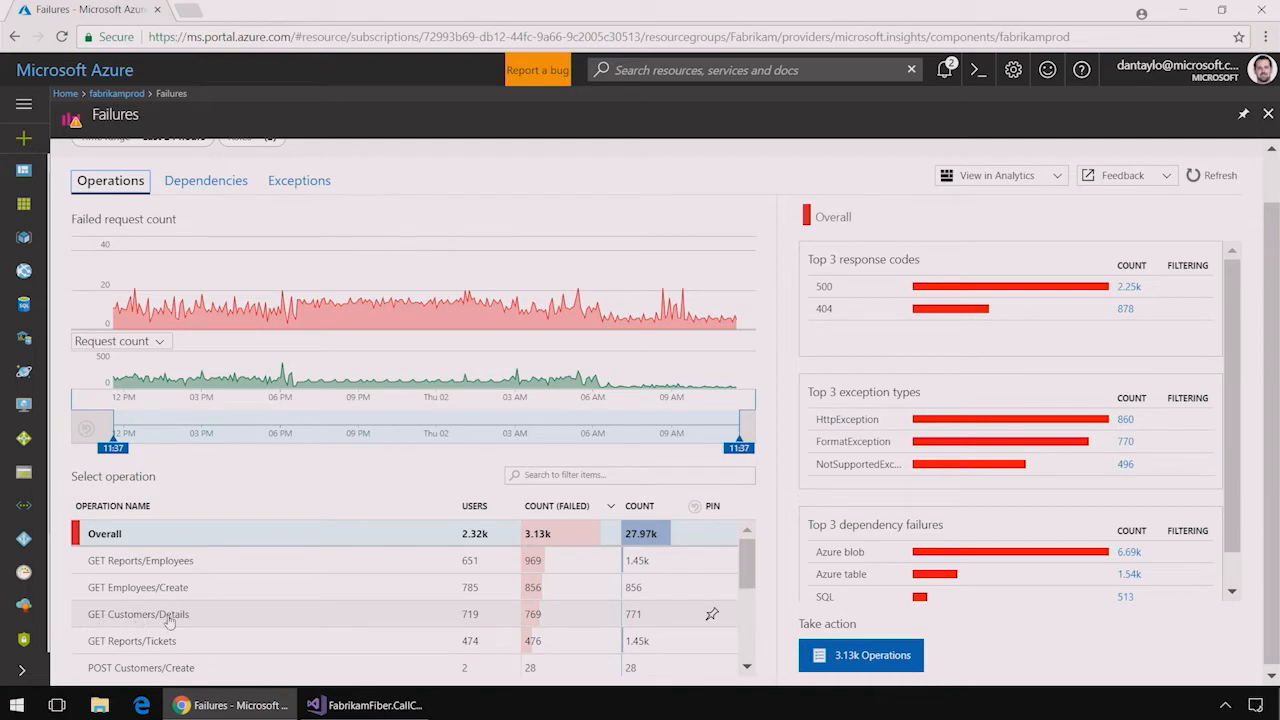
- Filter failures to GET Customers/Details and open its most recent FormatException sample
left_click(138, 614)
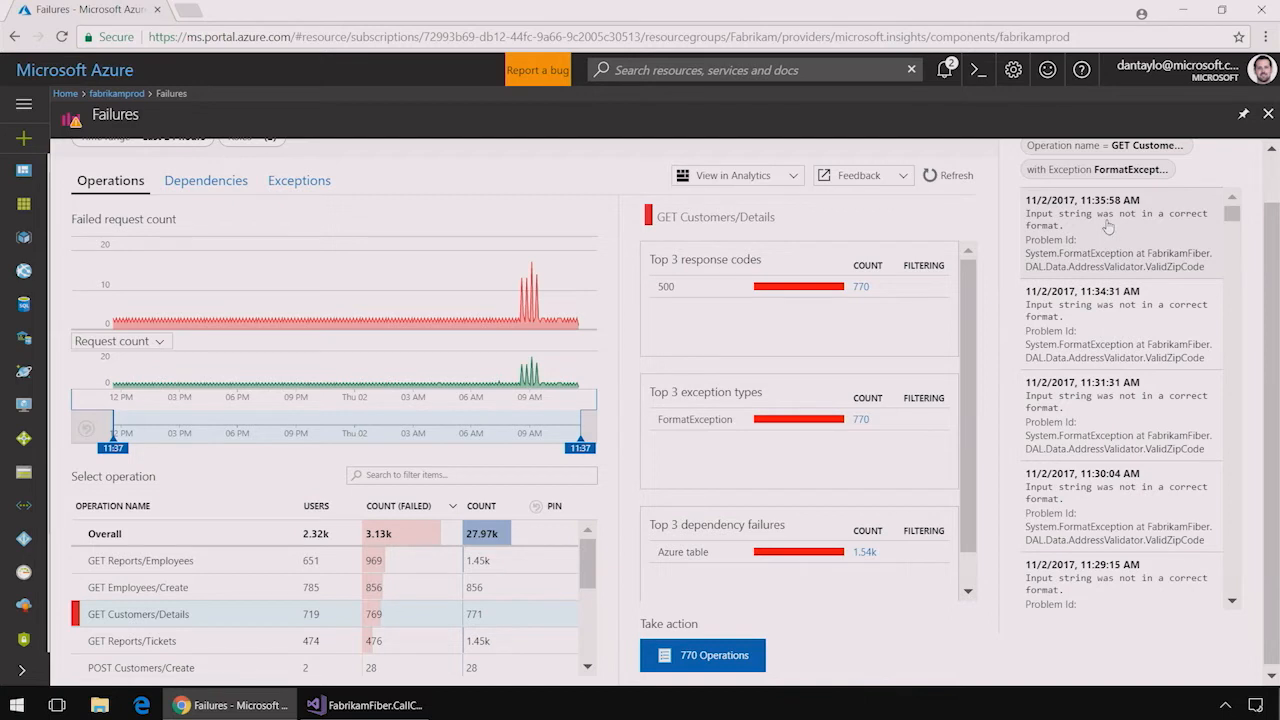
left_click(1120, 230)
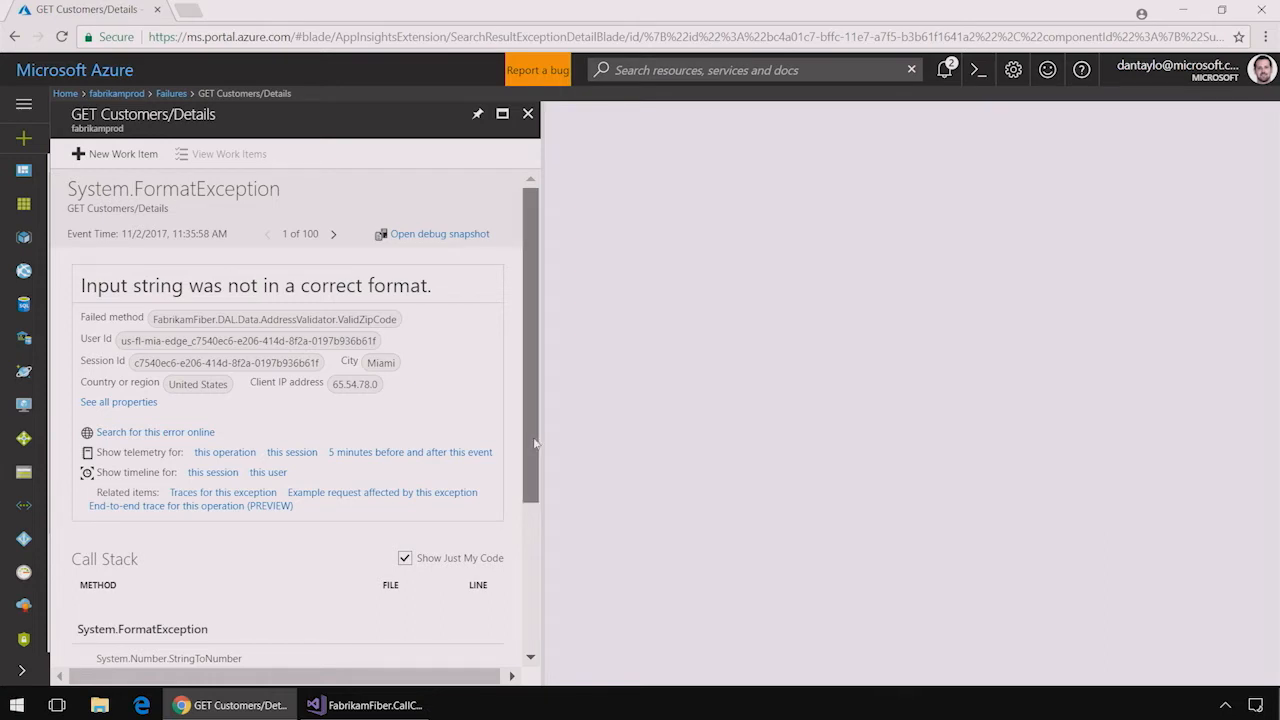
scroll("down", 3)
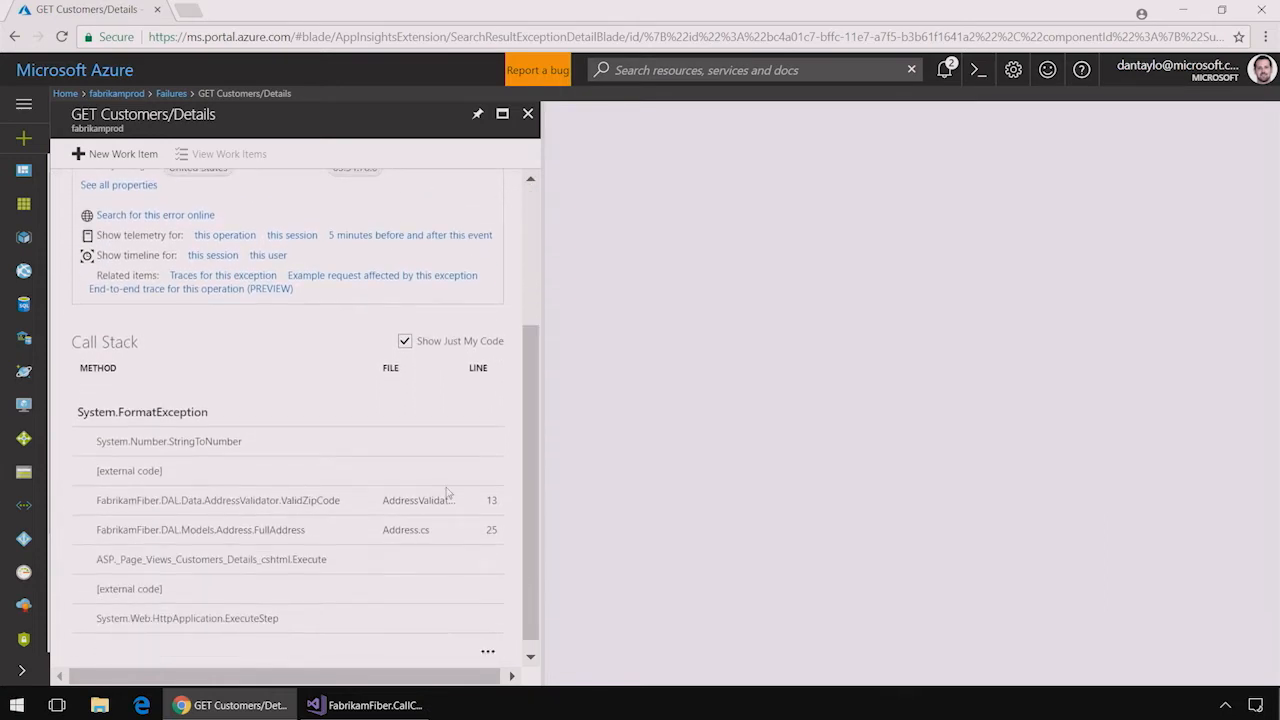
mouse_move(293, 512)
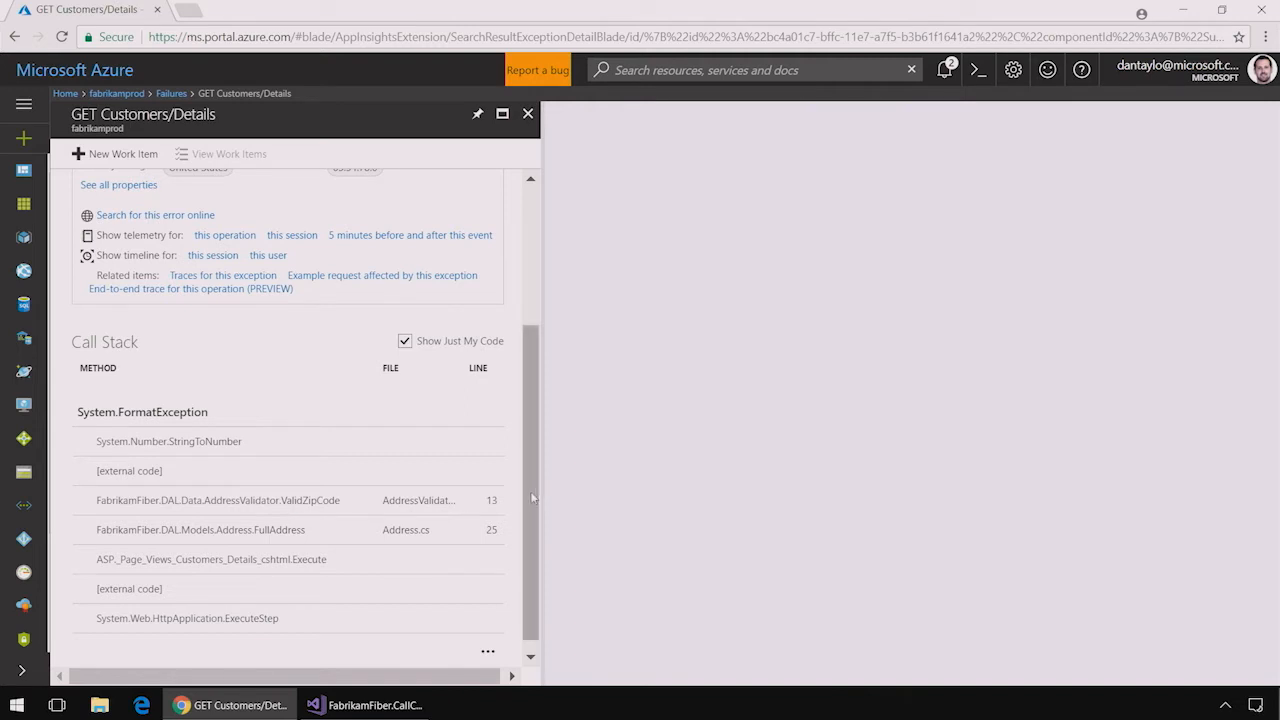
scroll("up", 3)
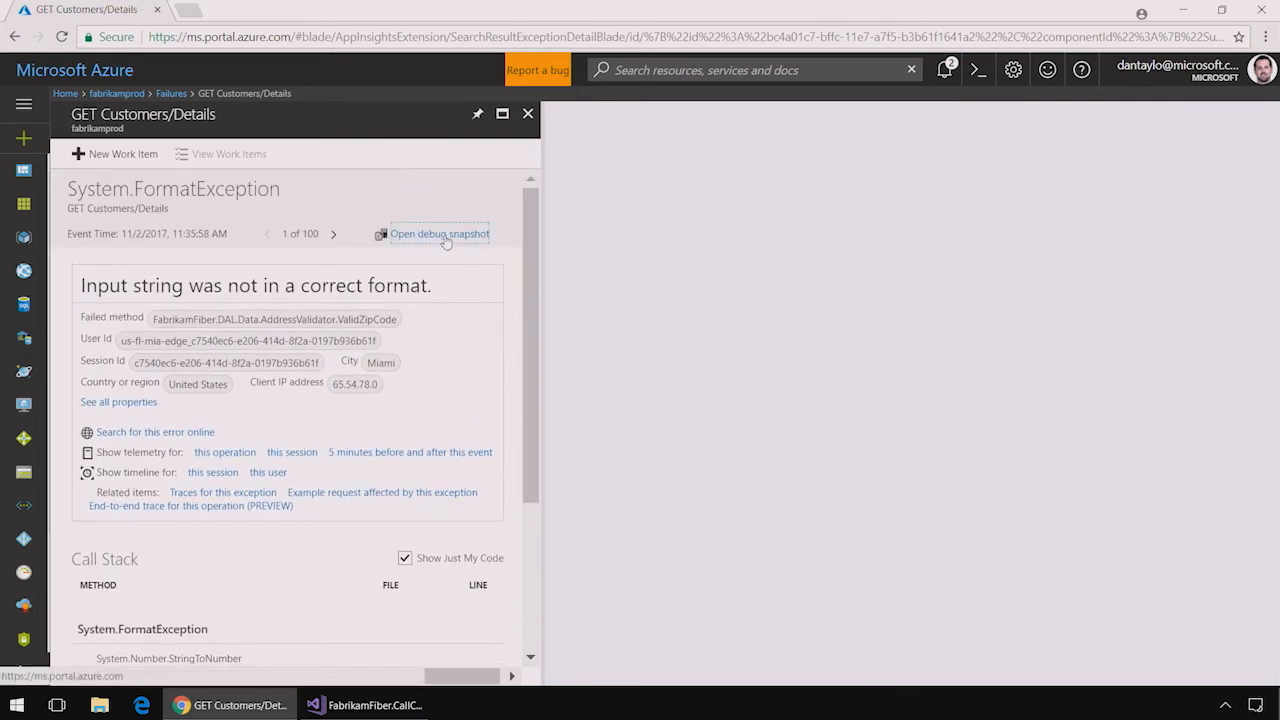
- Inspect the debug snapshot showing zip "N2H1N8", then download and open the .diagsession file
left_click(439, 233)
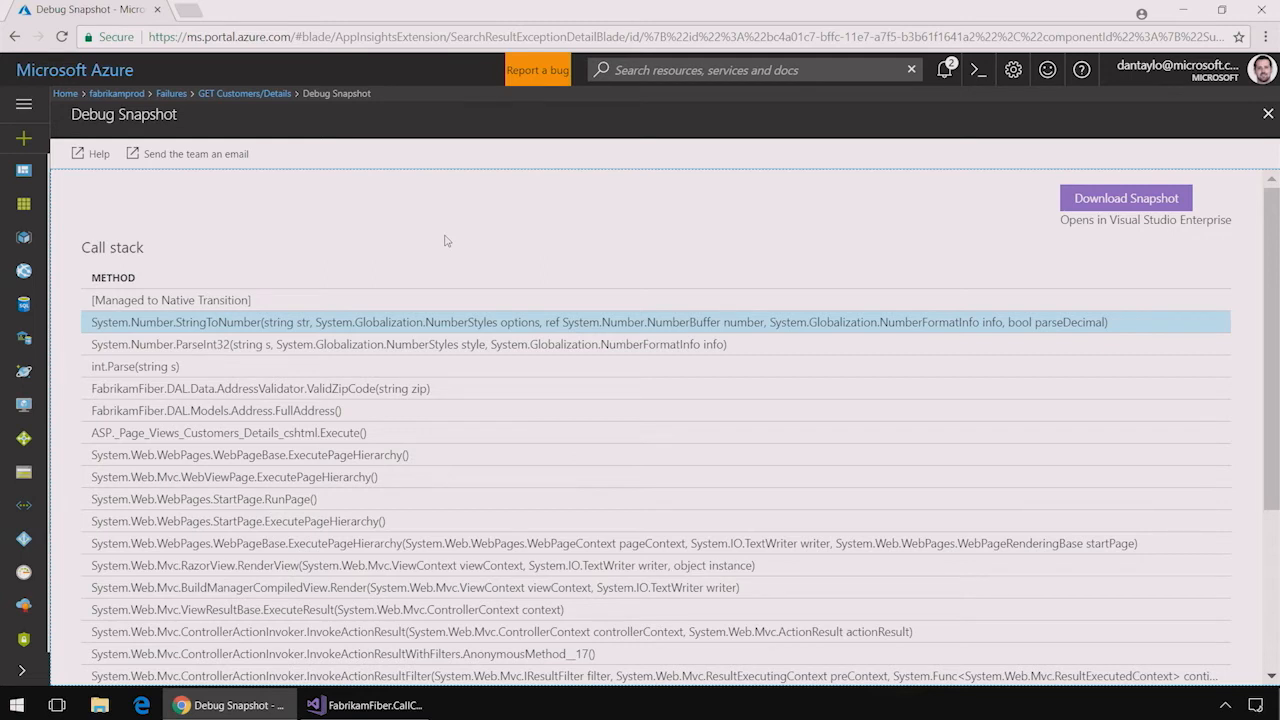
mouse_move(428, 396)
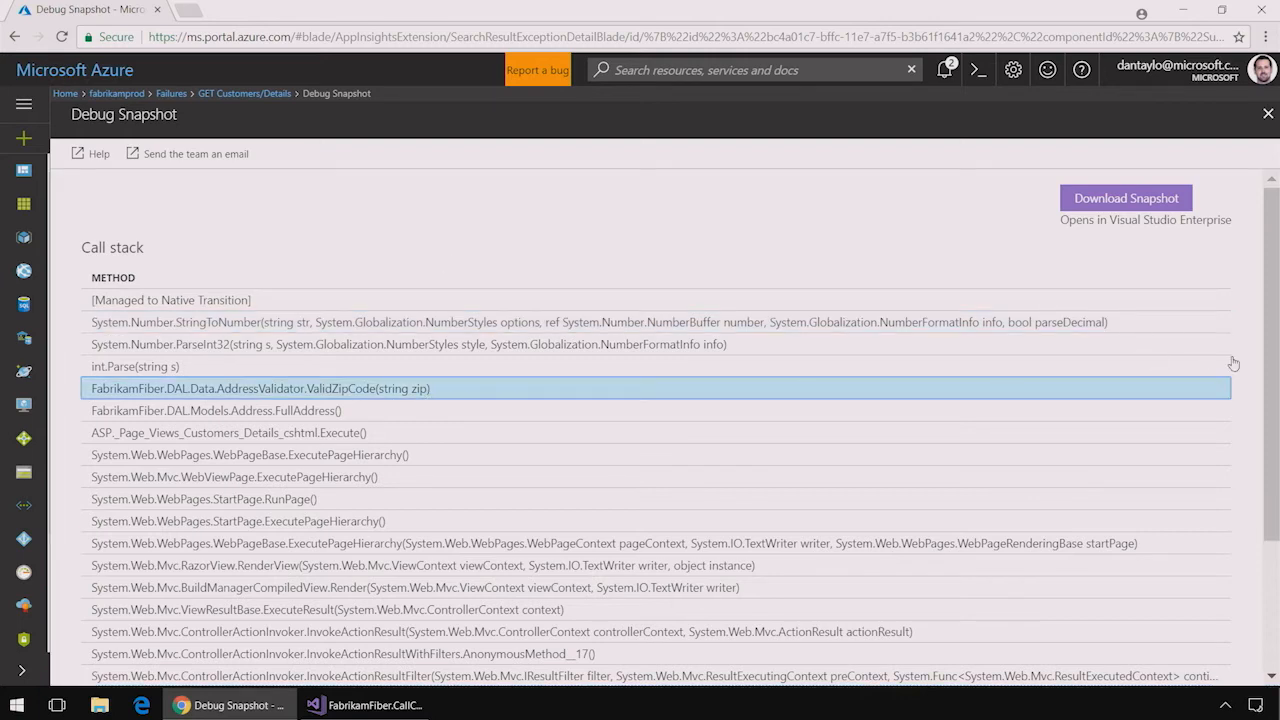
scroll("down", 3)
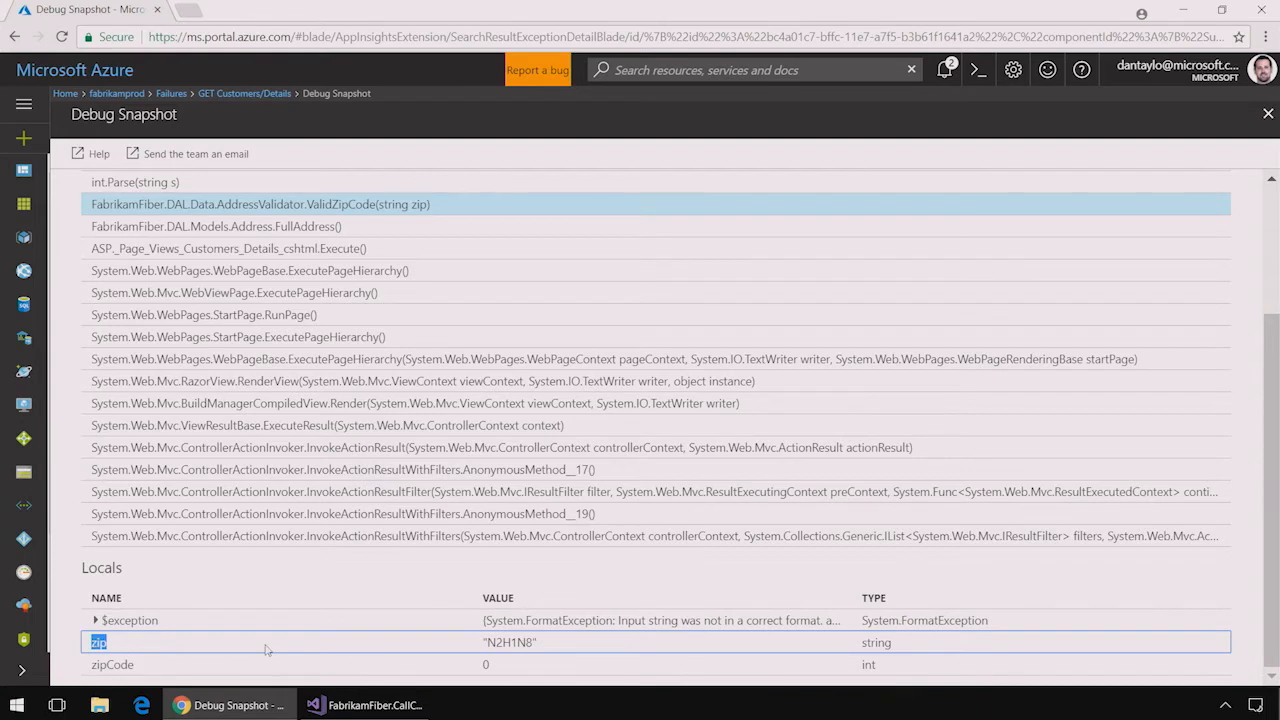
mouse_move(510, 642)
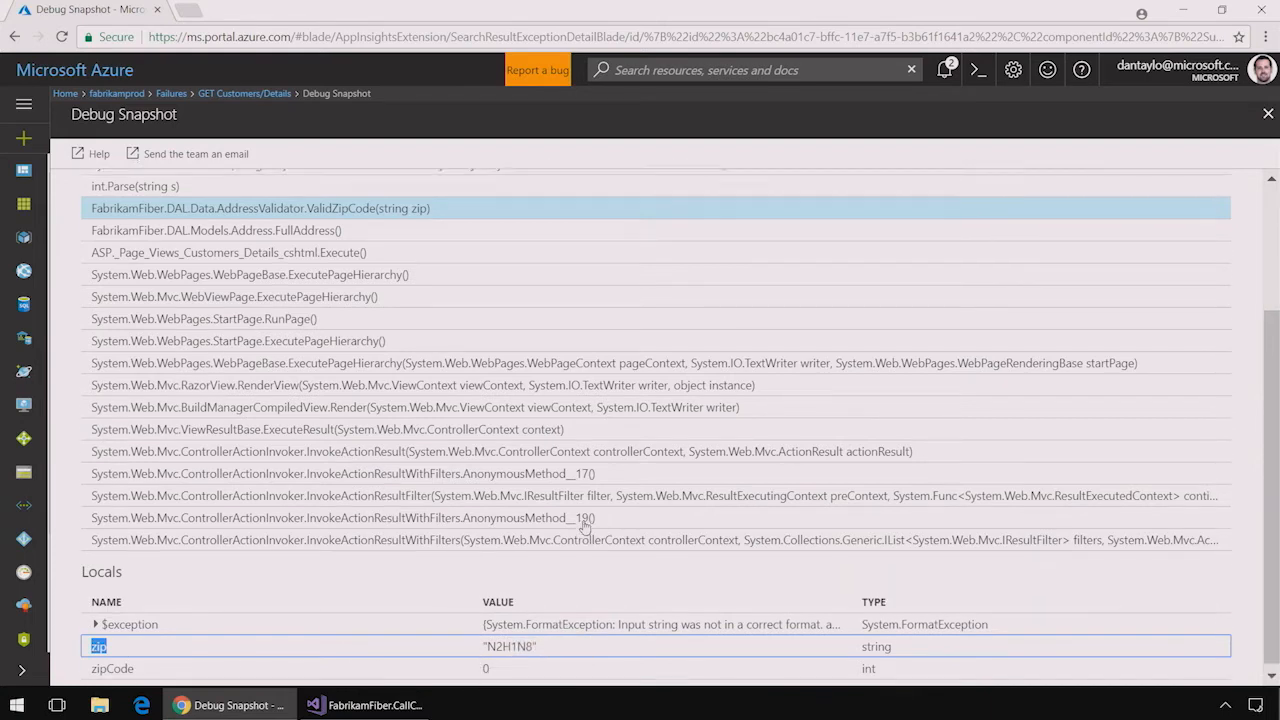
scroll("up", 3)
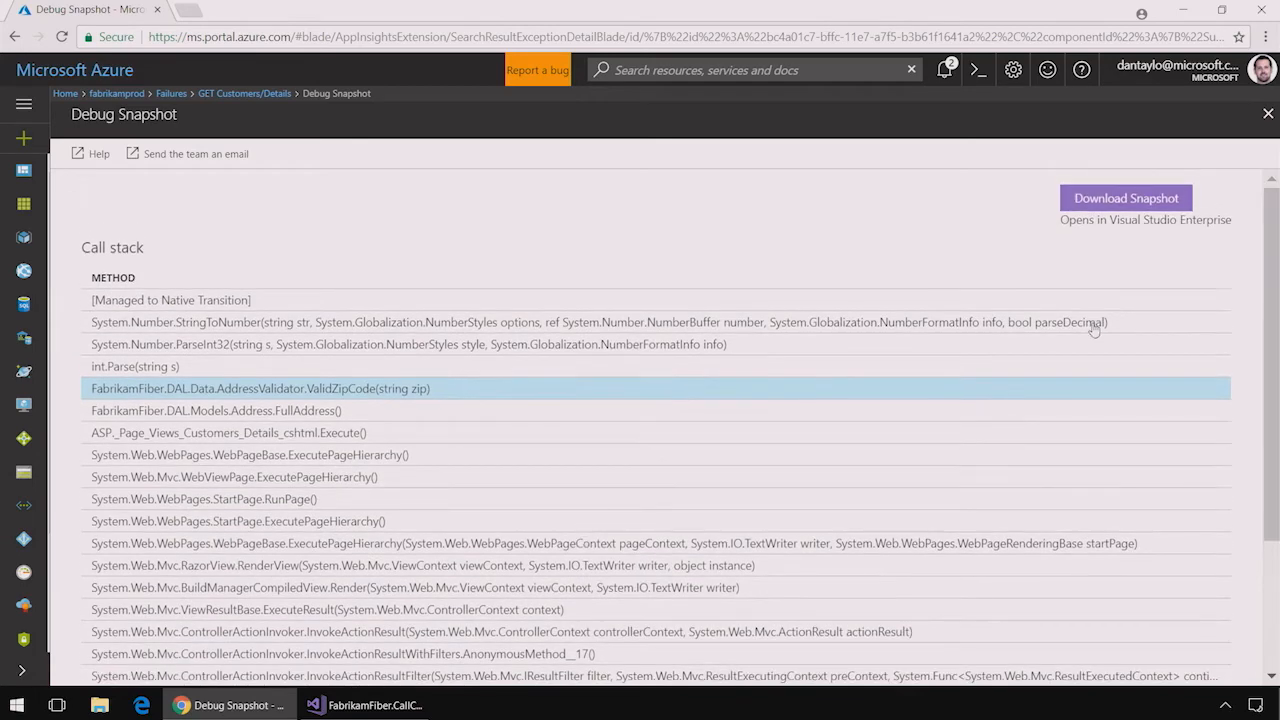
left_click(1125, 197)
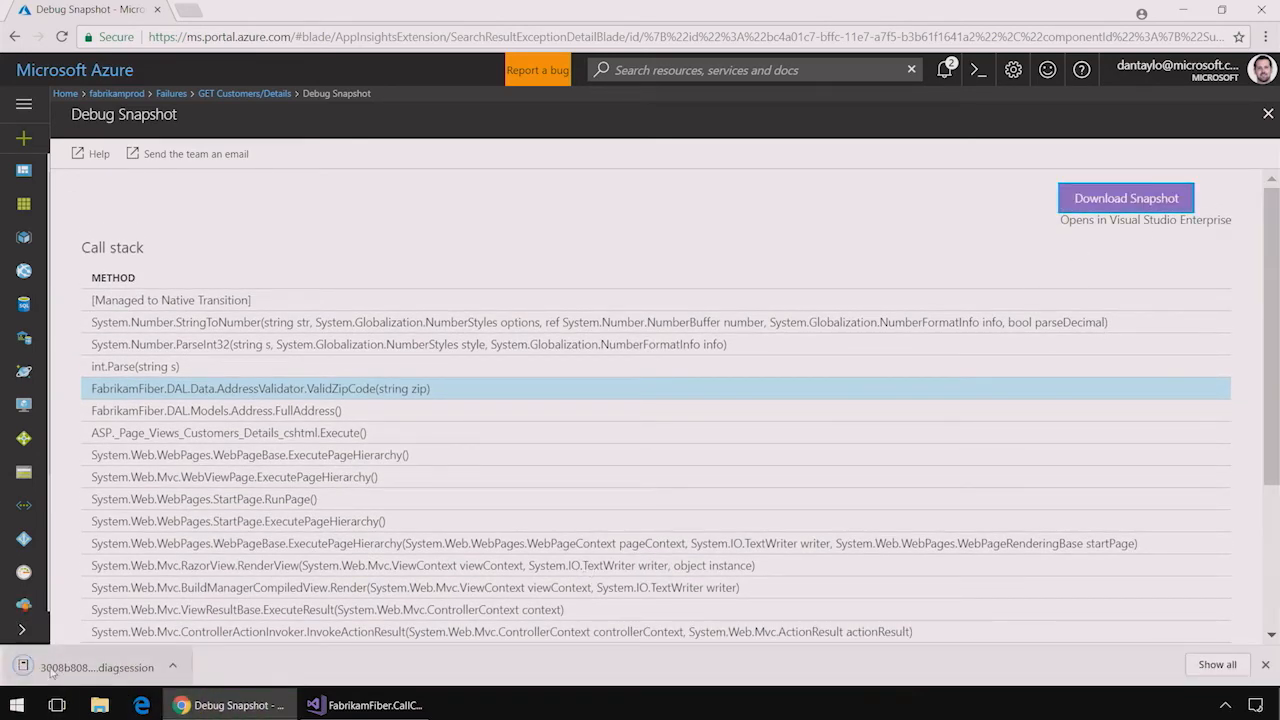
left_click(1125, 197)
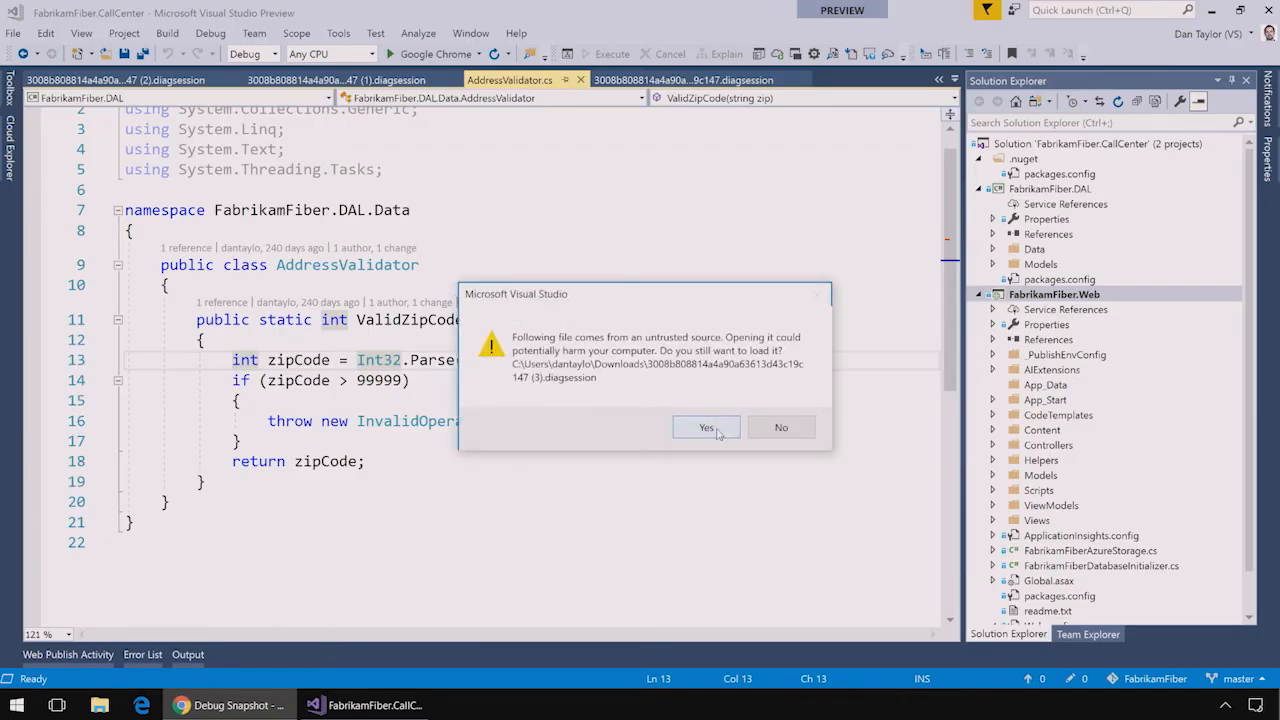
- Load the downloaded snapshot and debug the w3wp.exe minidump with Managed Only
left_click(706, 427)
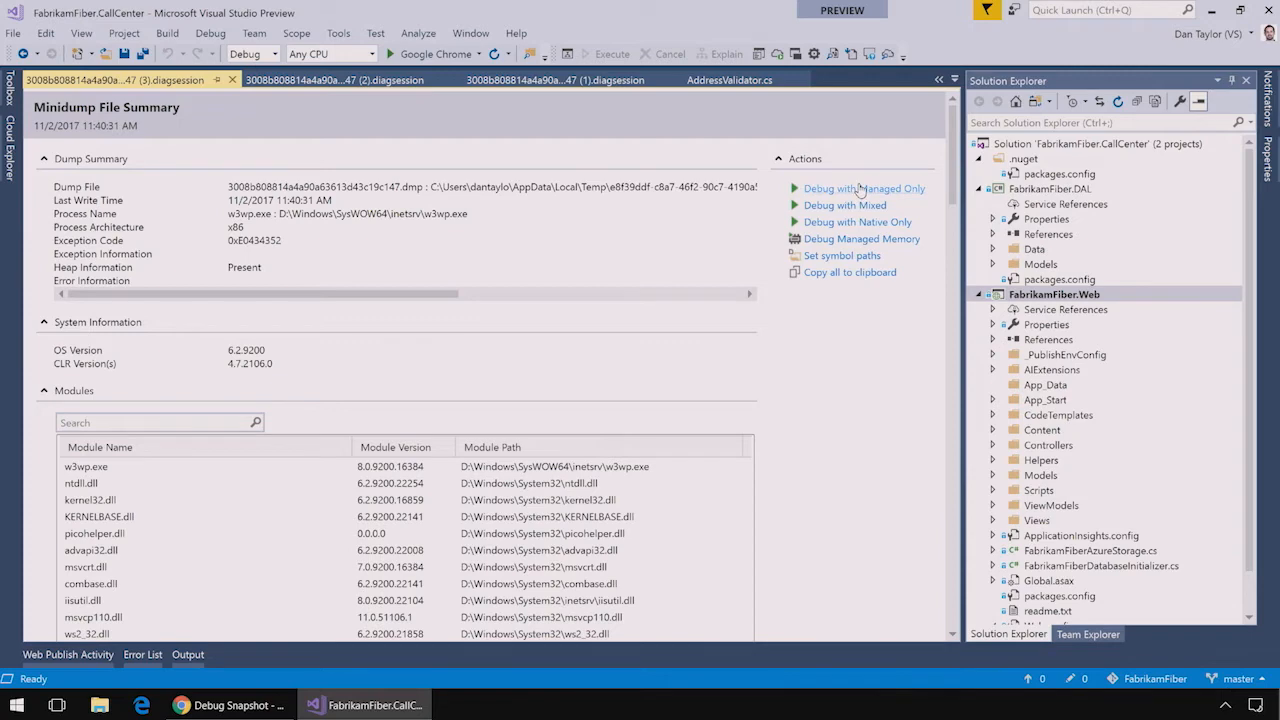
left_click(863, 188)
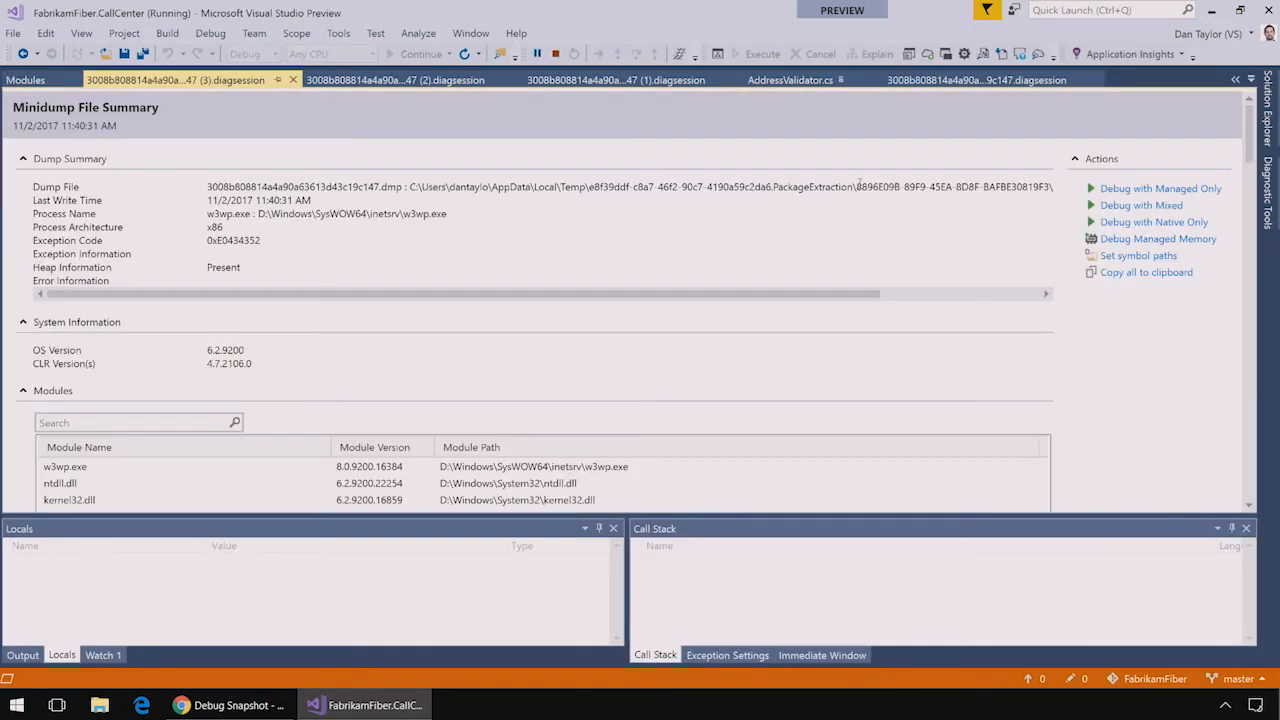
left_click(1141, 205)
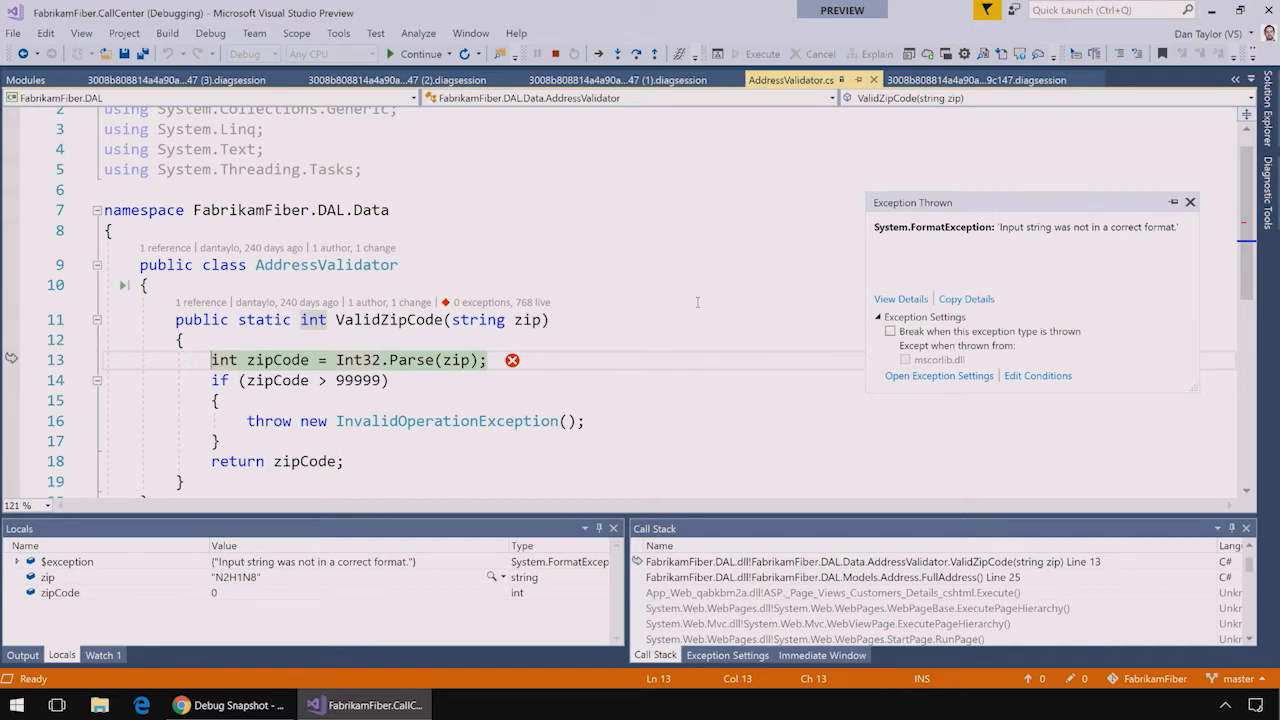
mouse_move(1013, 214)
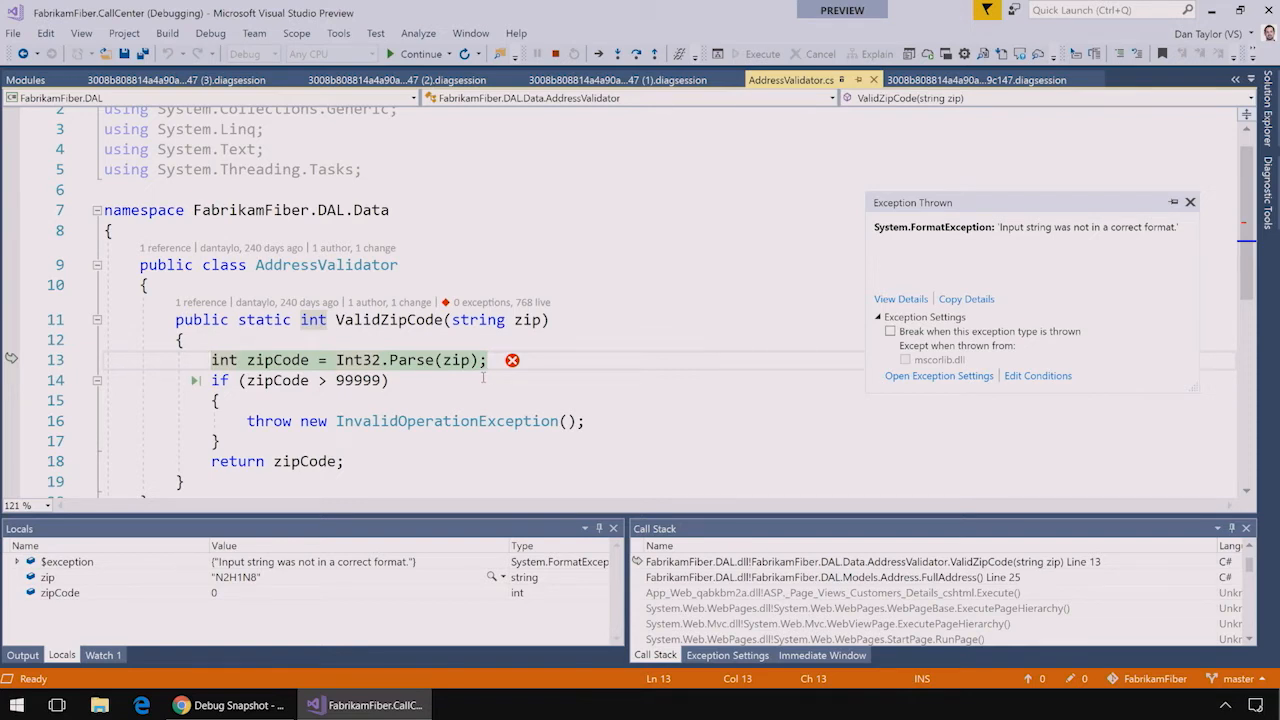
mouse_move(461, 360)
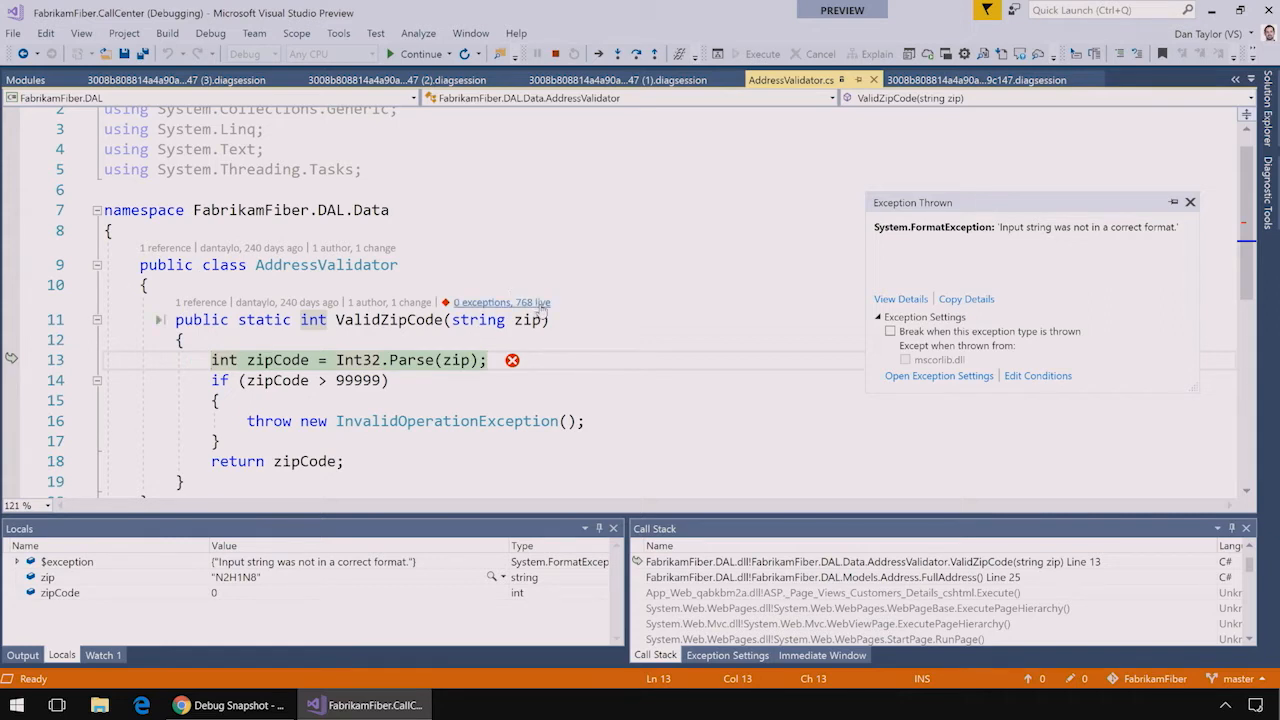
mouse_move(502, 302)
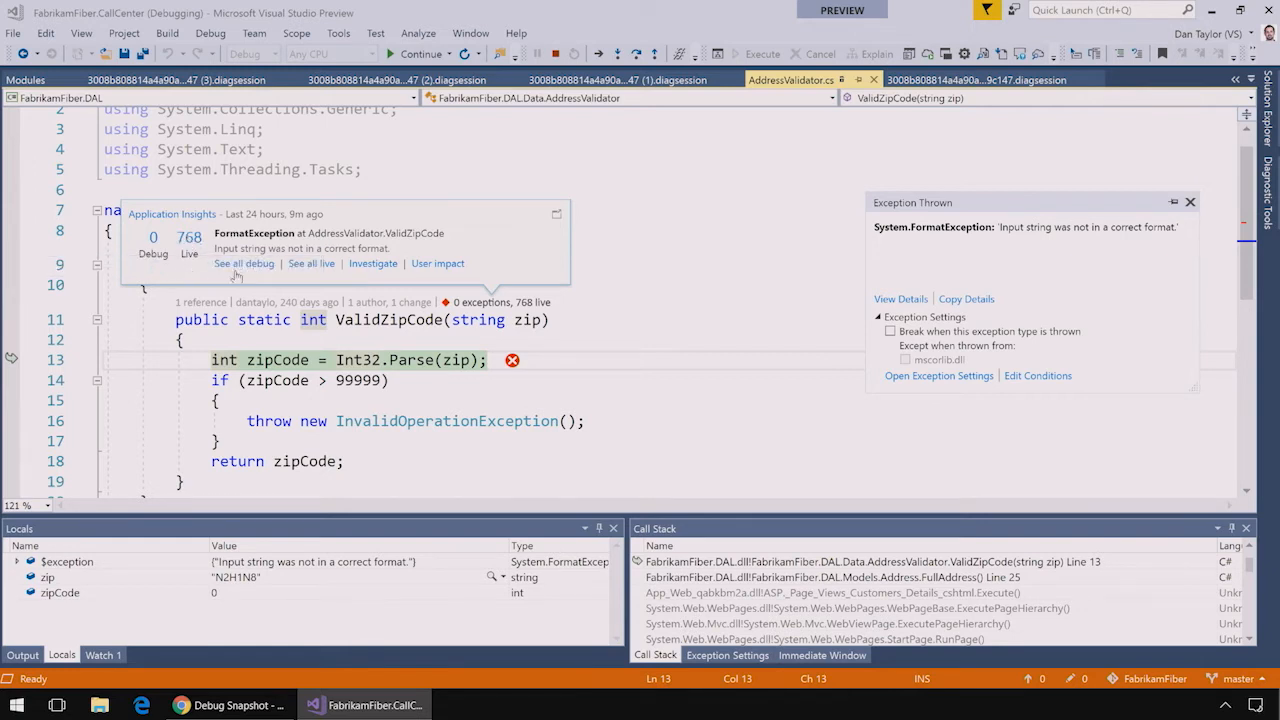
mouse_move(437, 263)
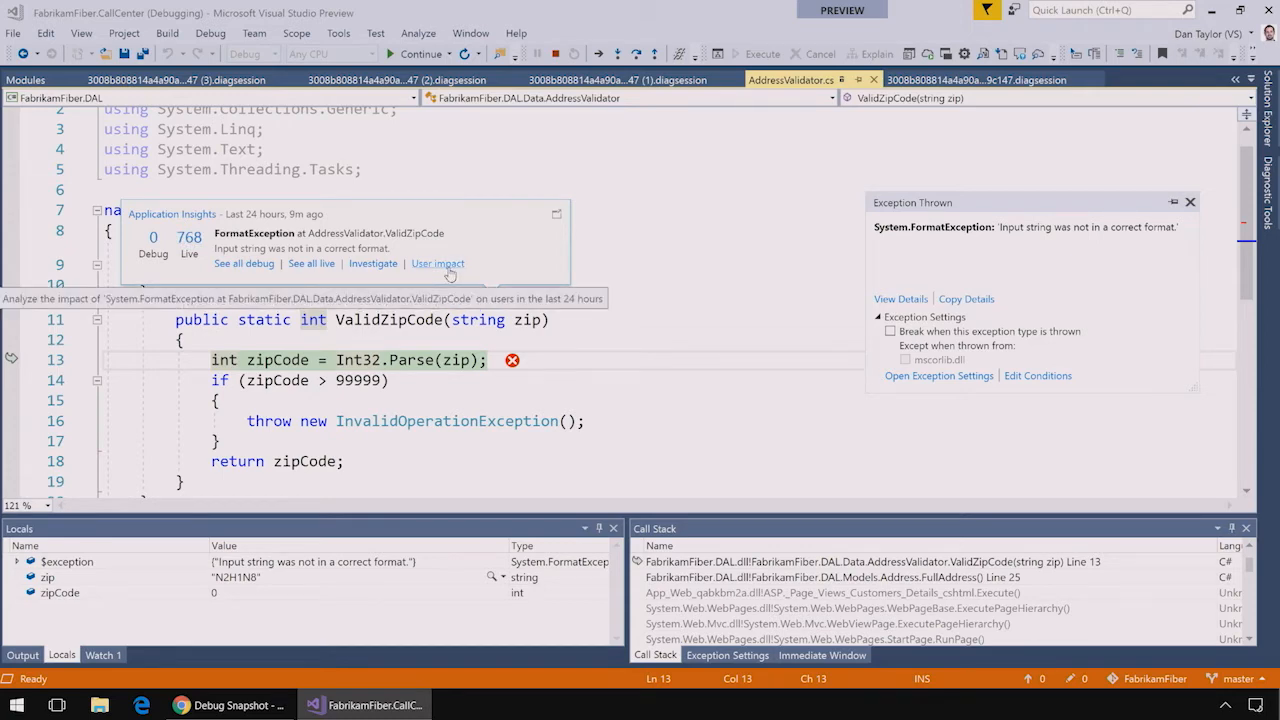
- Launch the User impact analysis from the Application Insights CodeLens popup
left_click(437, 263)
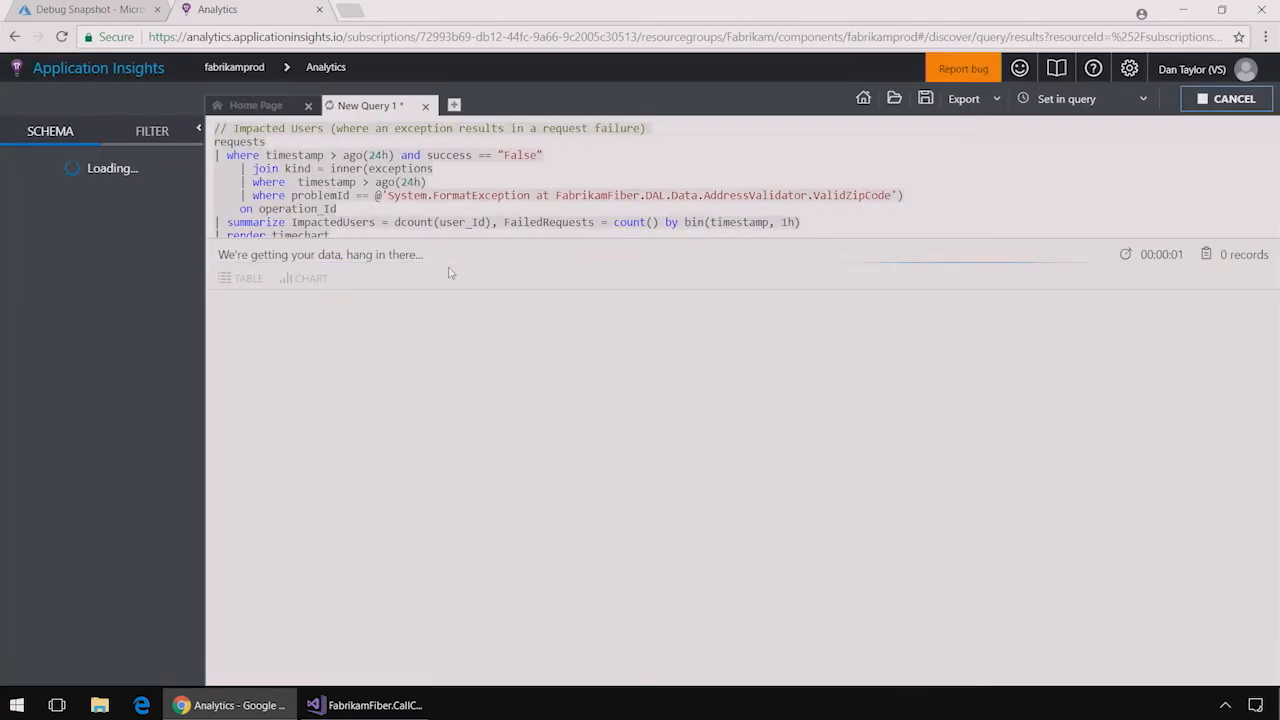
- Review the impact chart peaking at 57 failed requests and 32 users, then add New Query 2
left_click(1227, 98)
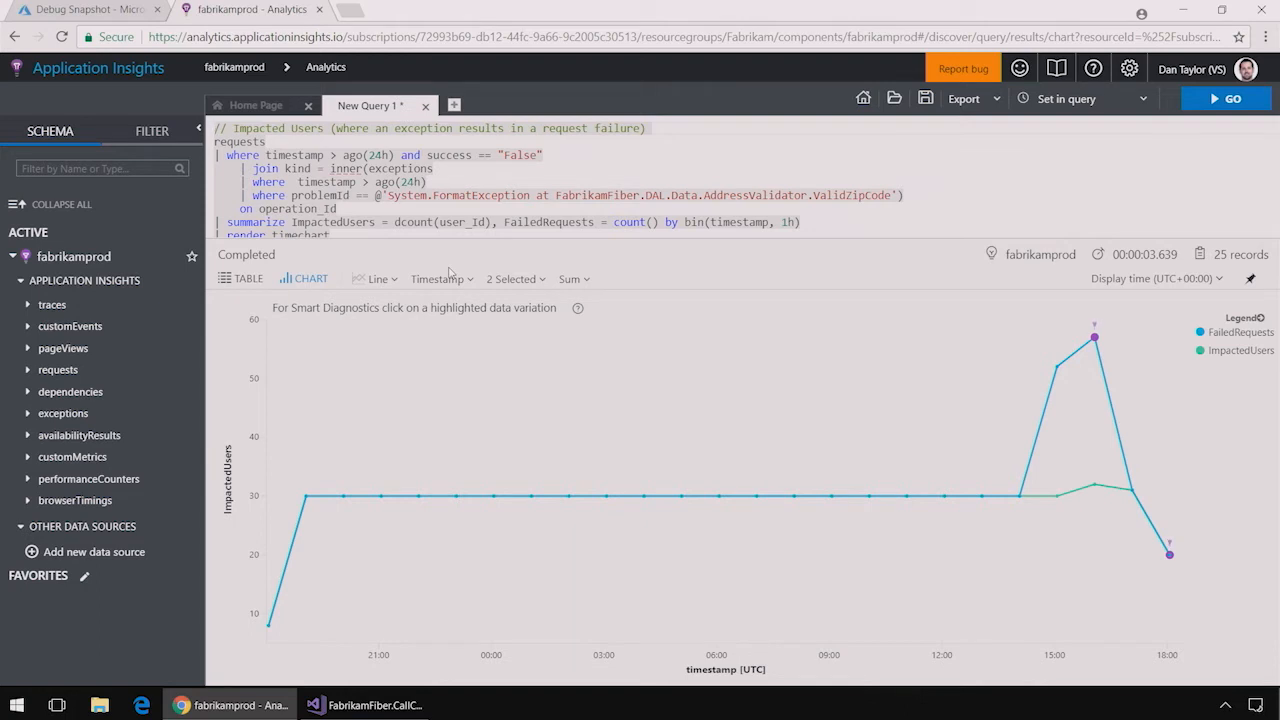
mouse_move(800, 418)
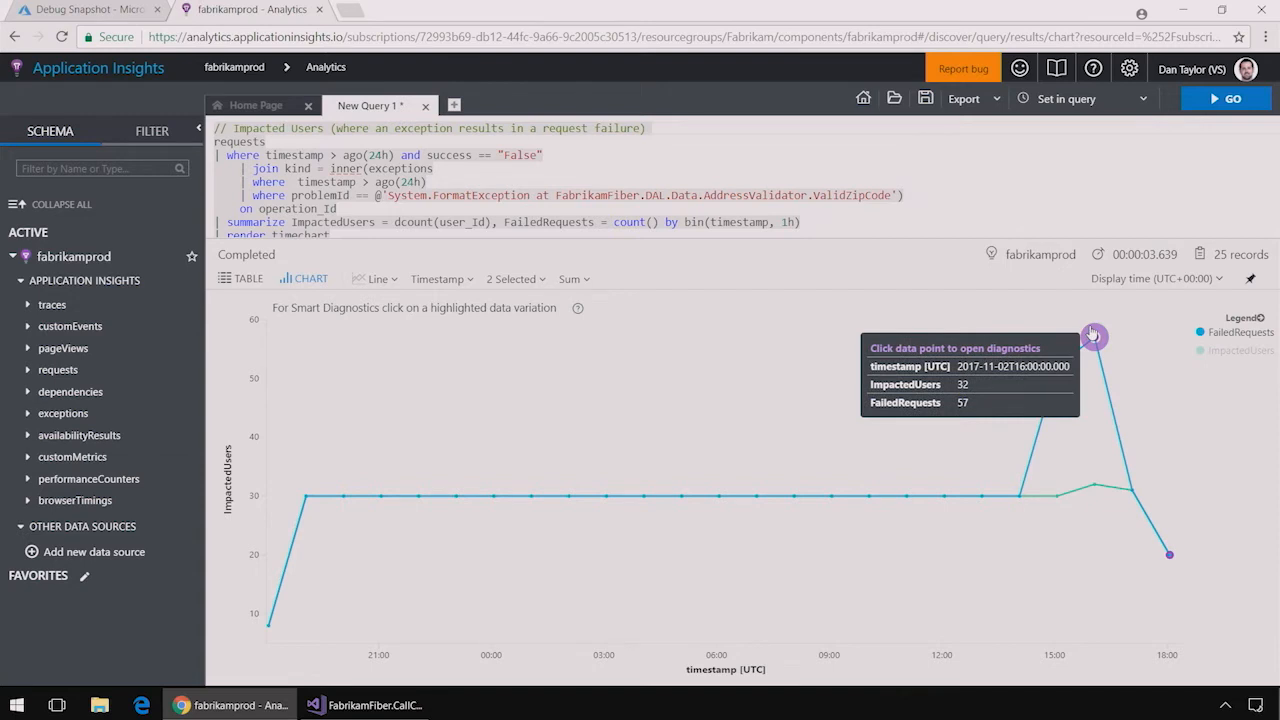
mouse_move(1058, 517)
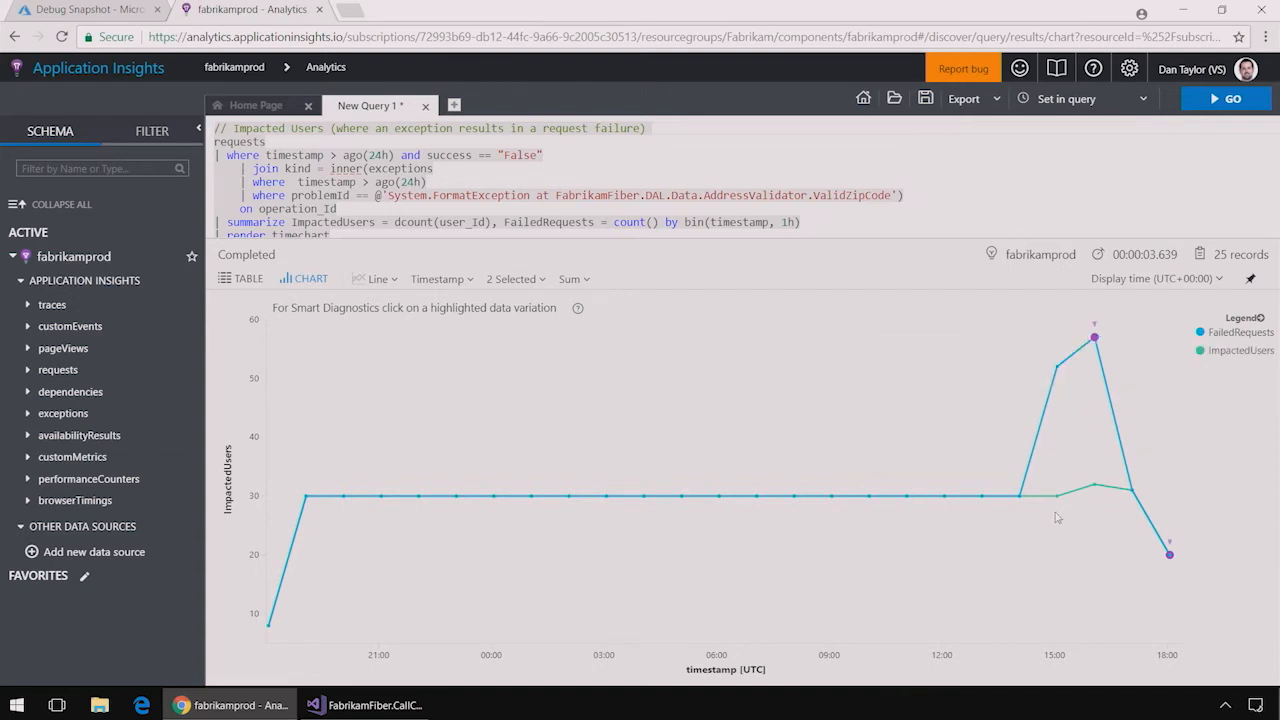
mouse_move(1094, 485)
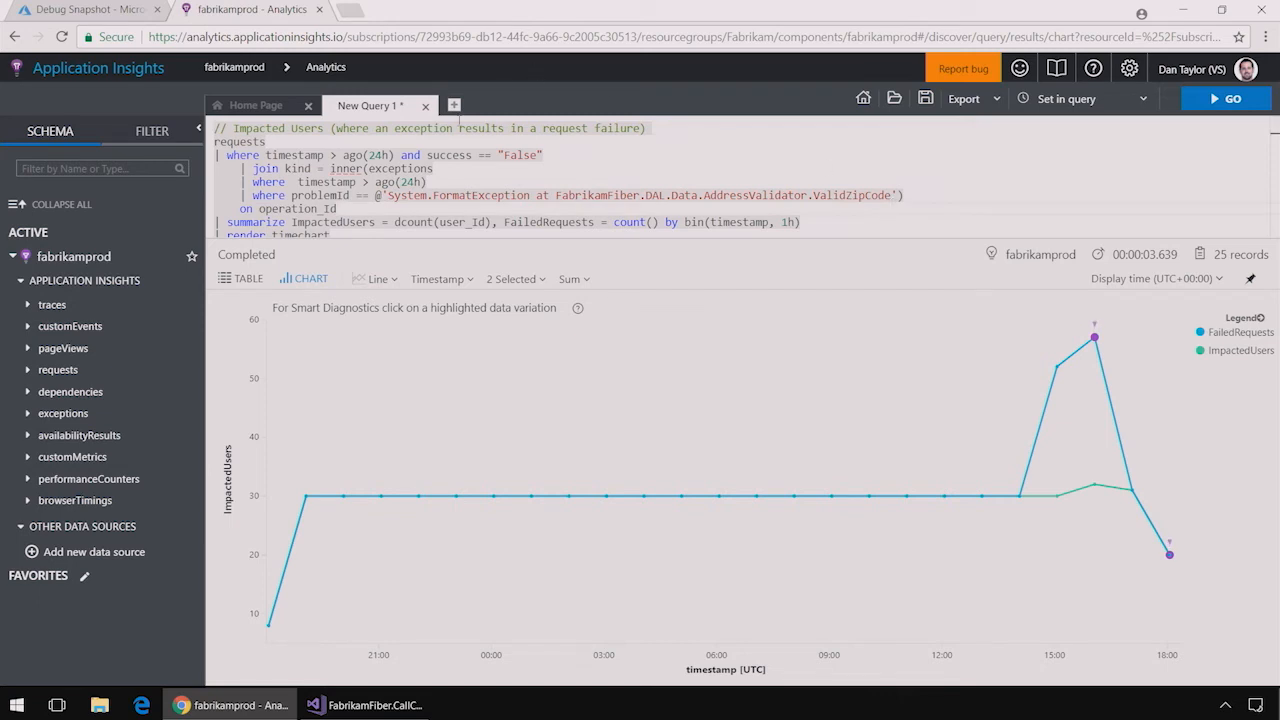
left_click(453, 105)
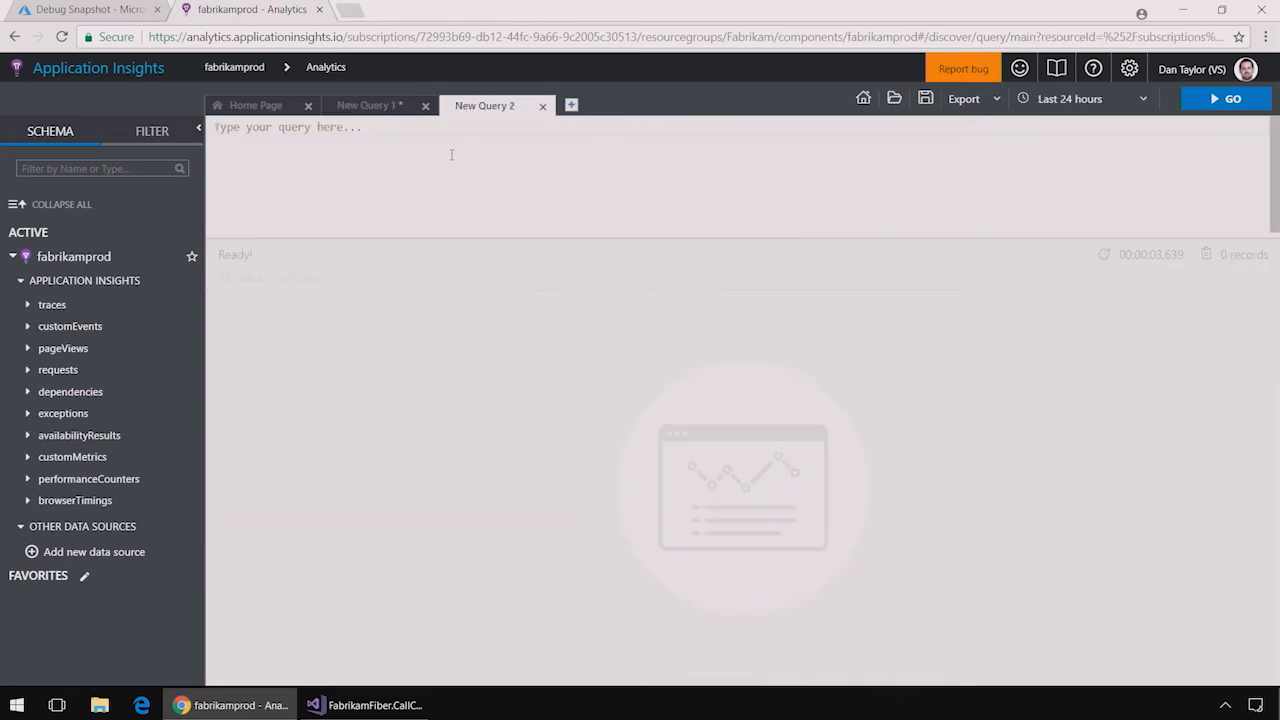
- Run 'exceptions | summarize count() by type' to list the nine exception types
type("exceptions")
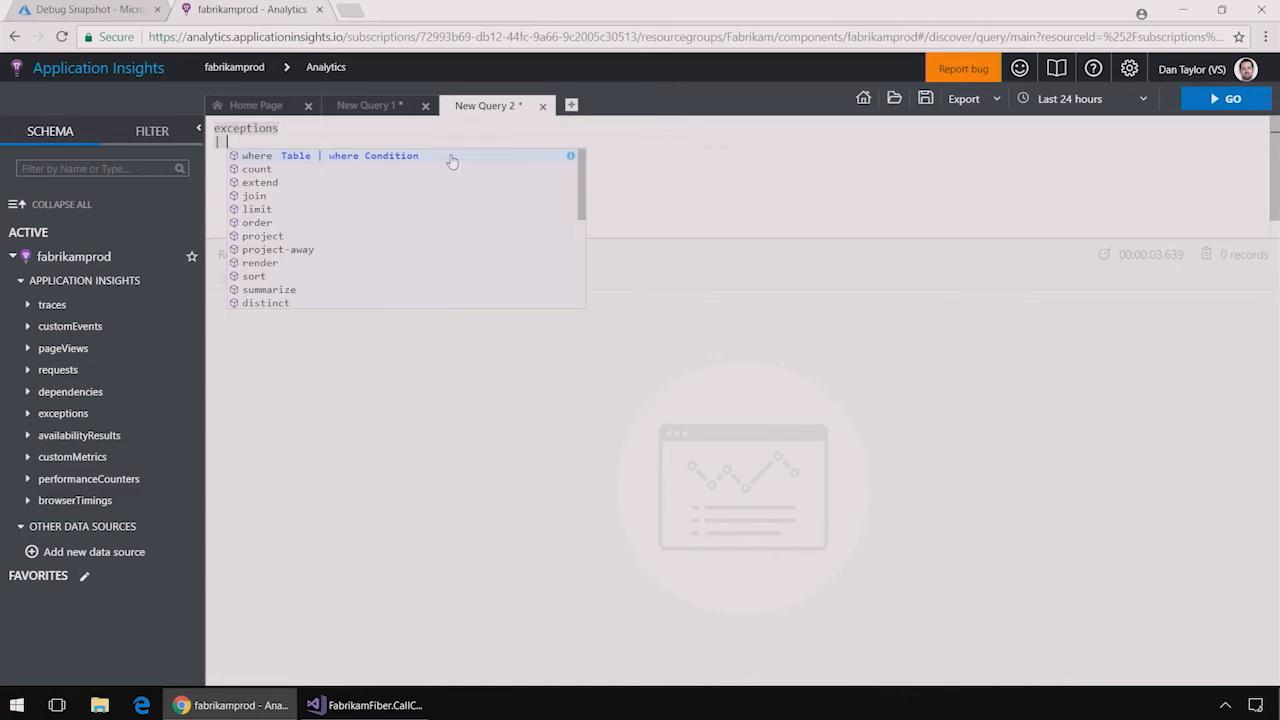
type("summarize count() by type")
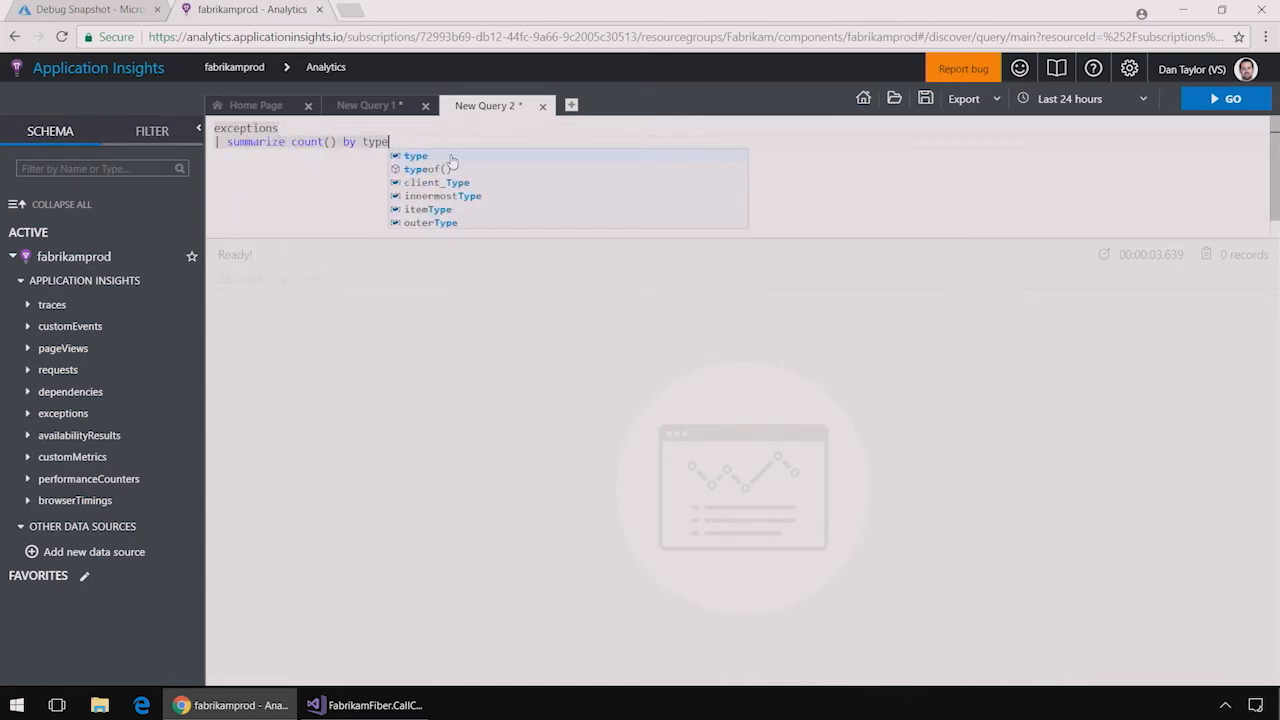
left_click(1226, 98)
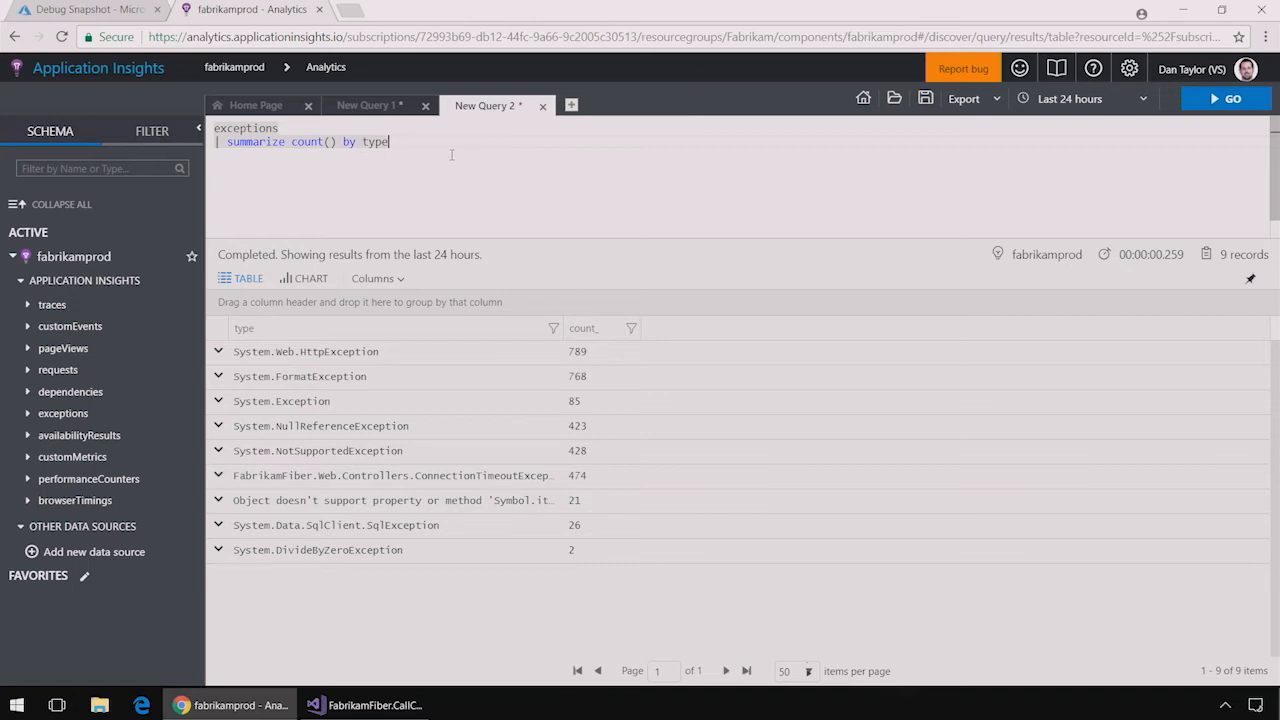
type(", bin(")
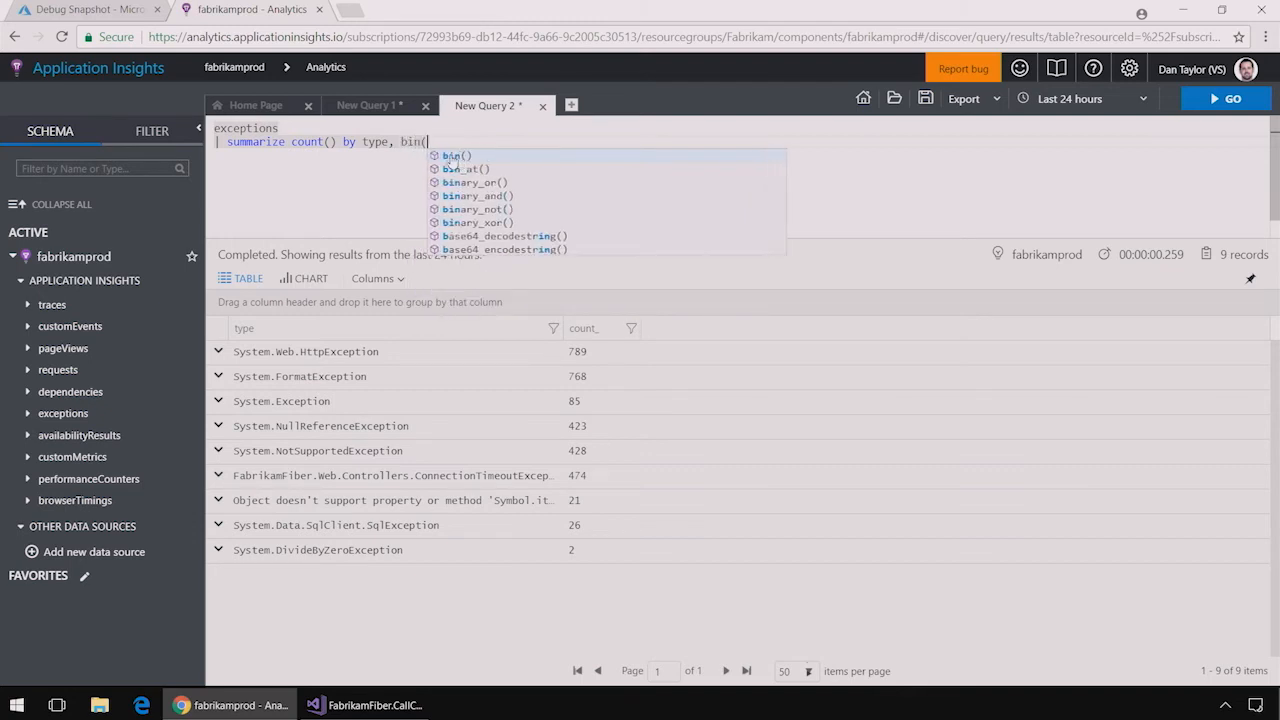
- Extend the query with bin(timestamp, 1h) and render timechart, and run it
type("timestamp, 1h)")
type("| render")
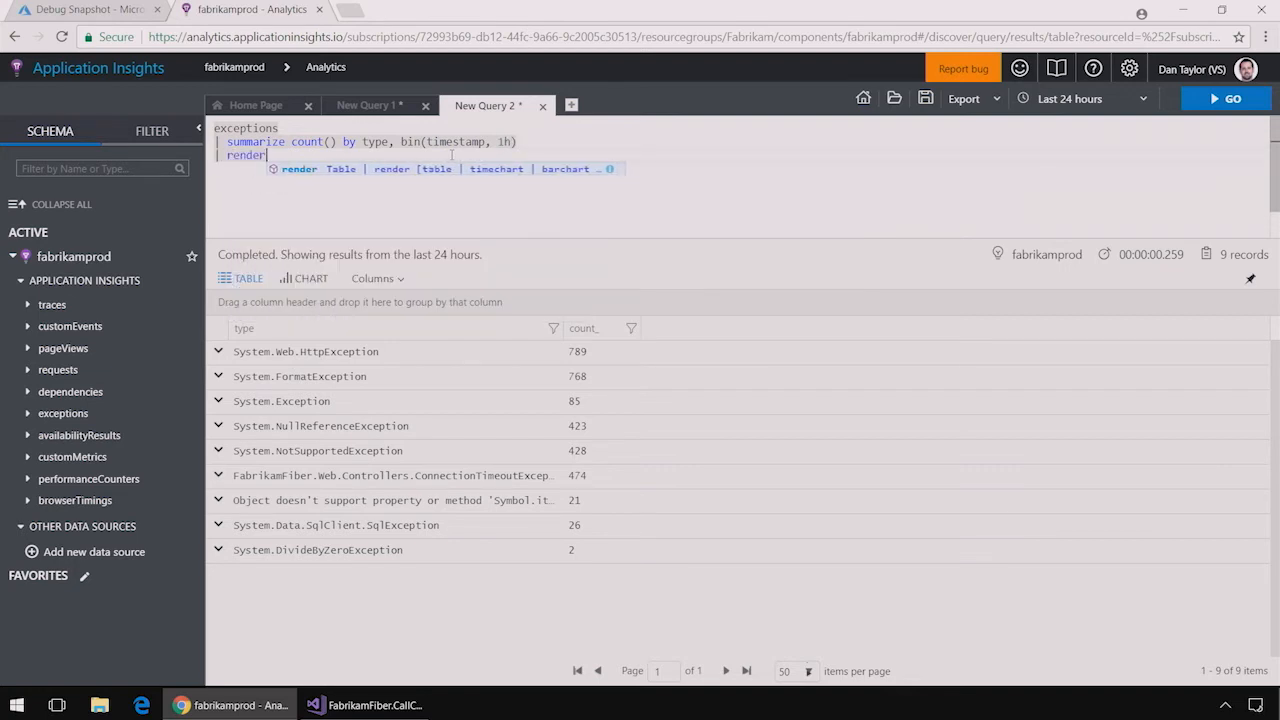
type("timecahrt")
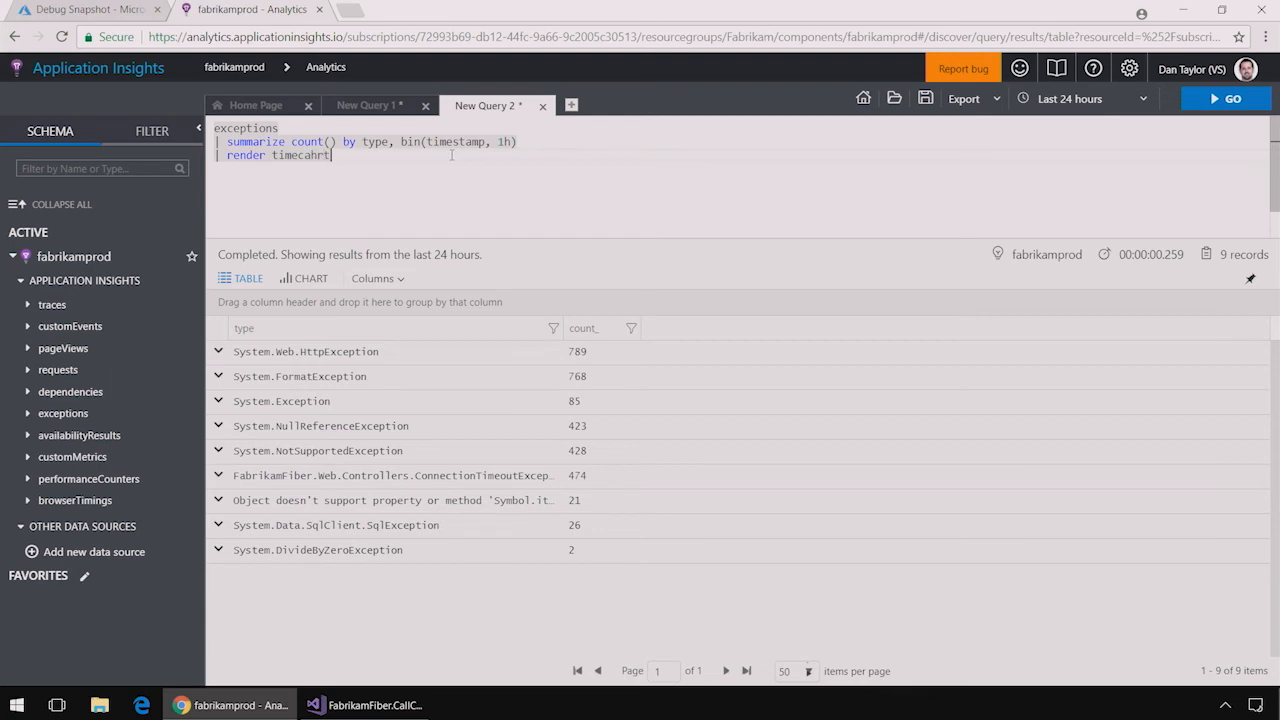
left_click(1225, 98)
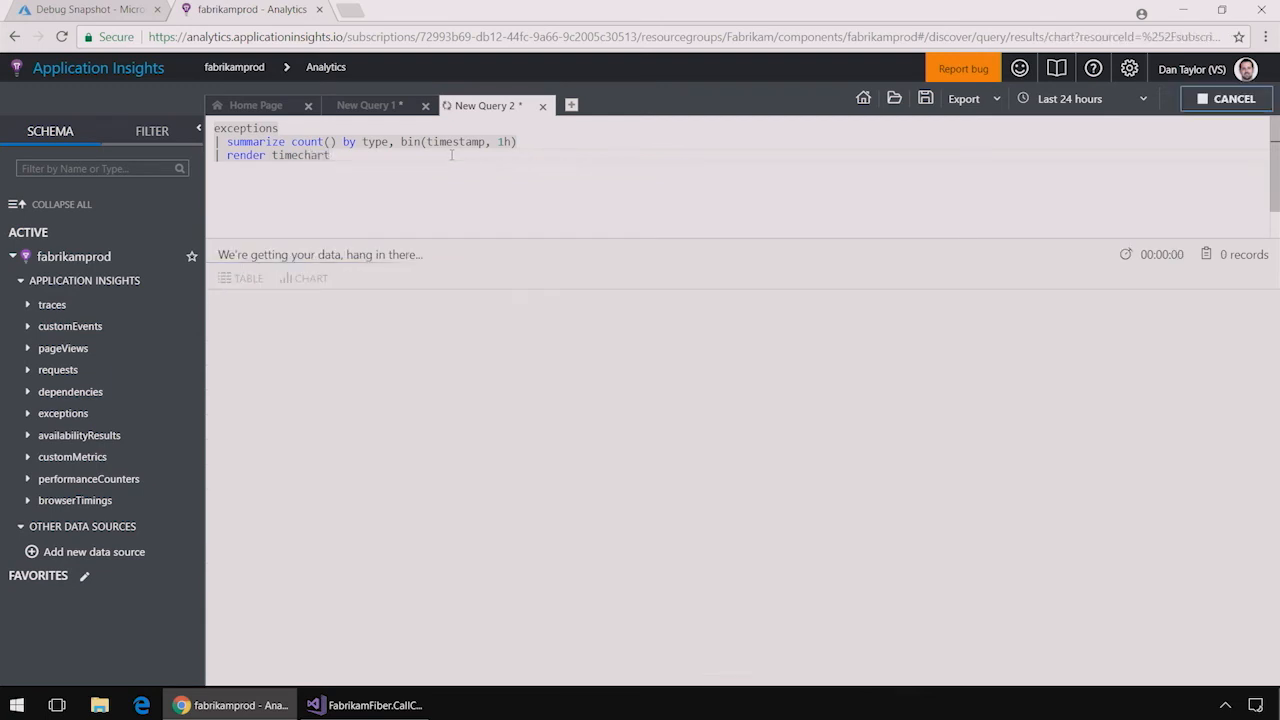
left_click(1226, 98)
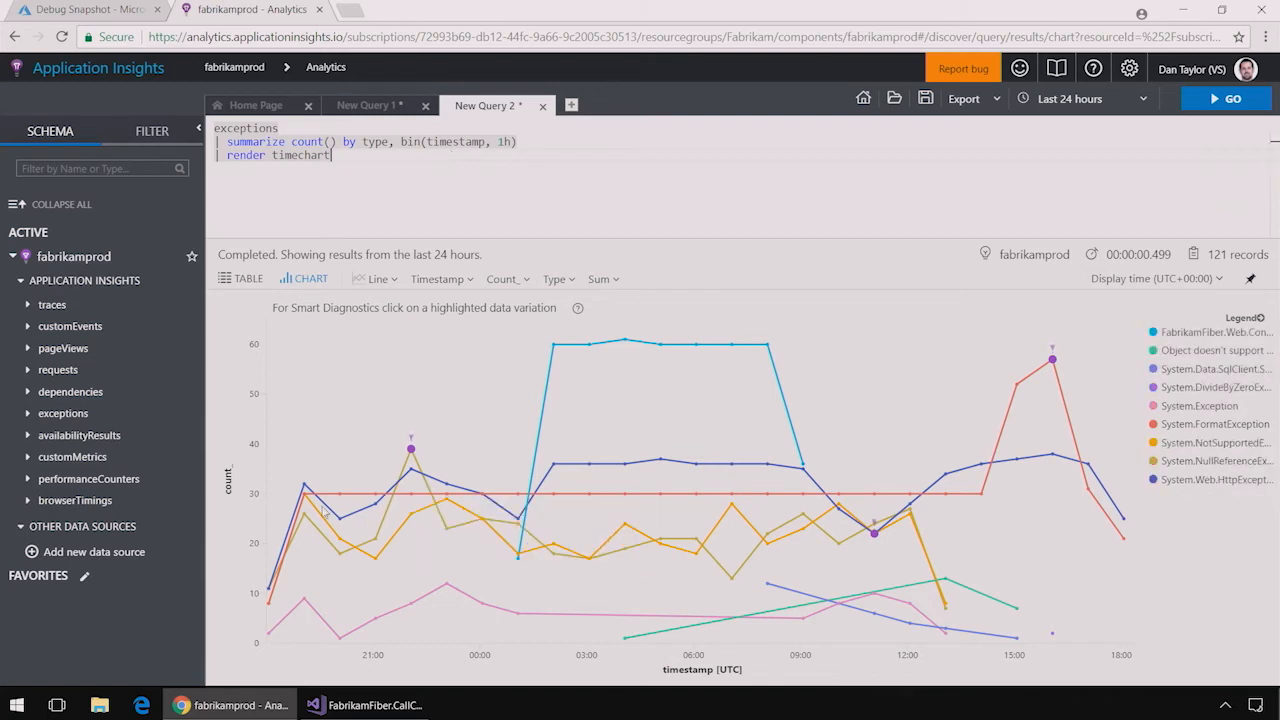
mouse_move(731, 493)
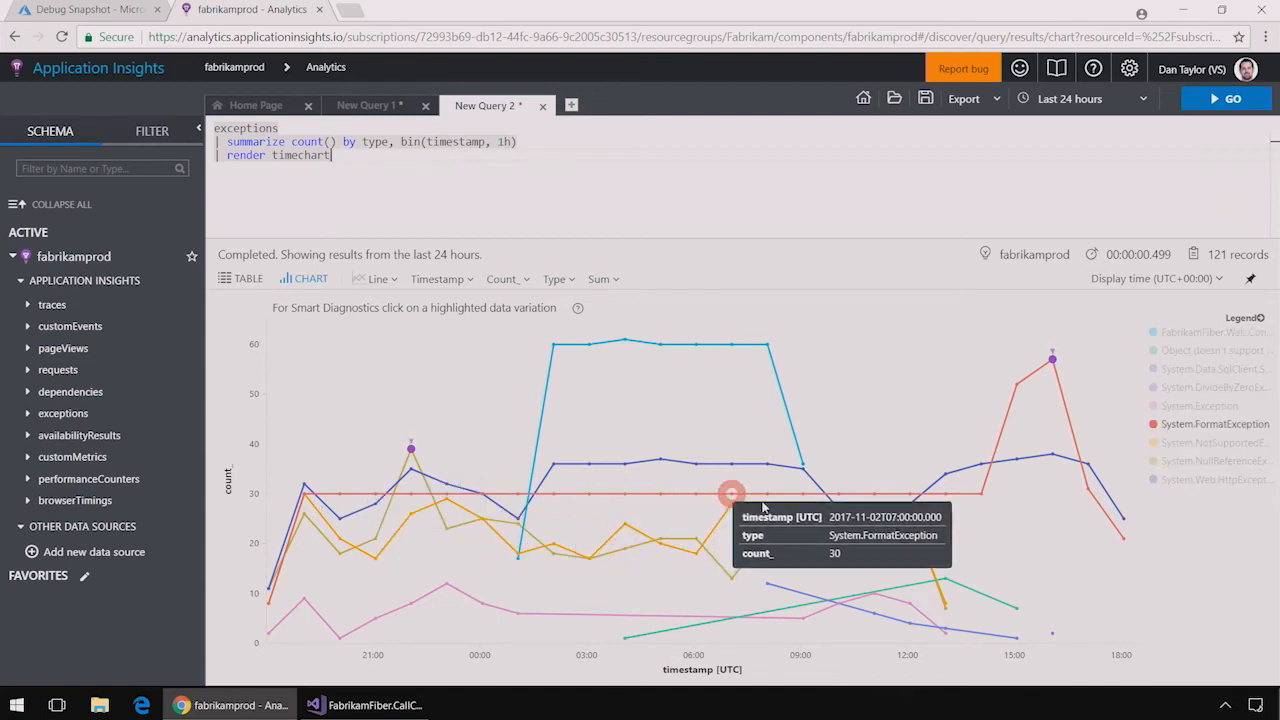
mouse_move(1052, 358)
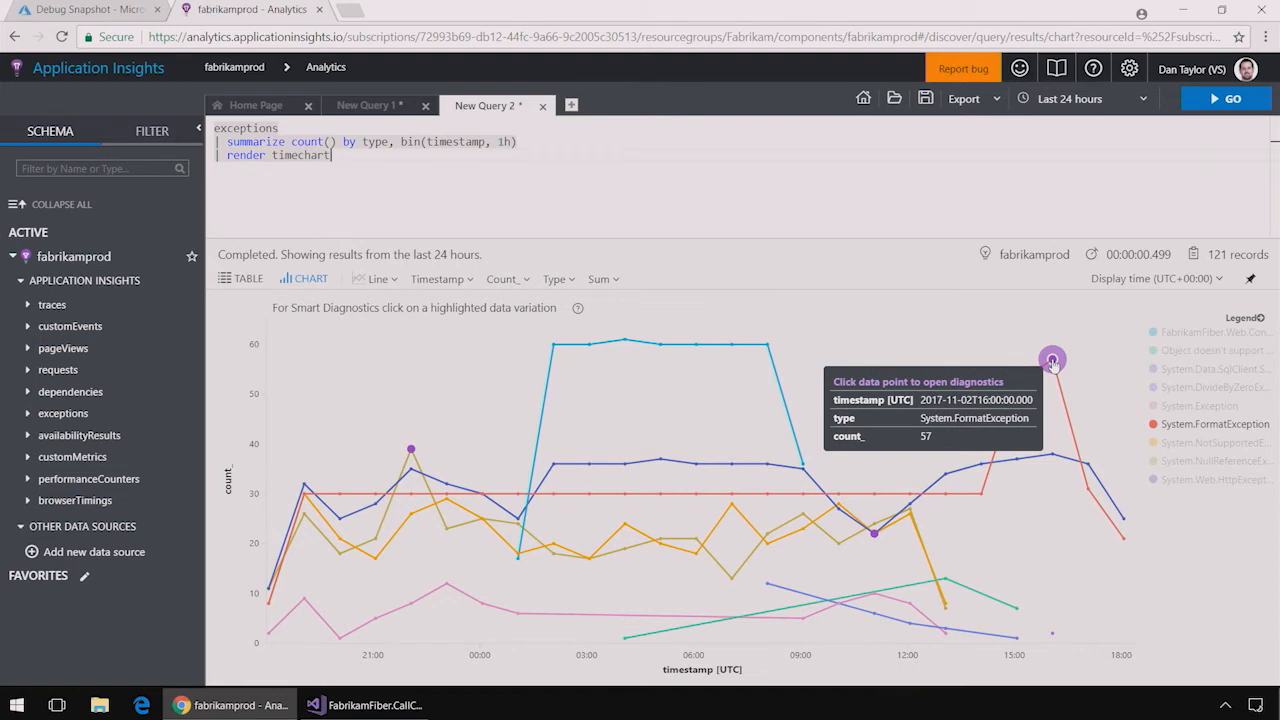
mouse_move(1010, 455)
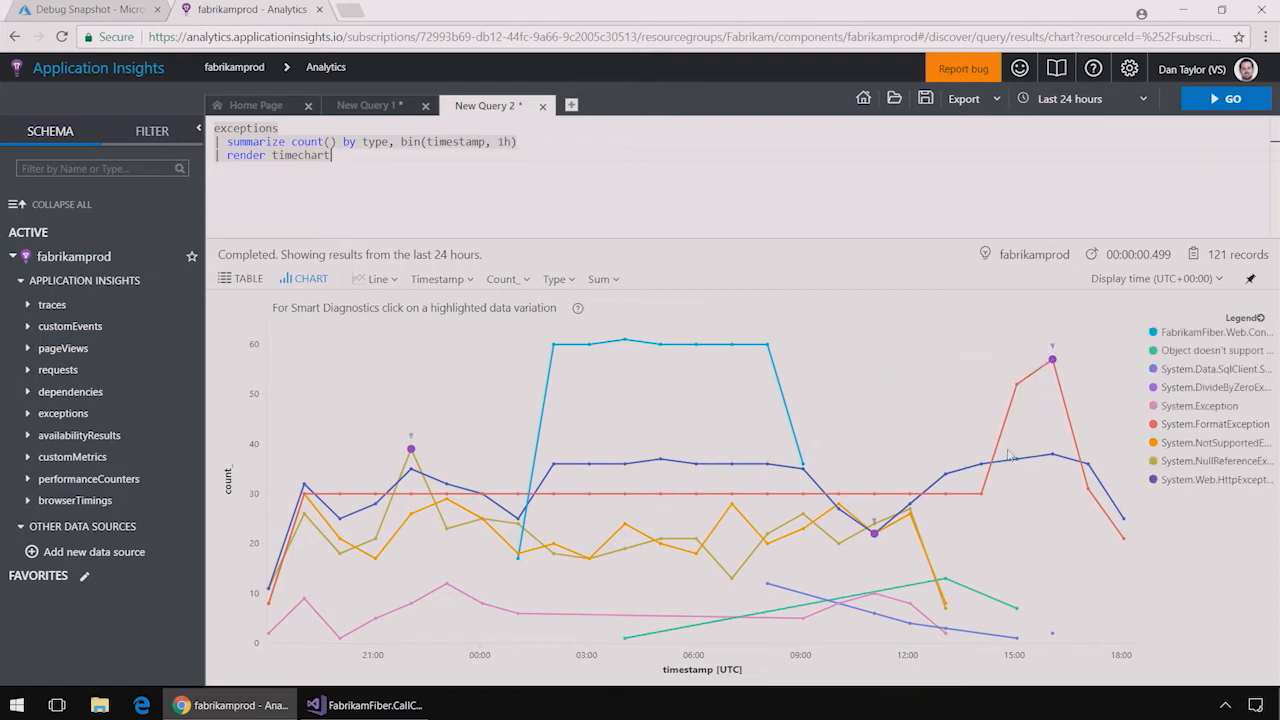
mouse_move(1087, 490)
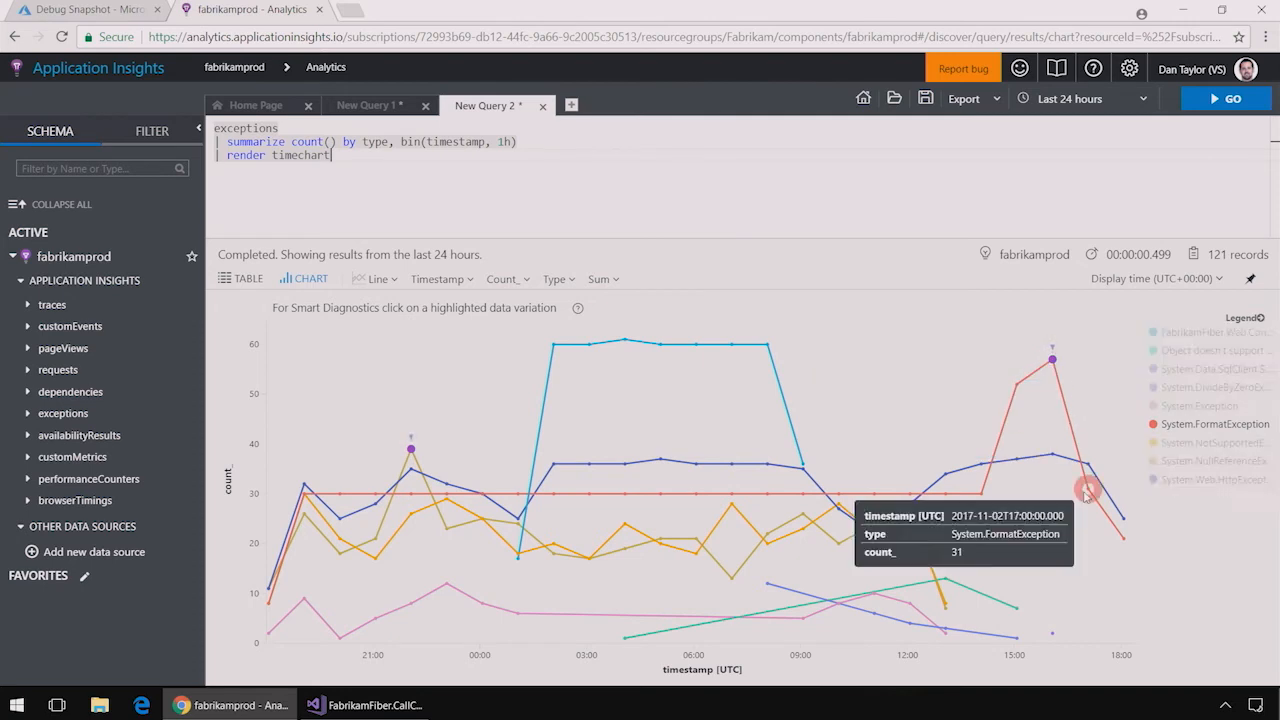
mouse_move(1051, 359)
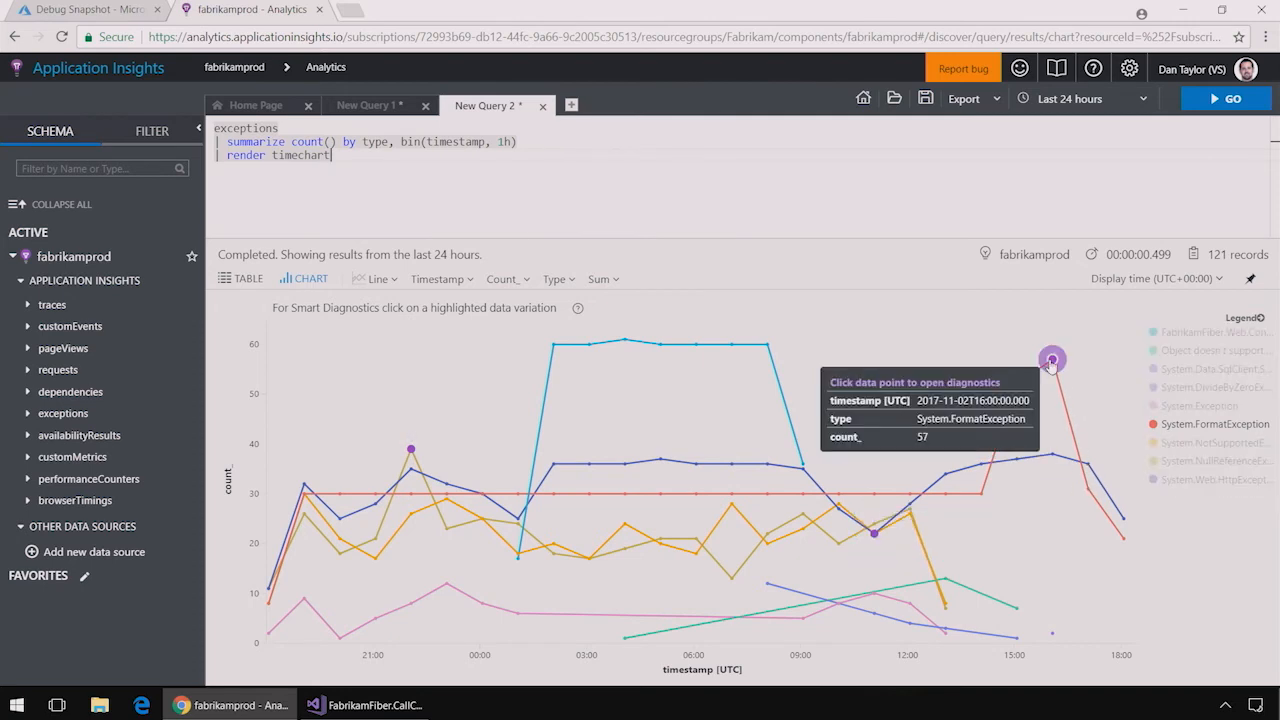
- Run diagnostics on the FormatException spike and select the generated query for replacement
left_click(1051, 360)
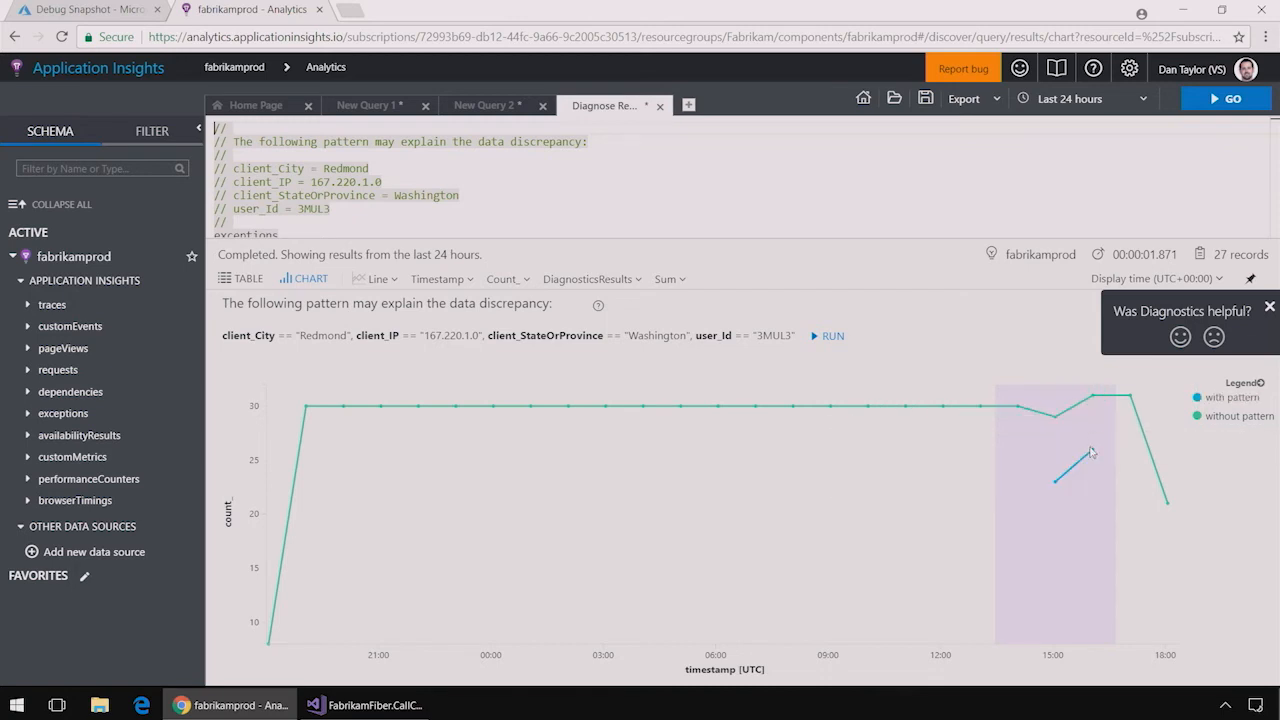
mouse_move(1091, 450)
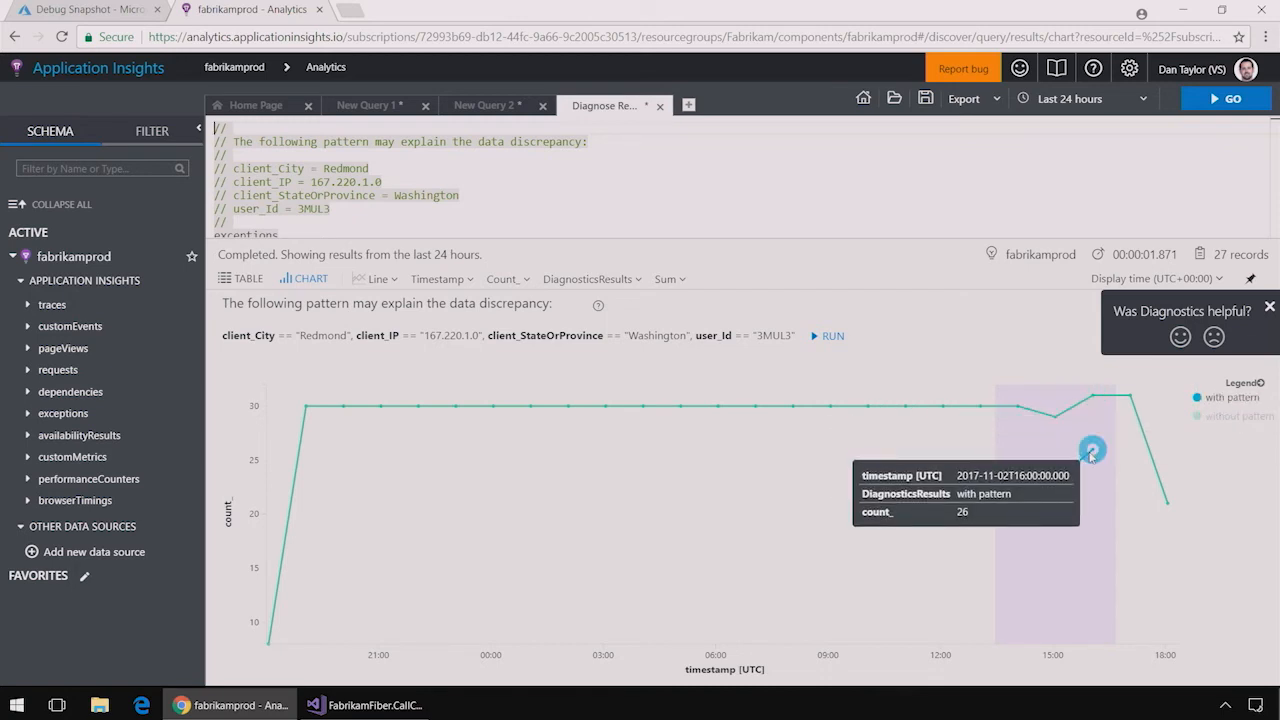
mouse_move(795, 348)
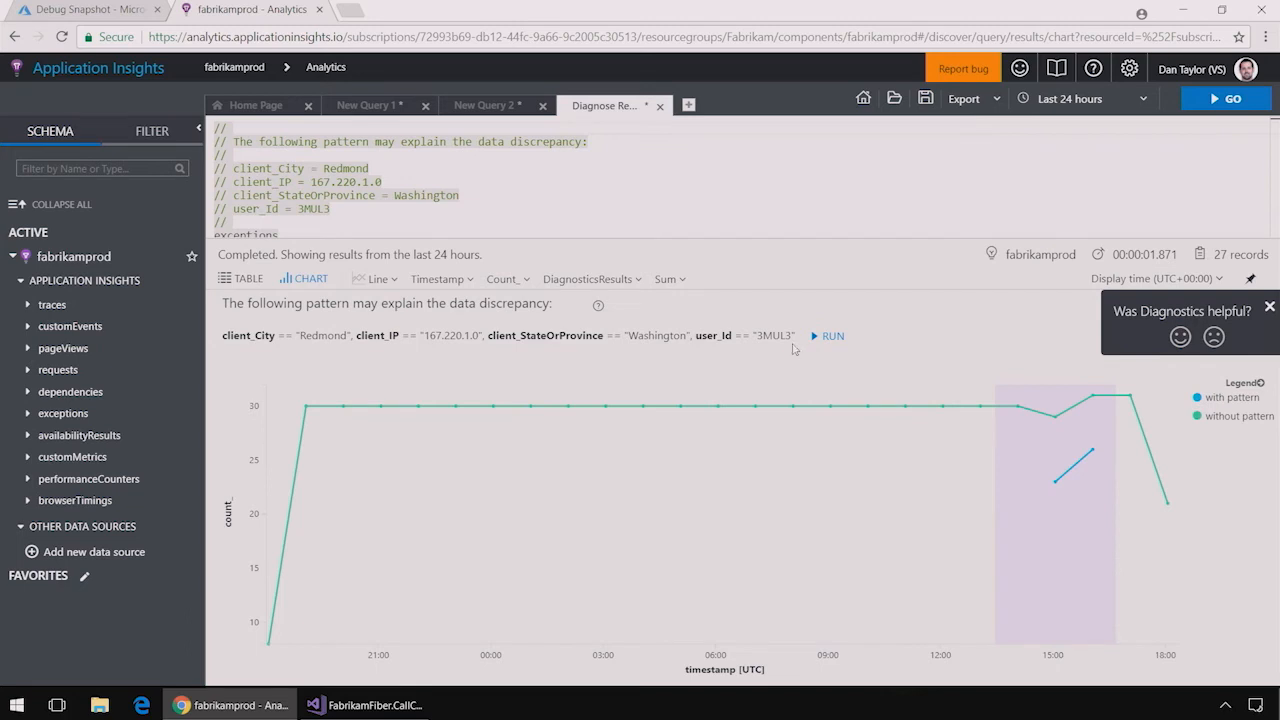
double_click(778, 335)
type("| where type == \"Sy")
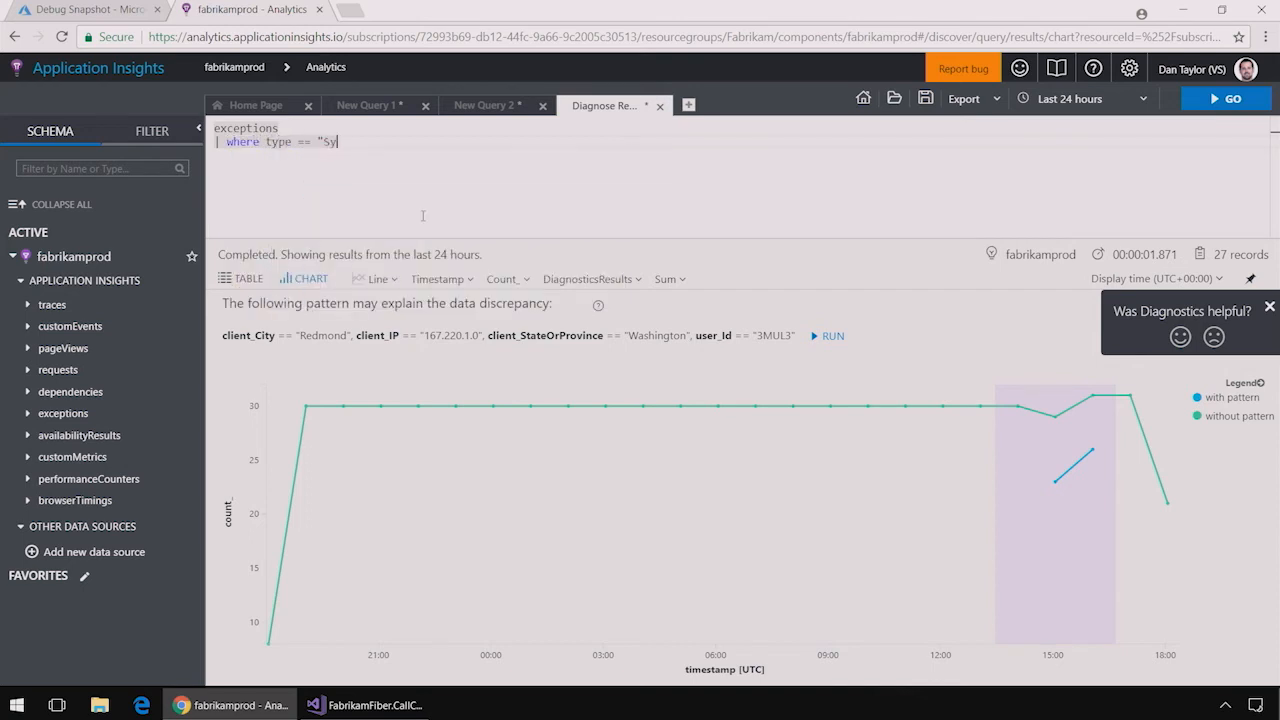
- Run exceptions where type == "System.FormatException" | evaluate autocluster(), returning 8 segments
type("stem.Format\"")
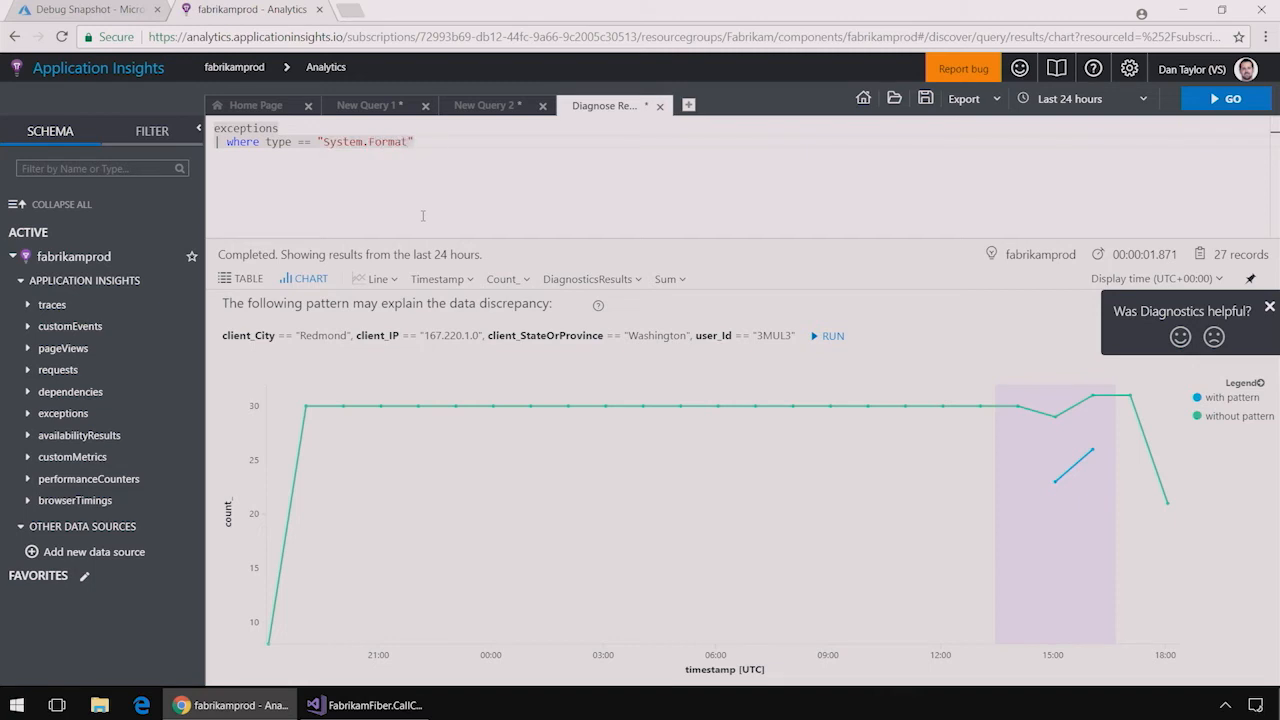
type("Exception")
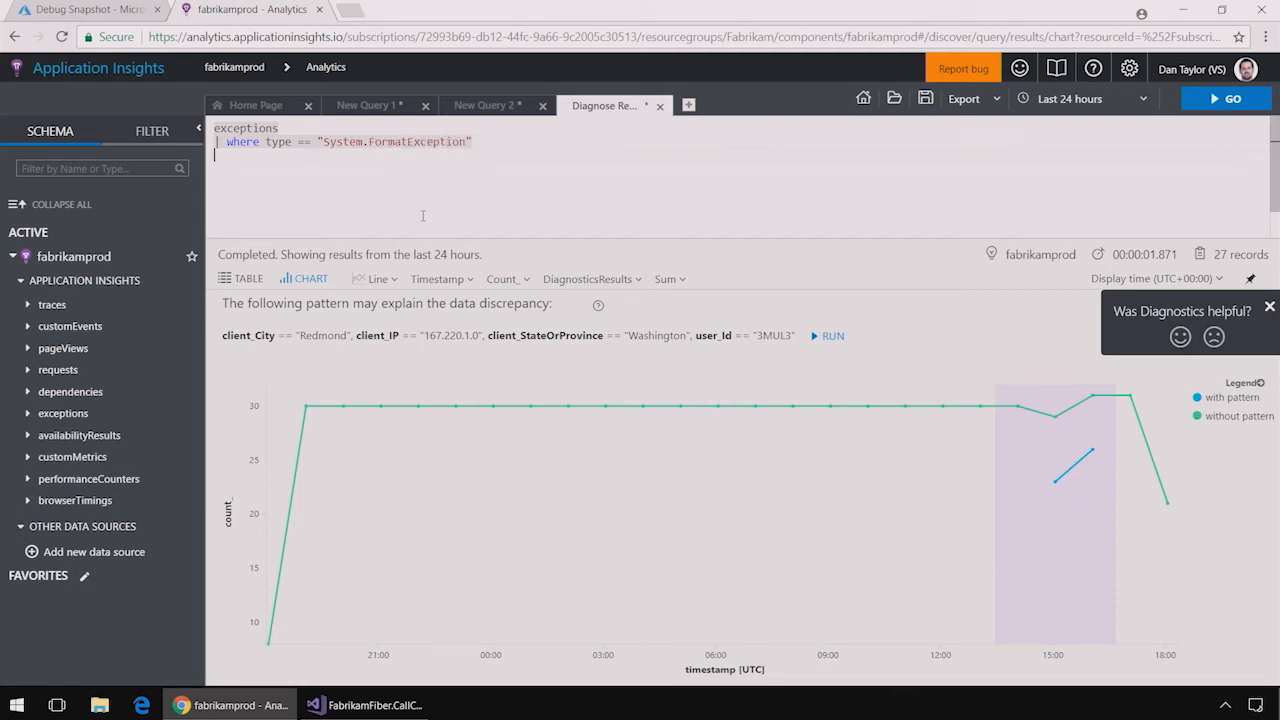
type("evaluate")
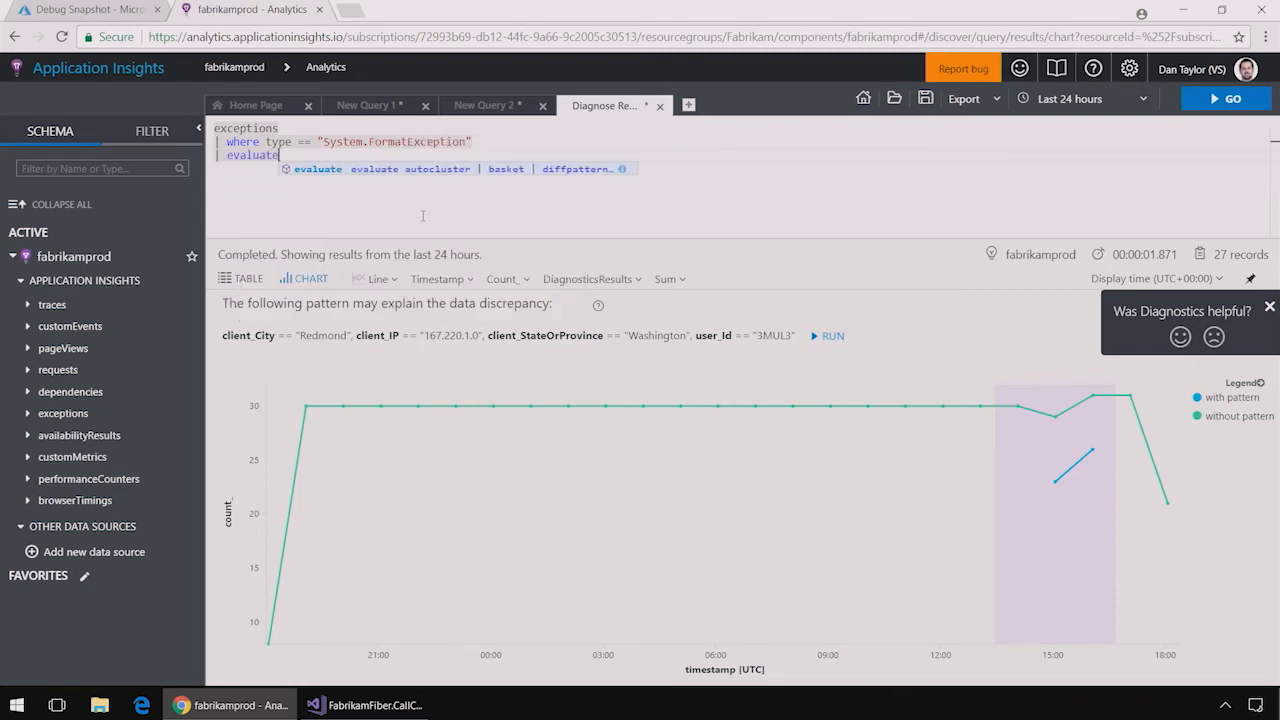
type("autoclu")
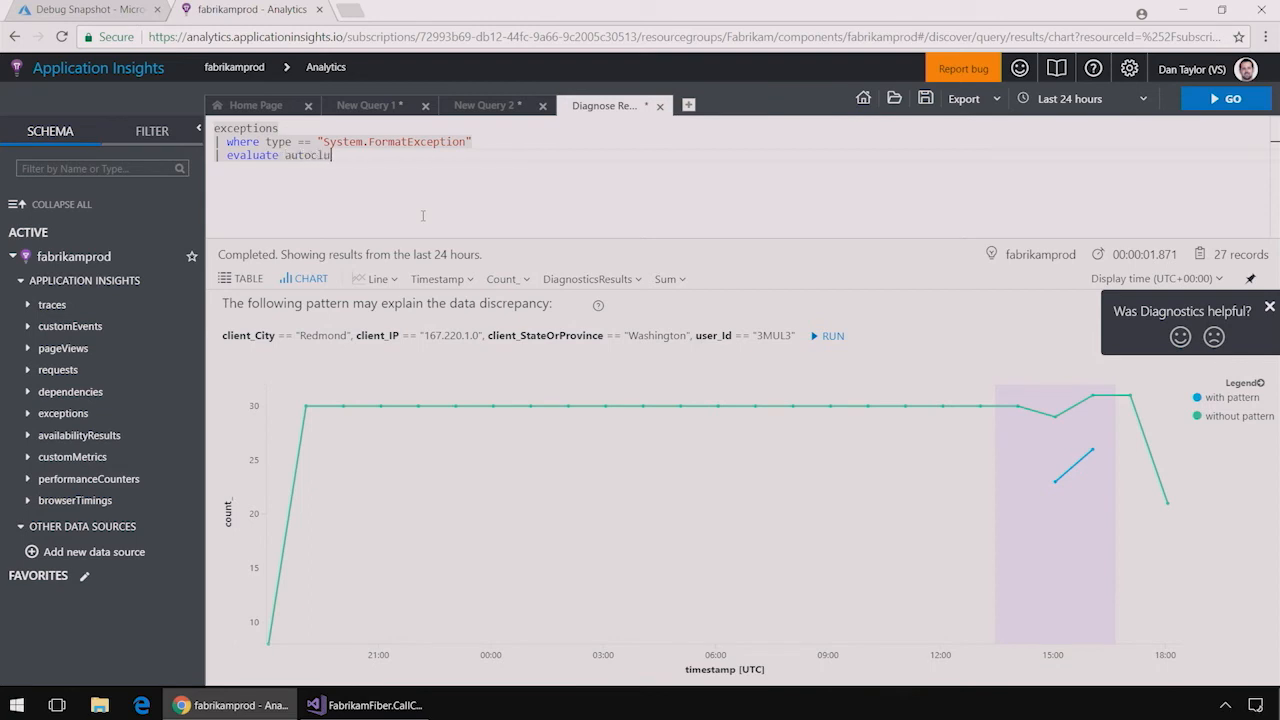
left_click(1225, 98)
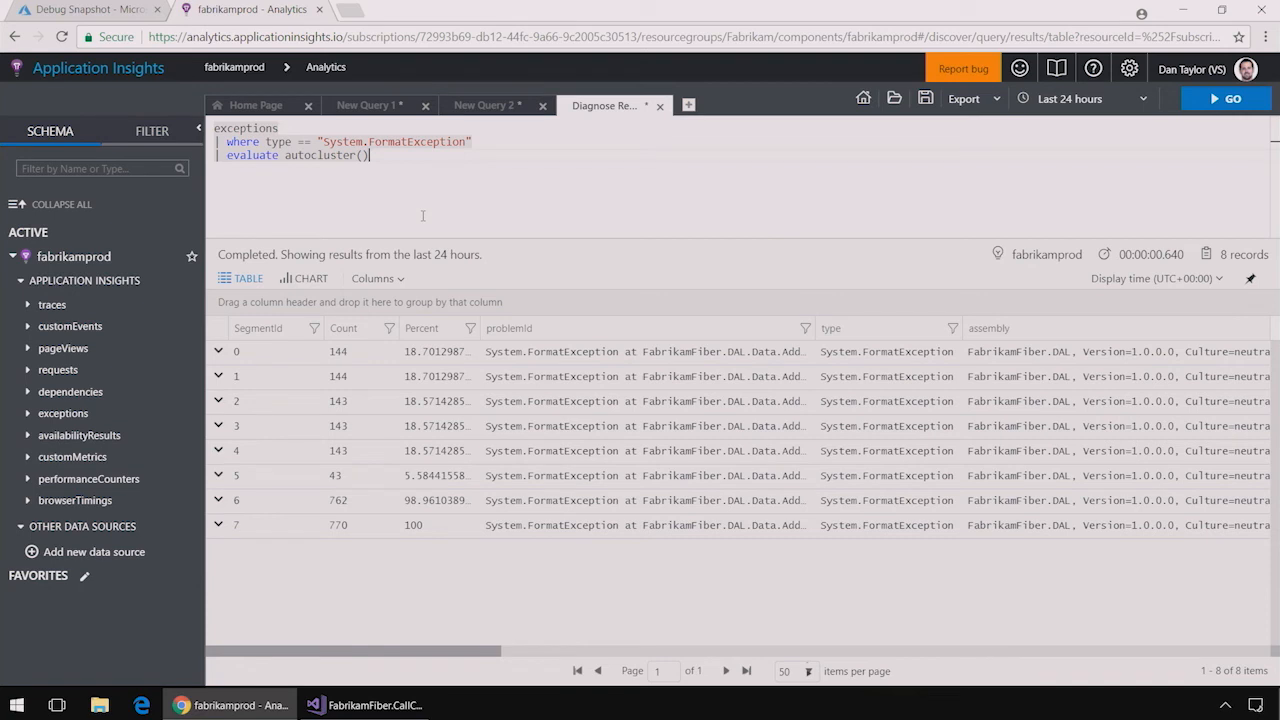
mouse_move(390, 331)
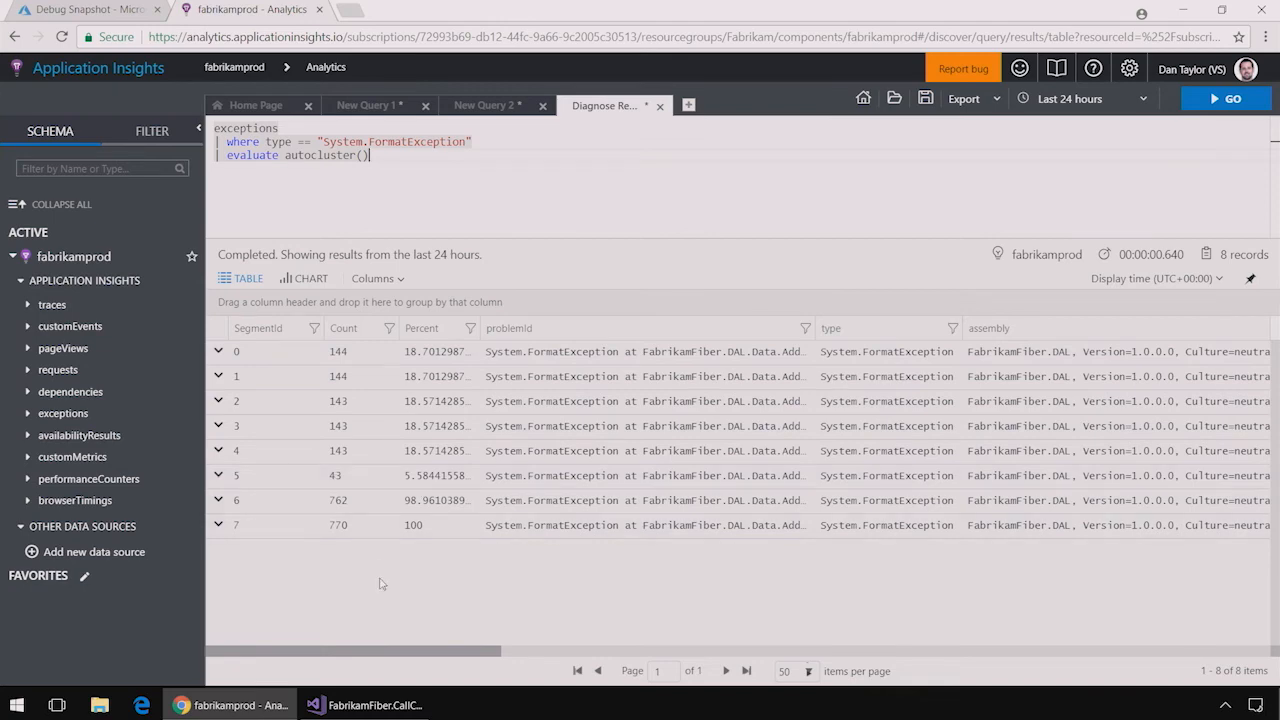
scroll("right", 3)
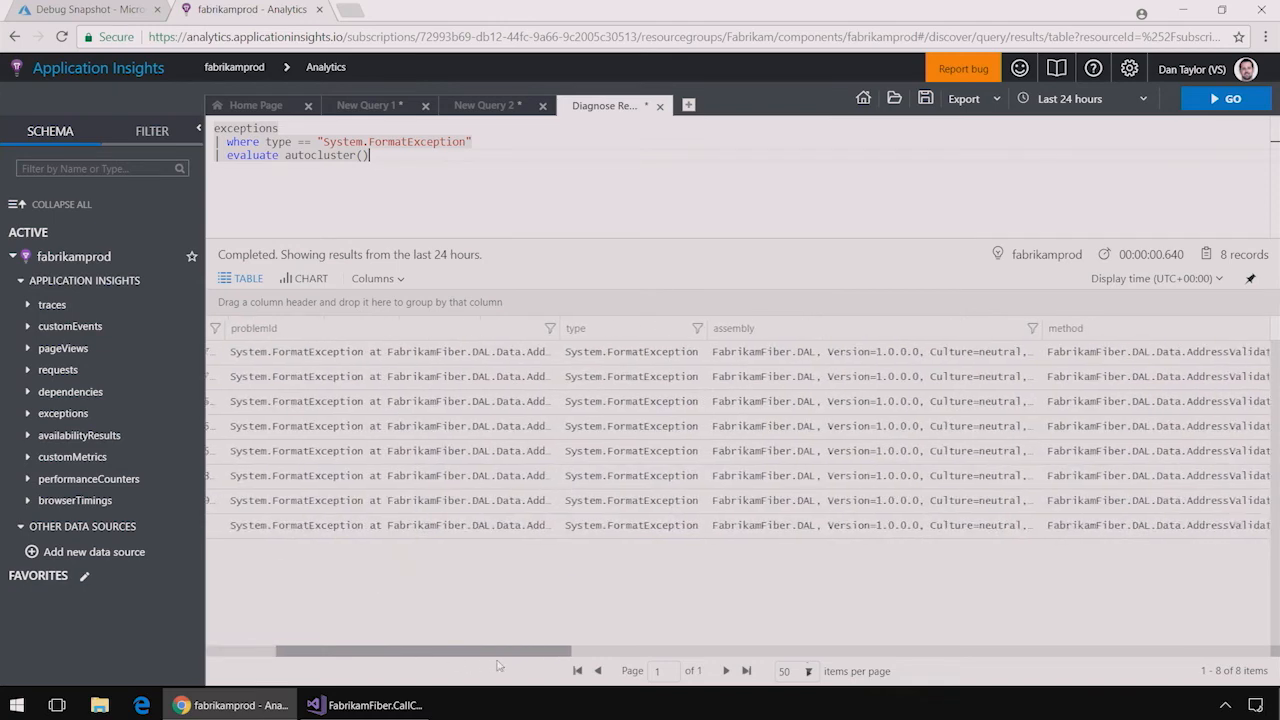
scroll("right", 3)
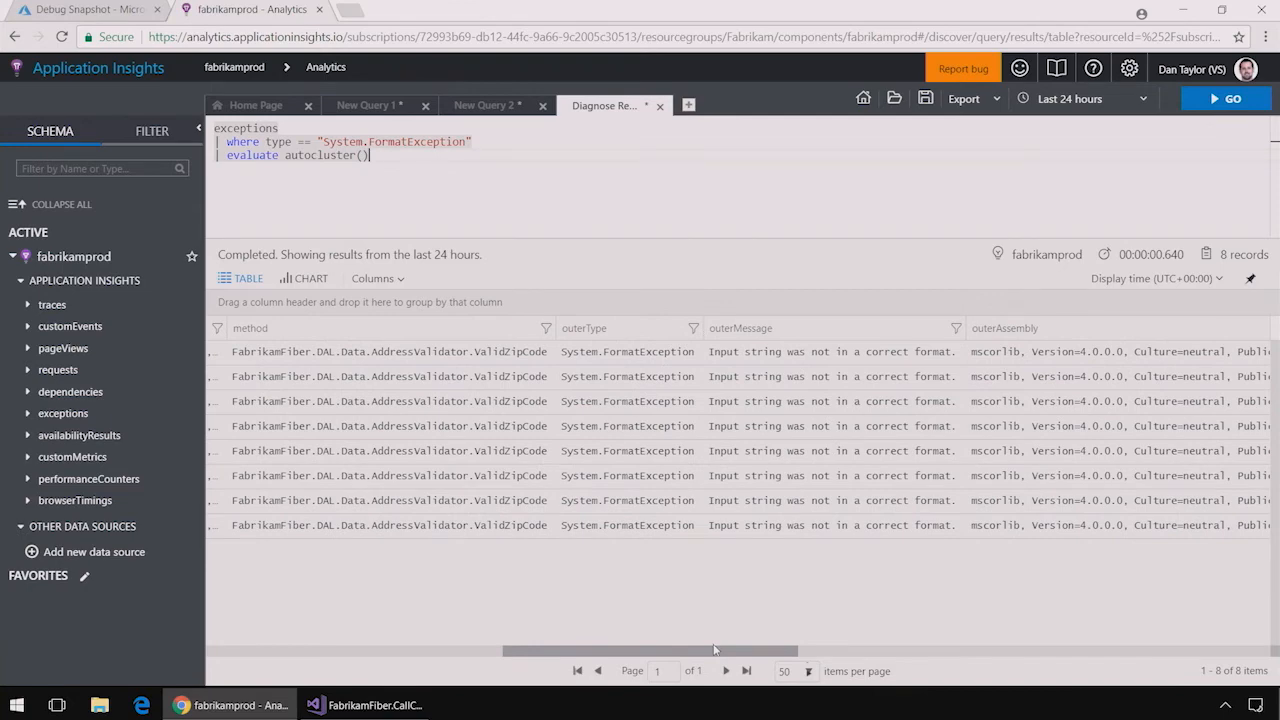
scroll("right", 3)
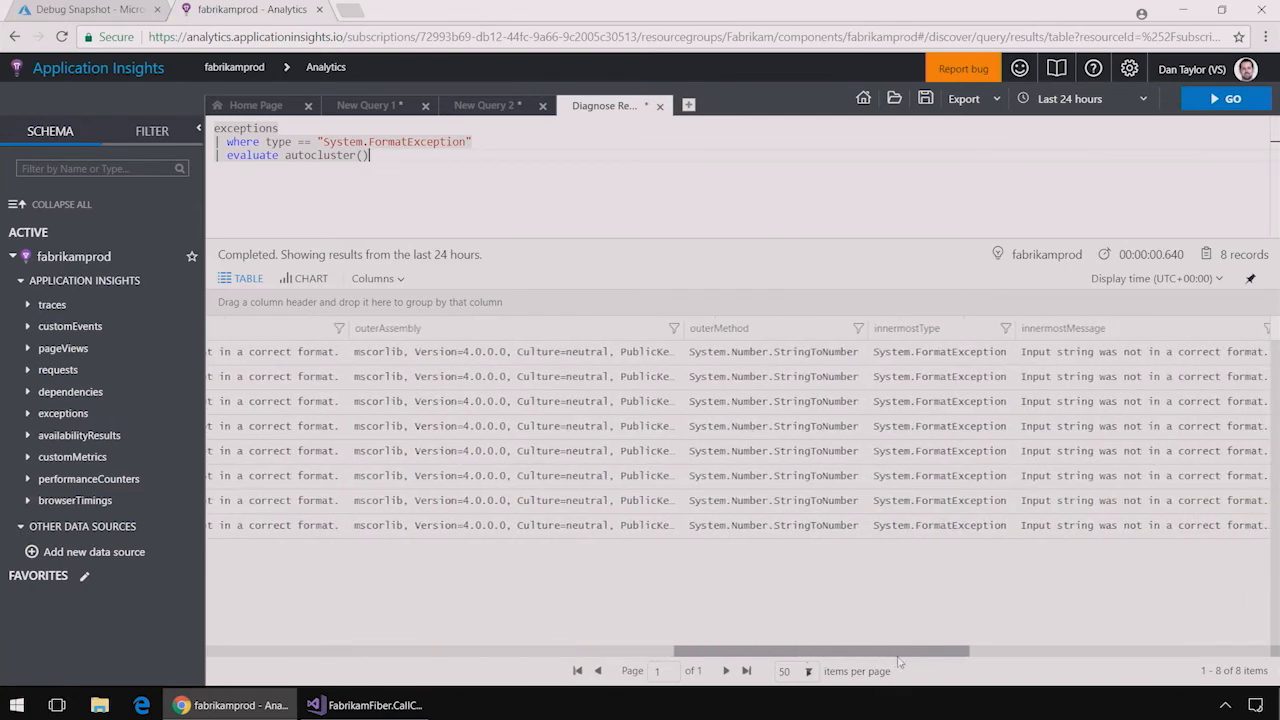
scroll("right", 3)
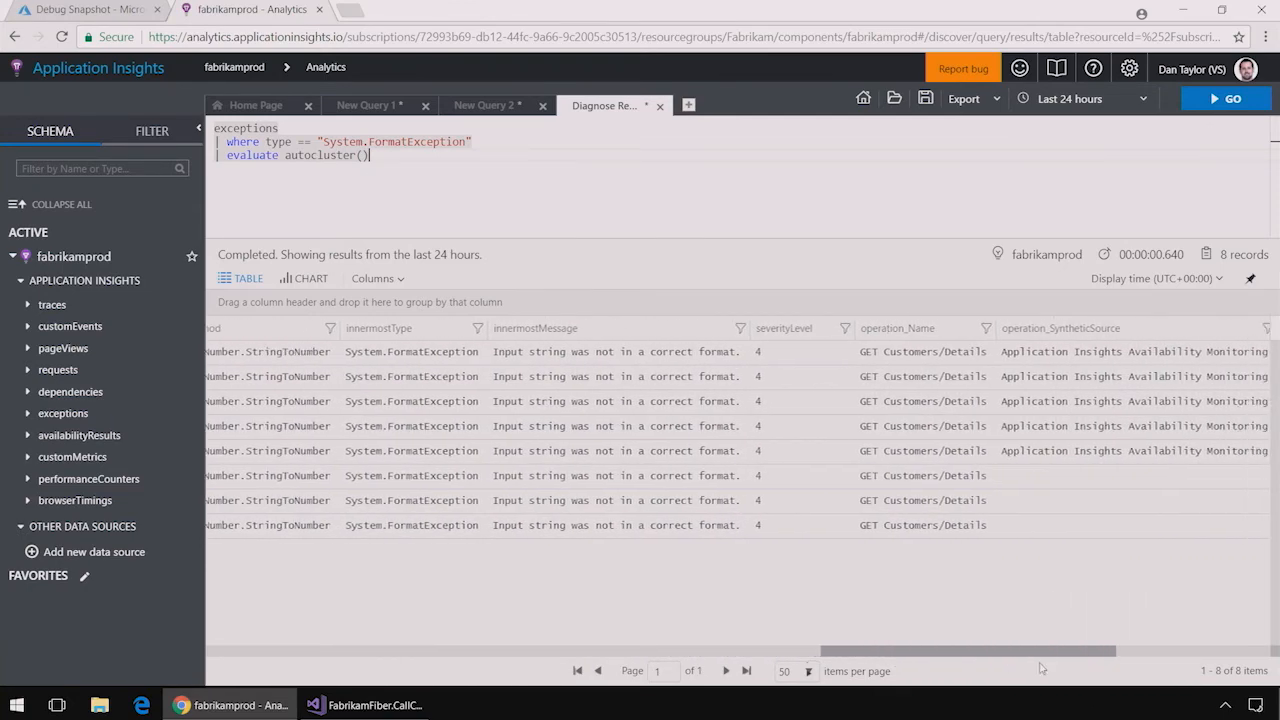
scroll("right", 3)
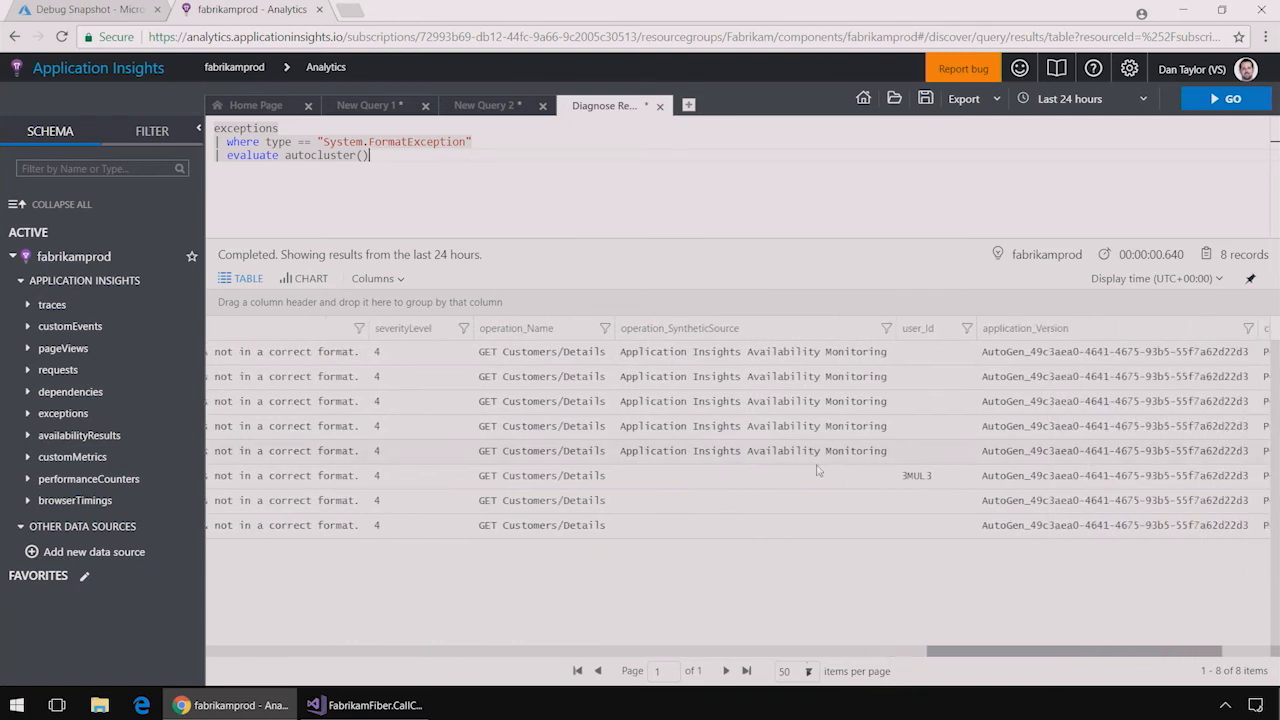
mouse_move(789, 367)
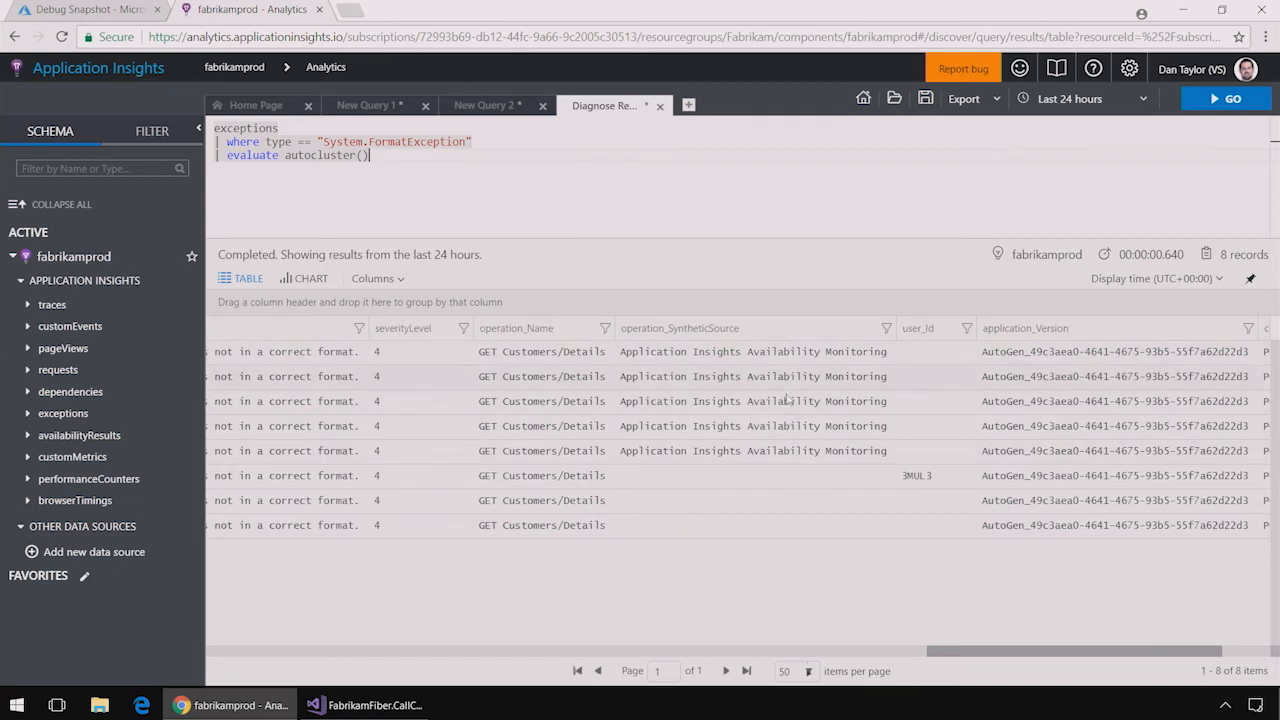
mouse_move(787, 470)
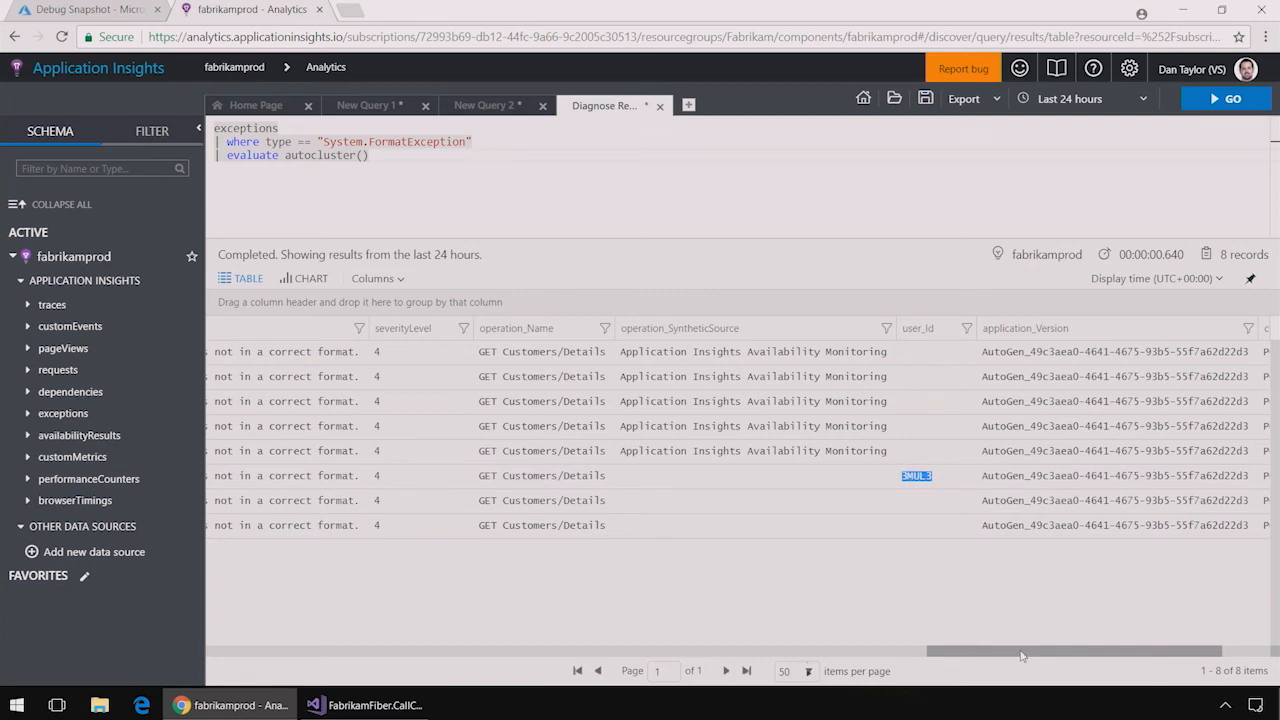
scroll("right", 3)
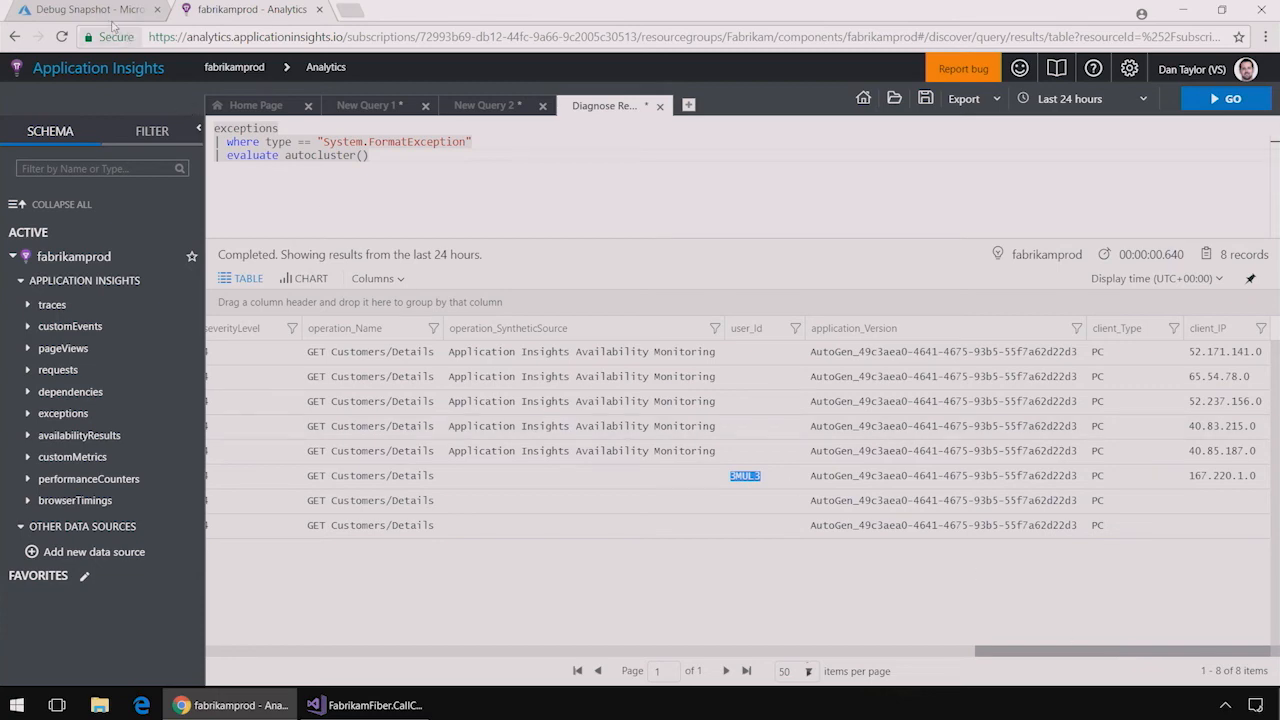
- From GET Customers/Details, create a bug work item with details 'User id was 3MUL3 for a spike'
left_click(80, 9)
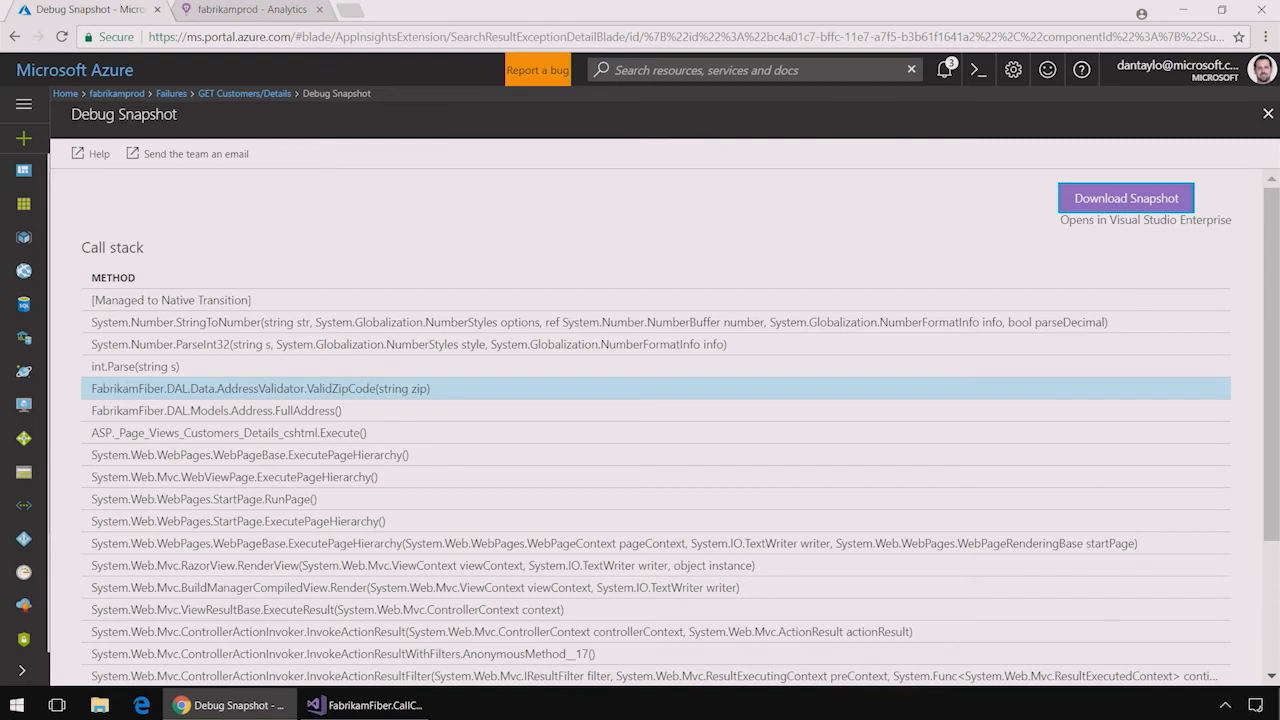
left_click(1268, 112)
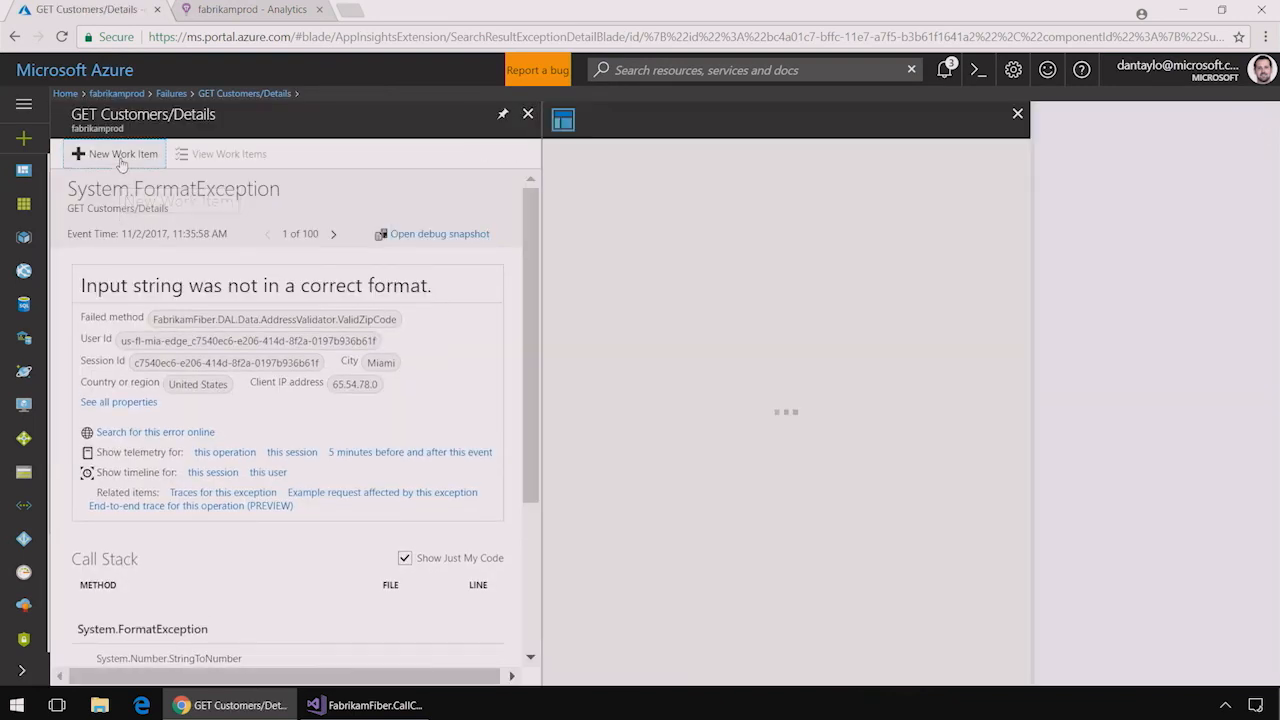
left_click(114, 153)
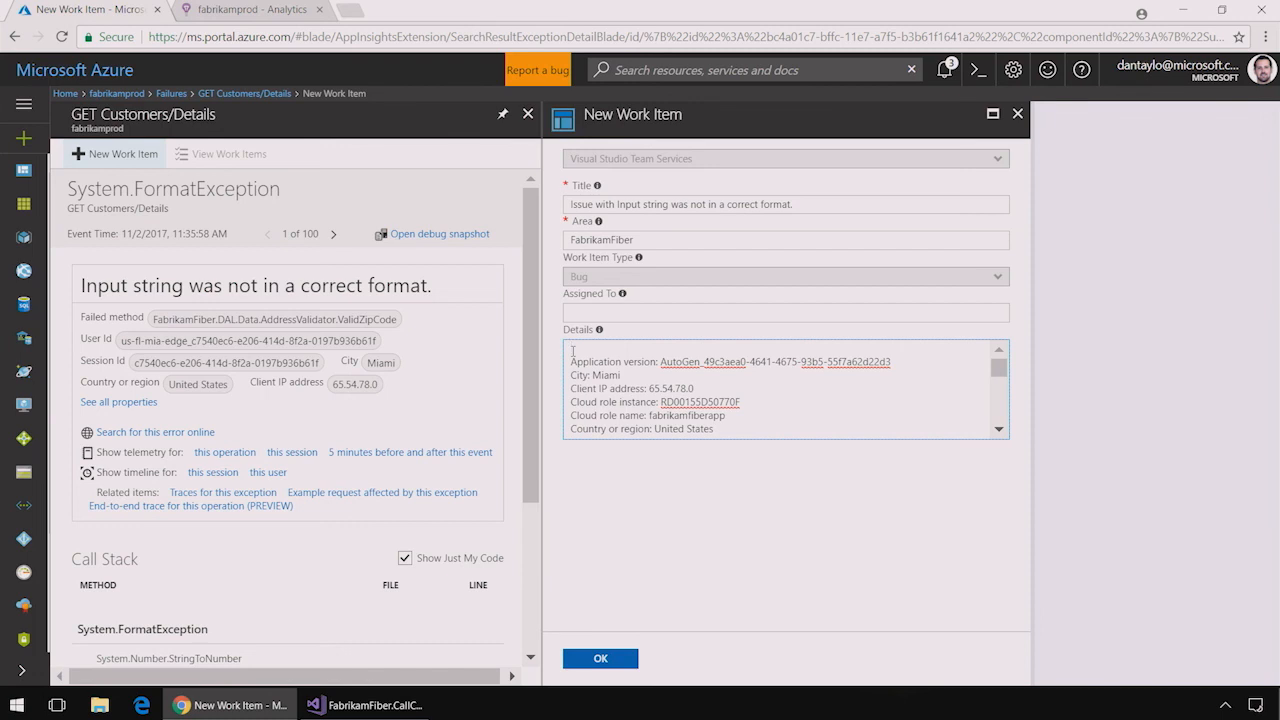
type("User id")
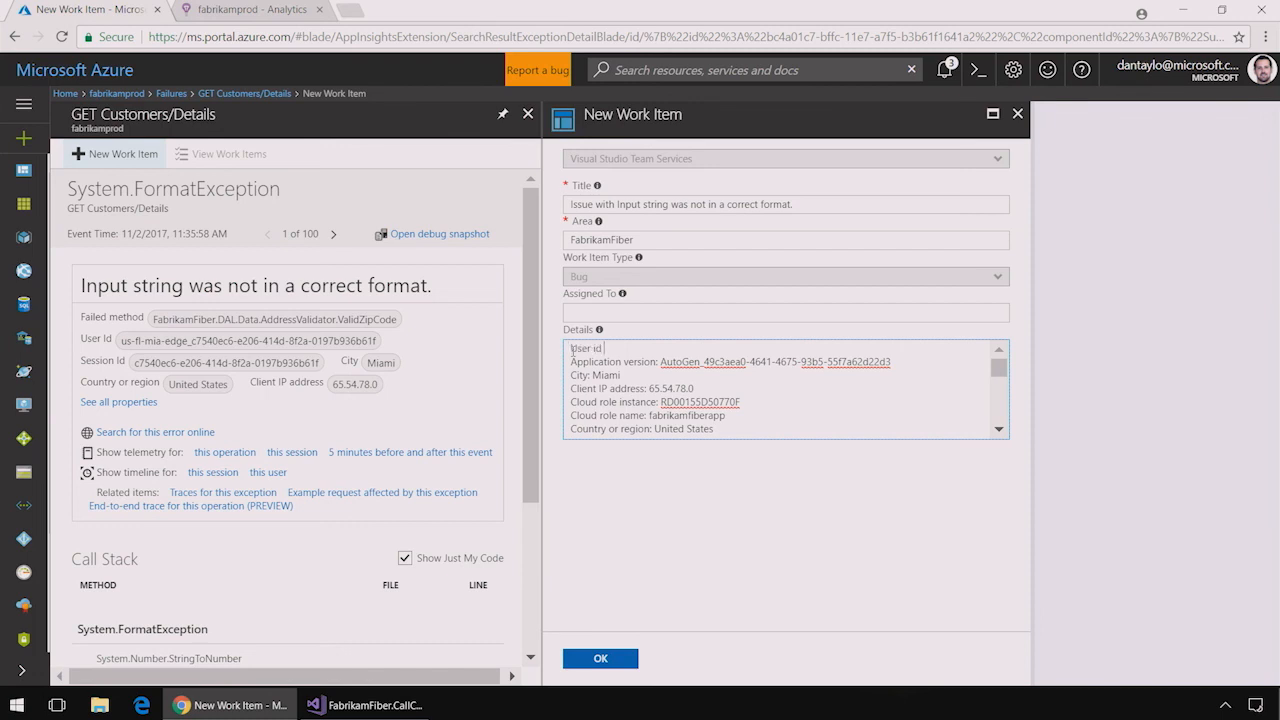
type("was 3MUL3 for a spike")
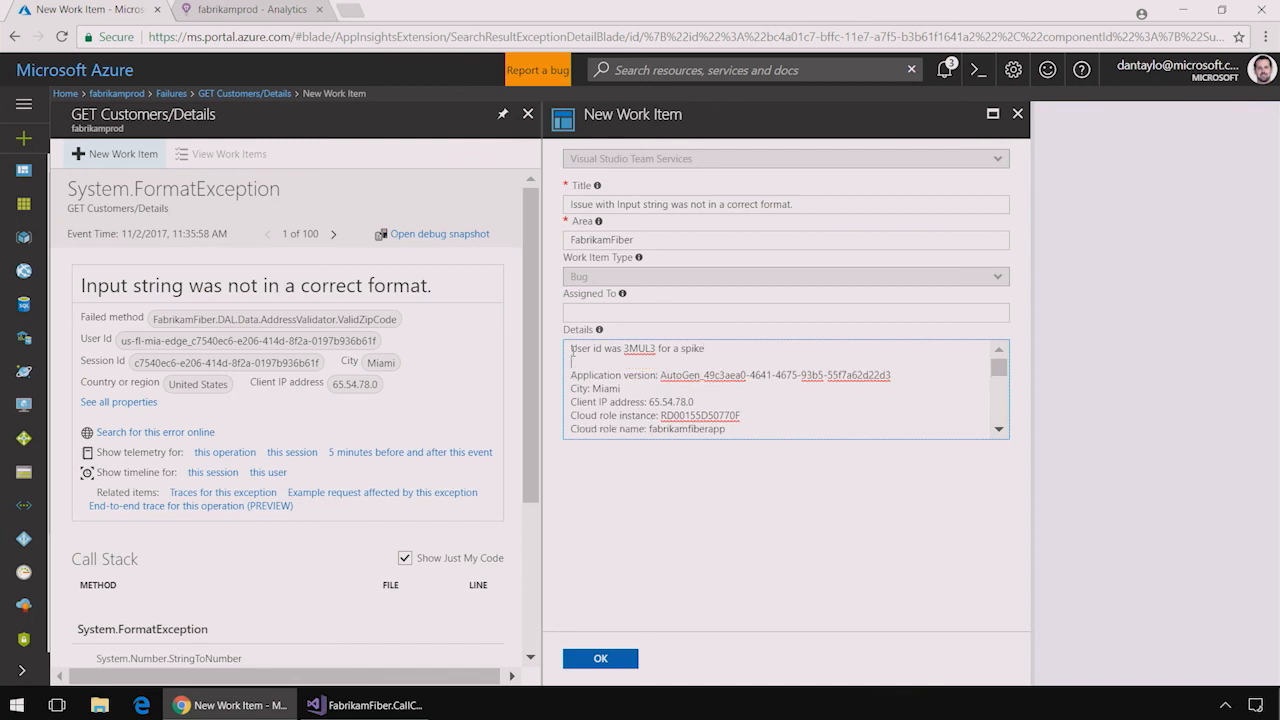
left_click(600, 658)
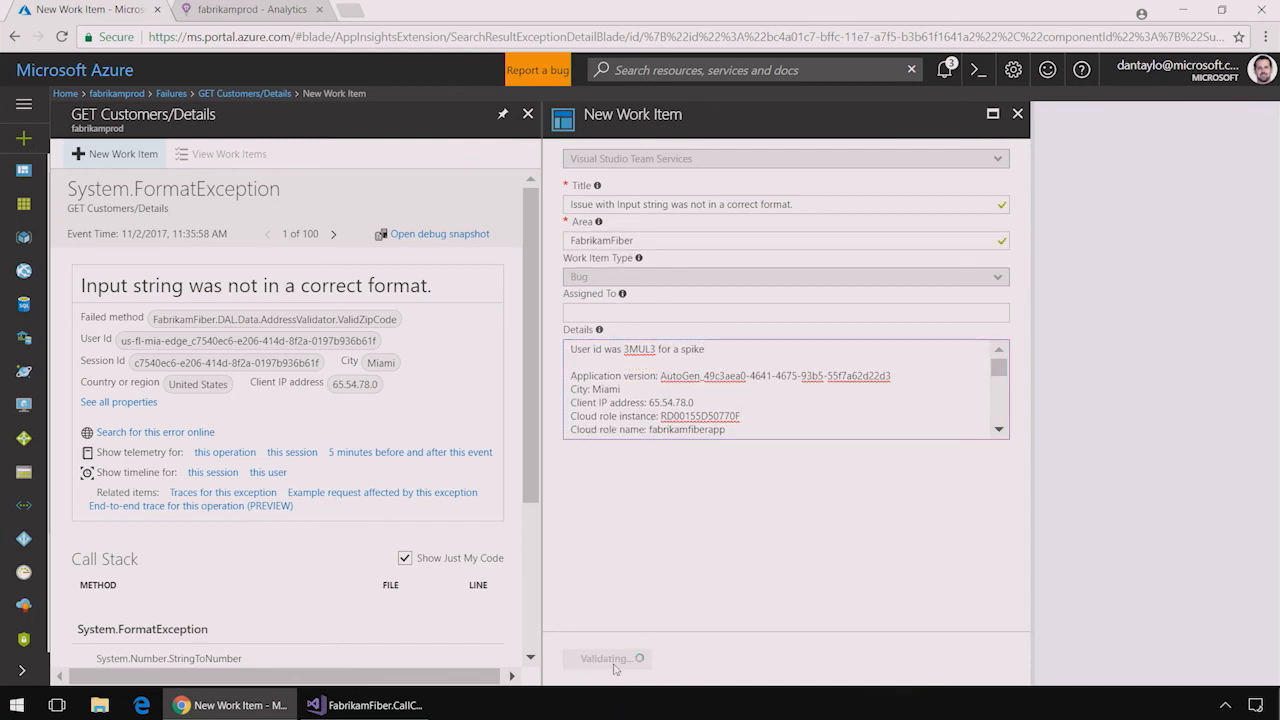
left_click(1018, 113)
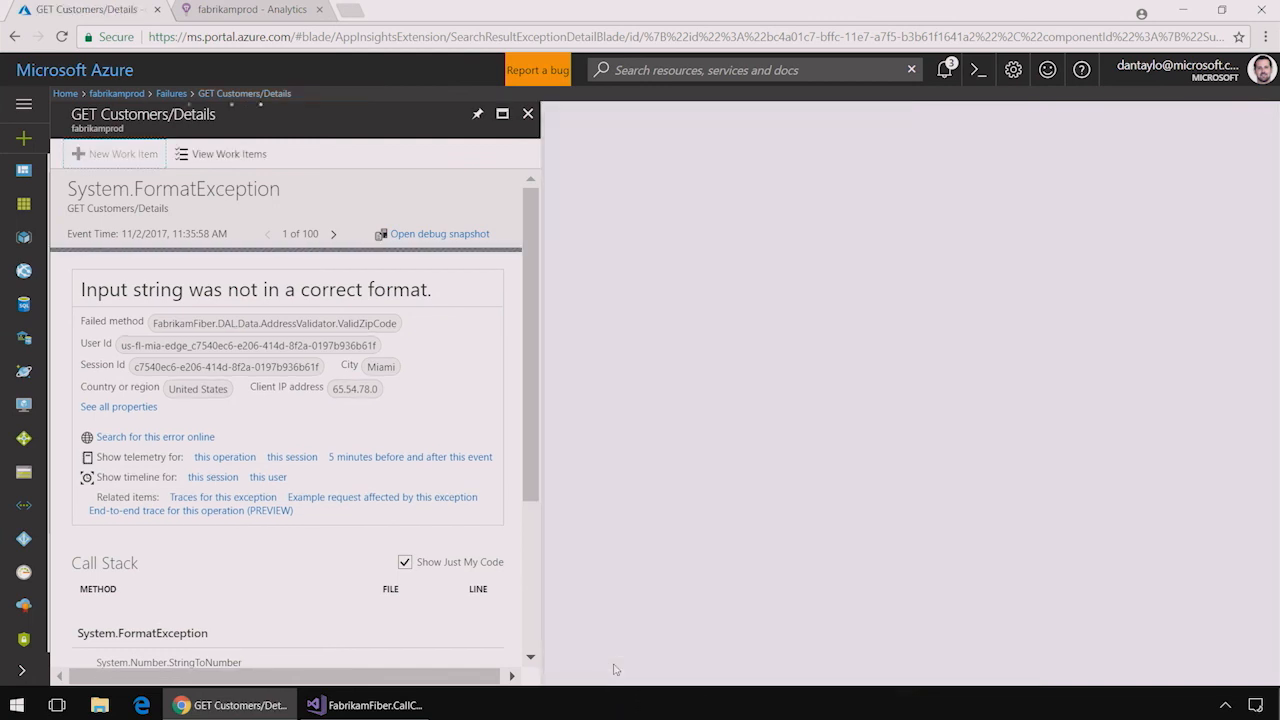
left_click(334, 233)
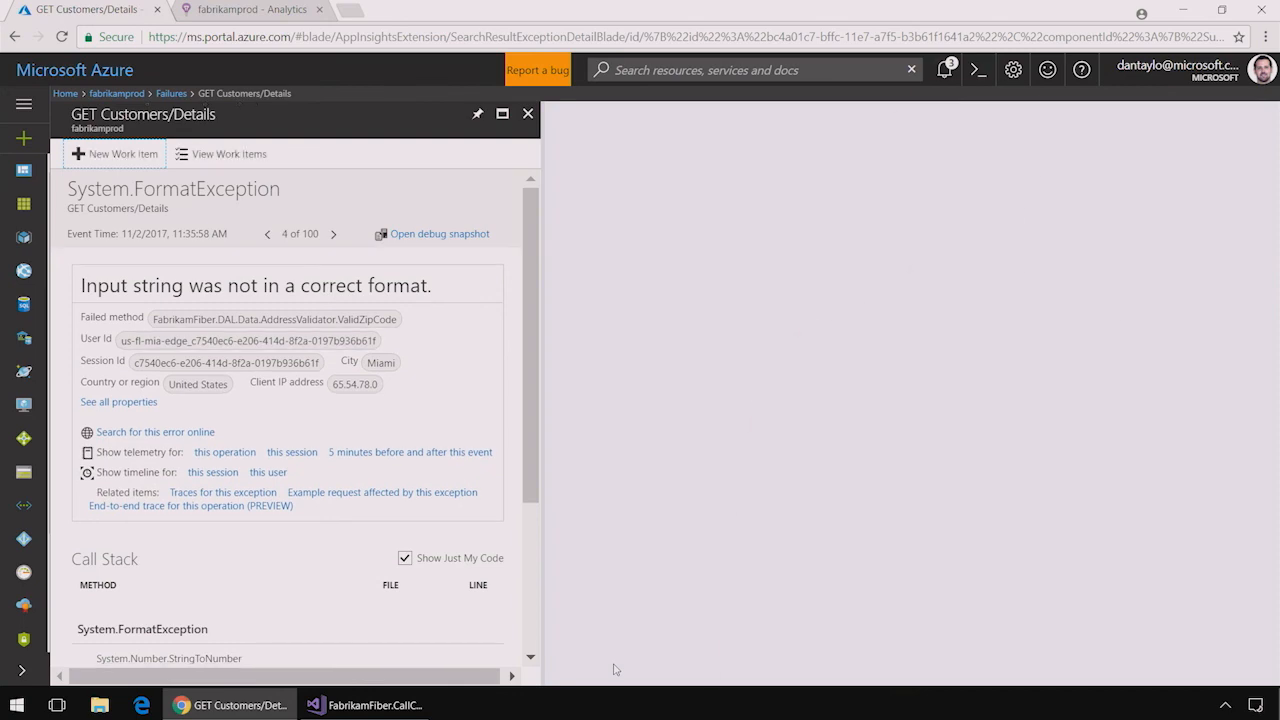